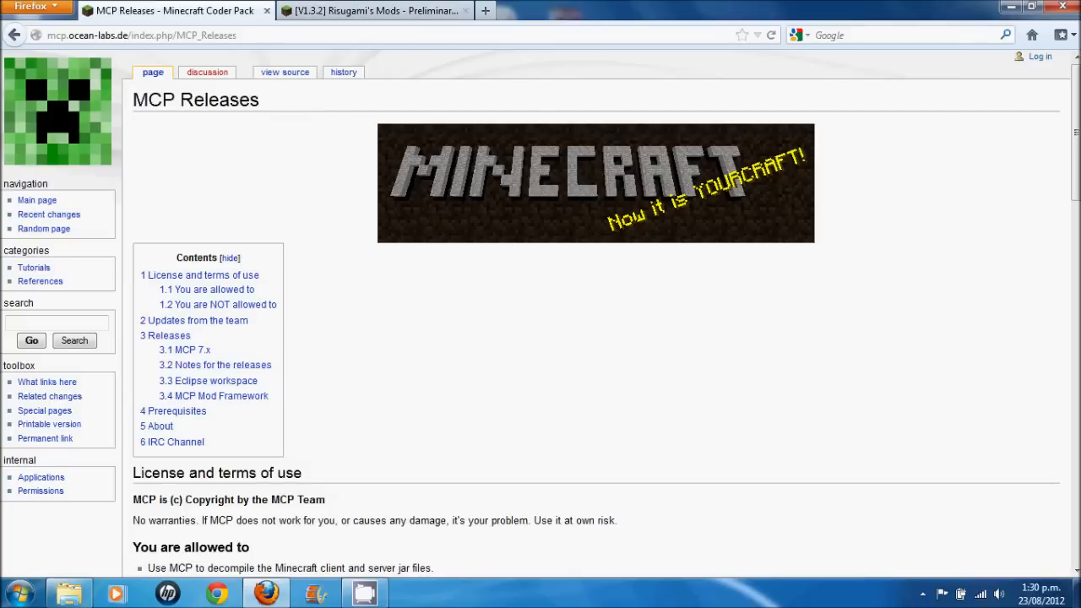
Locate MCP 7.x on the releases page and follow the mcp72.zip download link
scroll(down, 3)
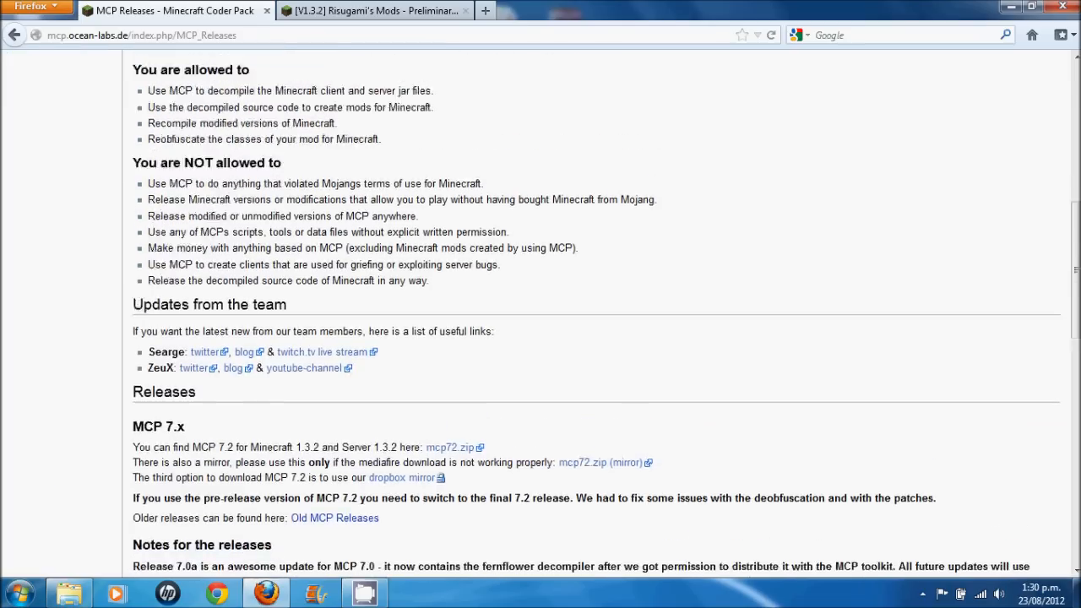
scroll(up, 3)
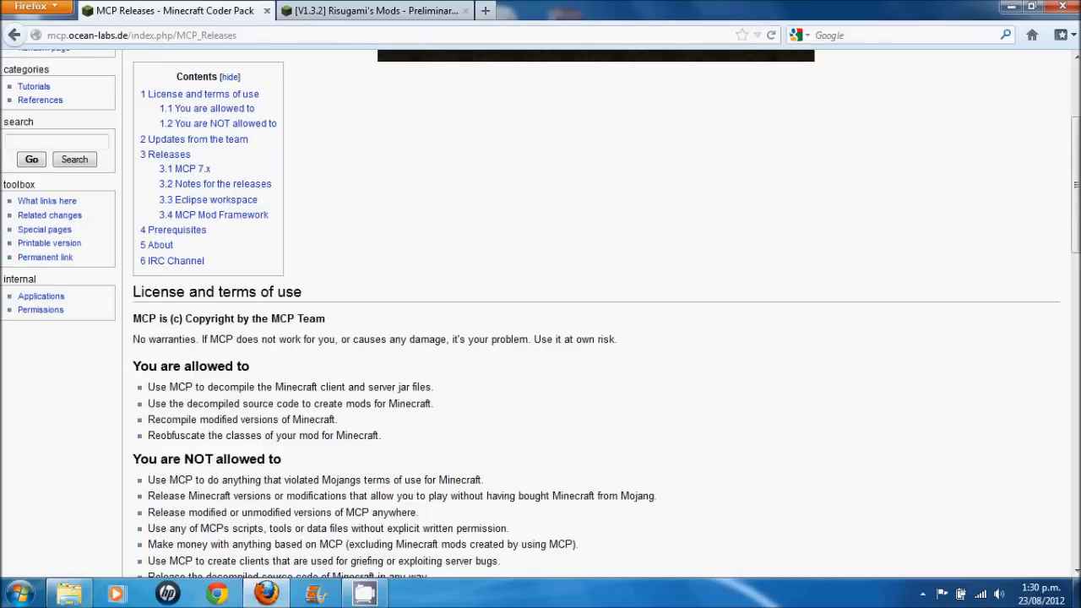
scroll(down, 3)
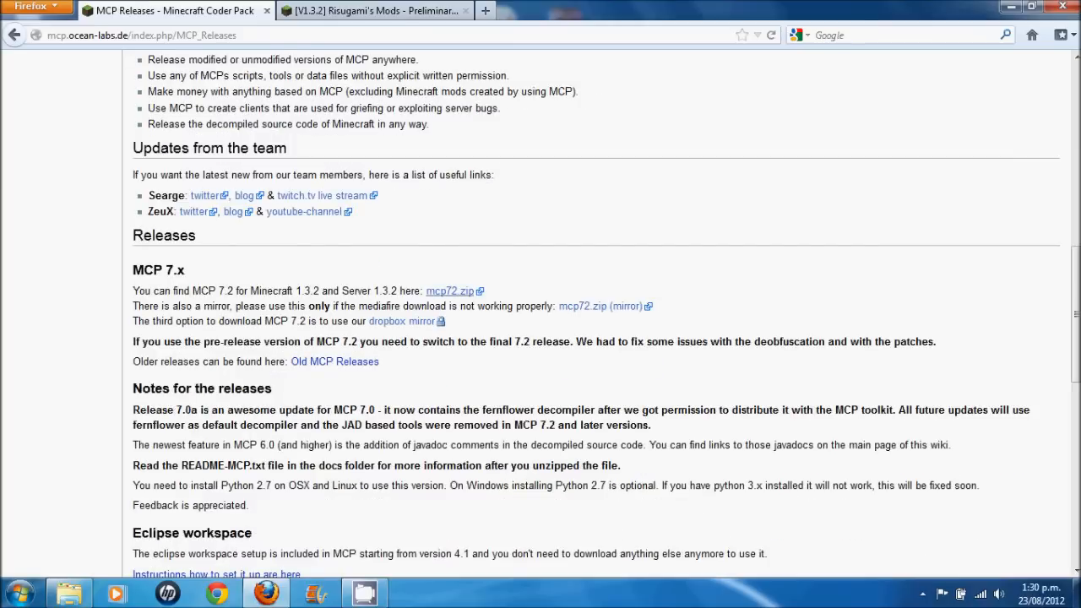
mouse_move(449, 291)
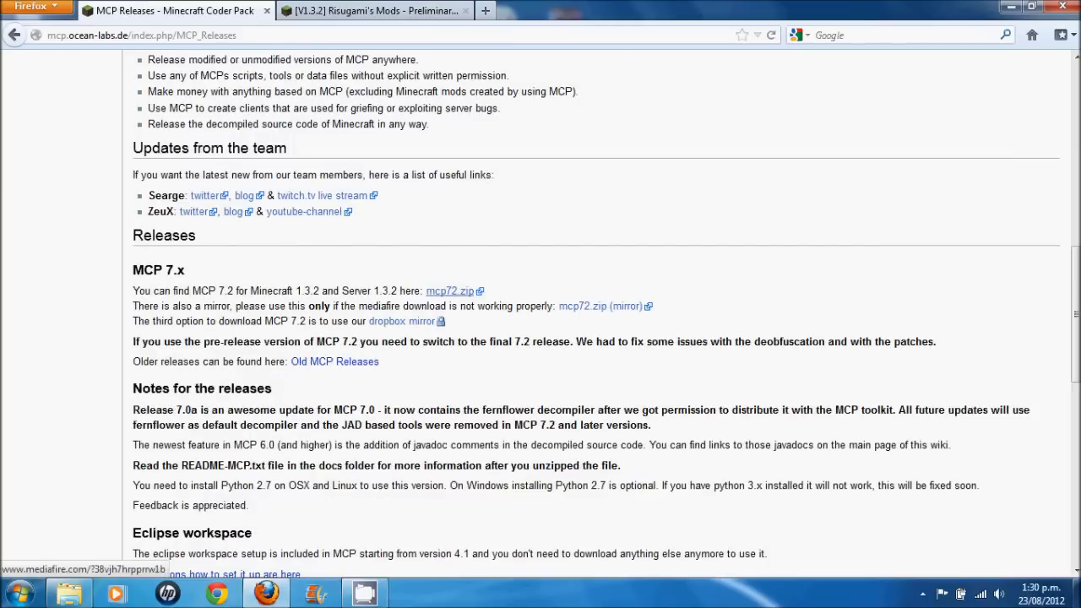
click(450, 290)
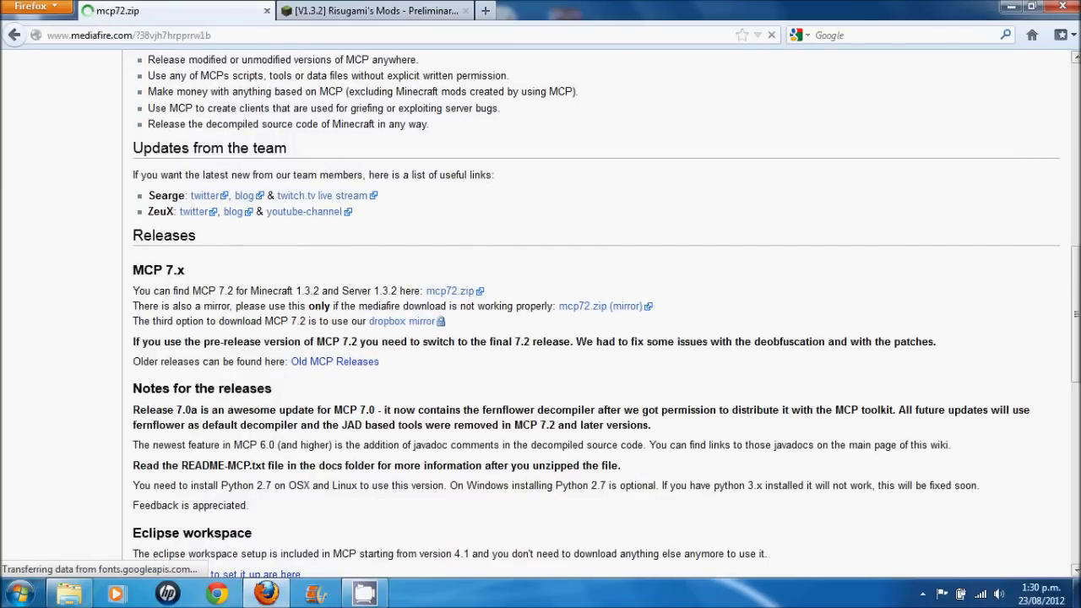
click(449, 291)
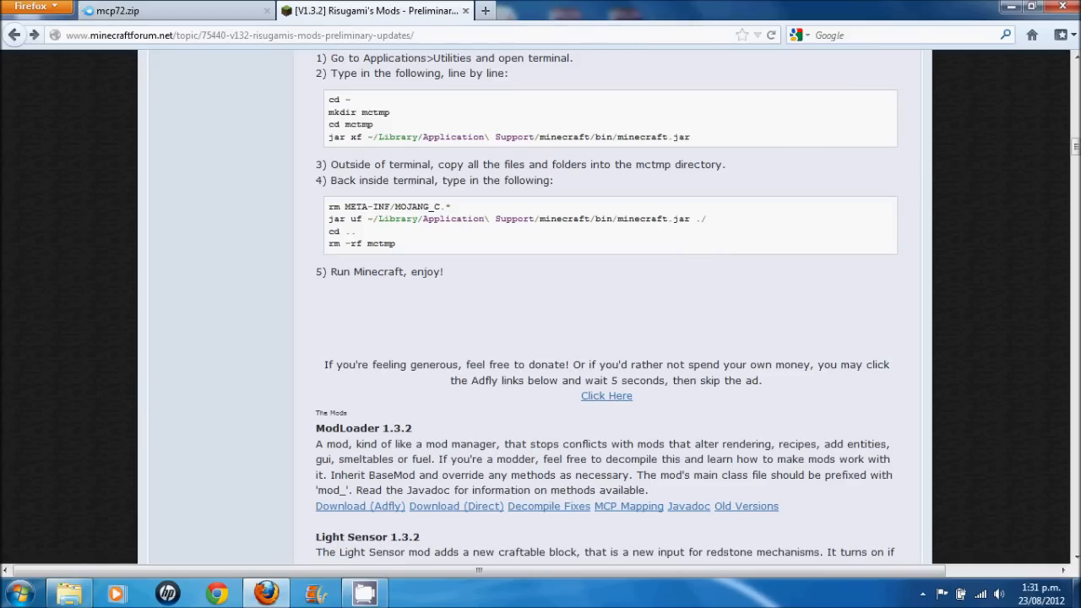
Scroll Risugami's Mods page to the ModLoader 1.3.2 downloads
scroll(down, 3)
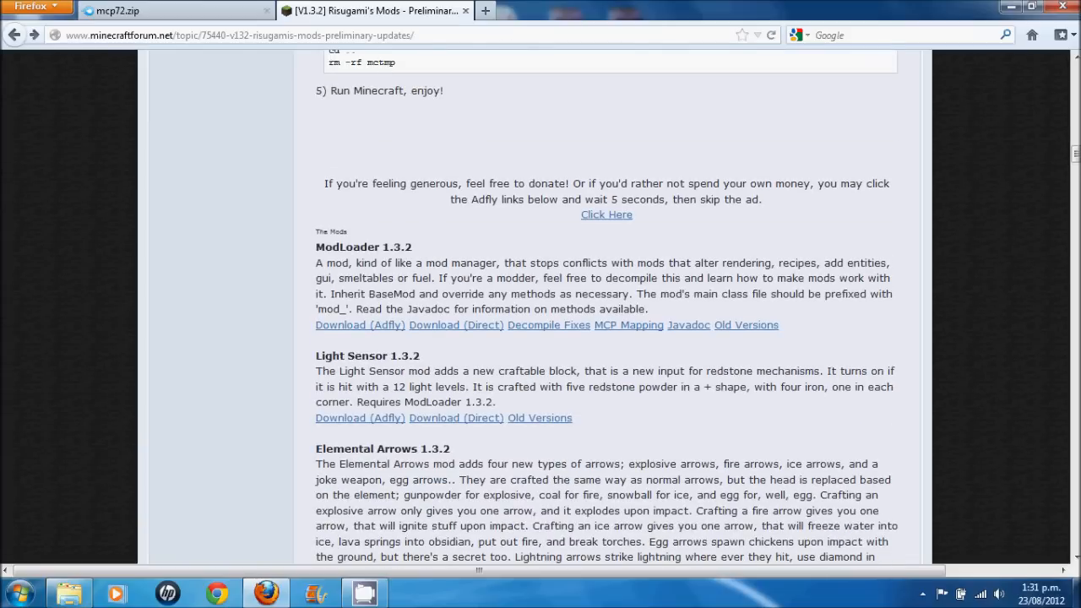
scroll(up, 3)
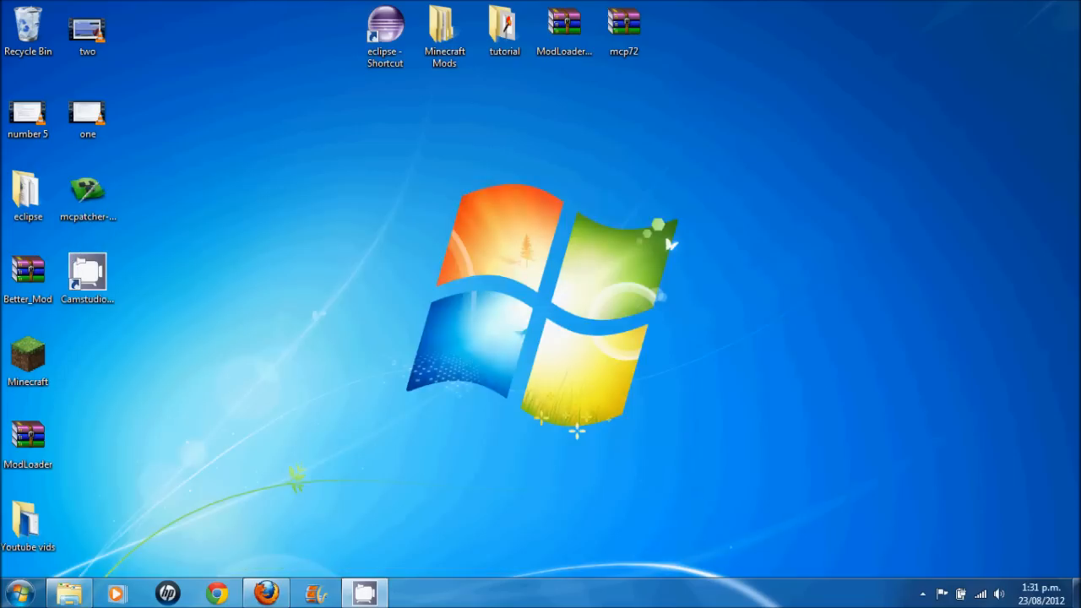
Move the mcp72 archive from the desktop into the Minecraft Mods folder
double_click(444, 26)
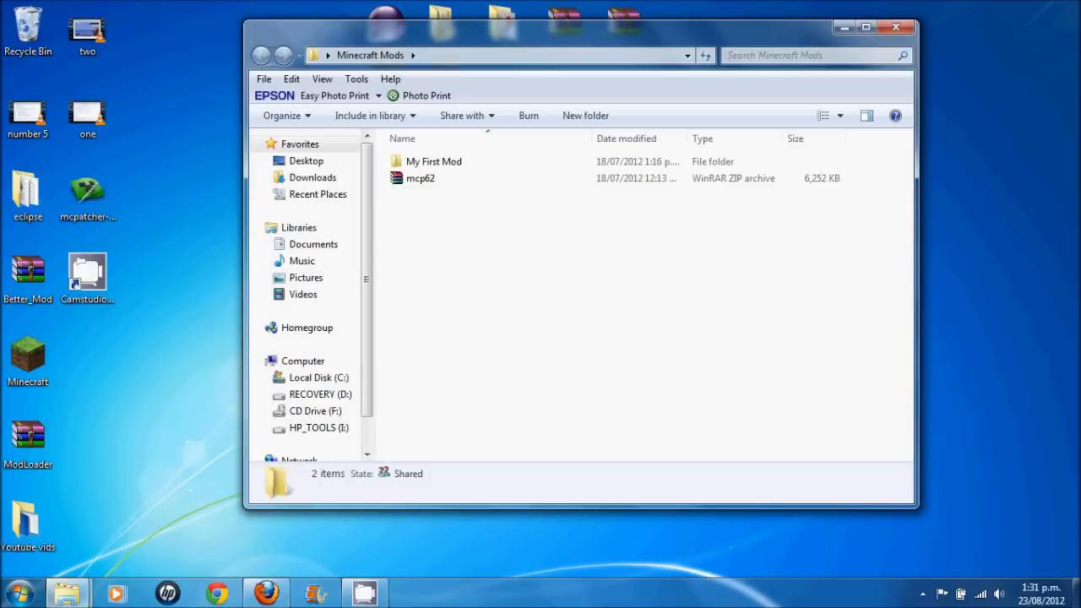
drag(581, 27, 617, 125)
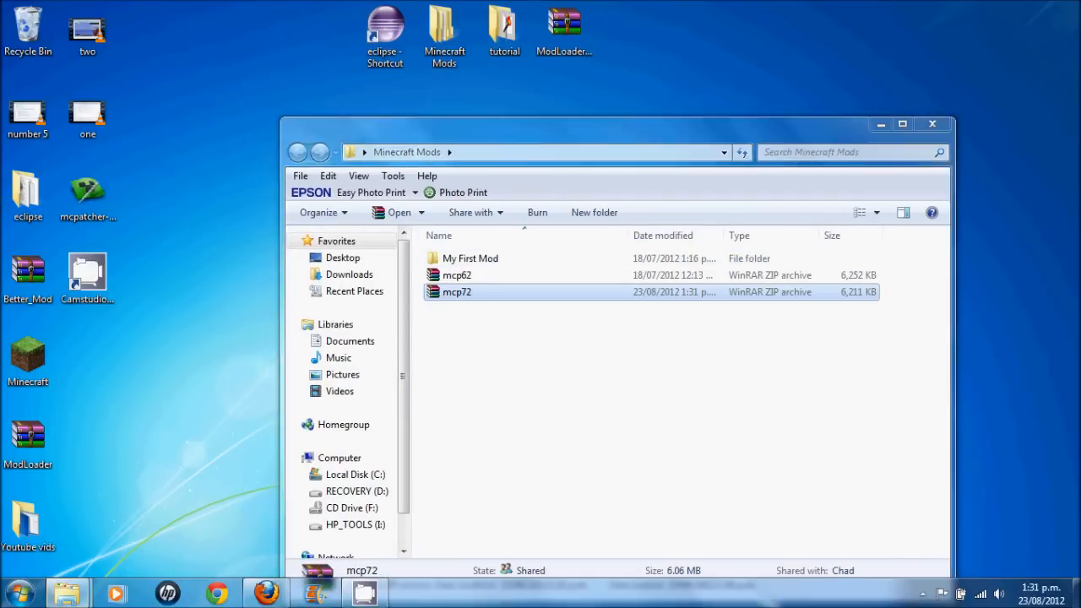
double_click(456, 290)
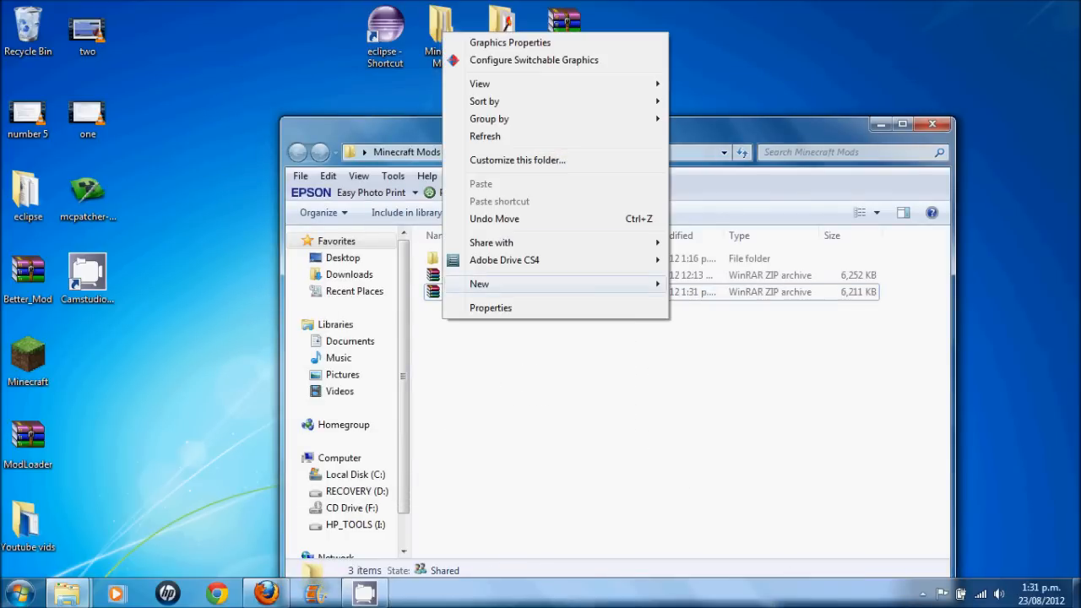
Create a new folder named 1.3.2 inside Minecraft Mods
click(480, 283)
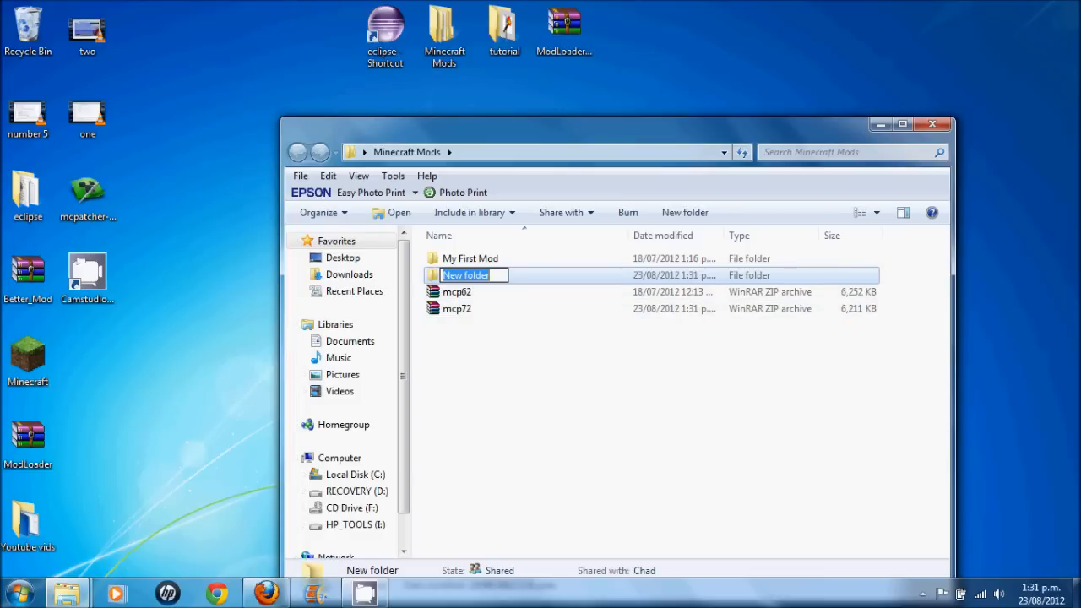
text(1)
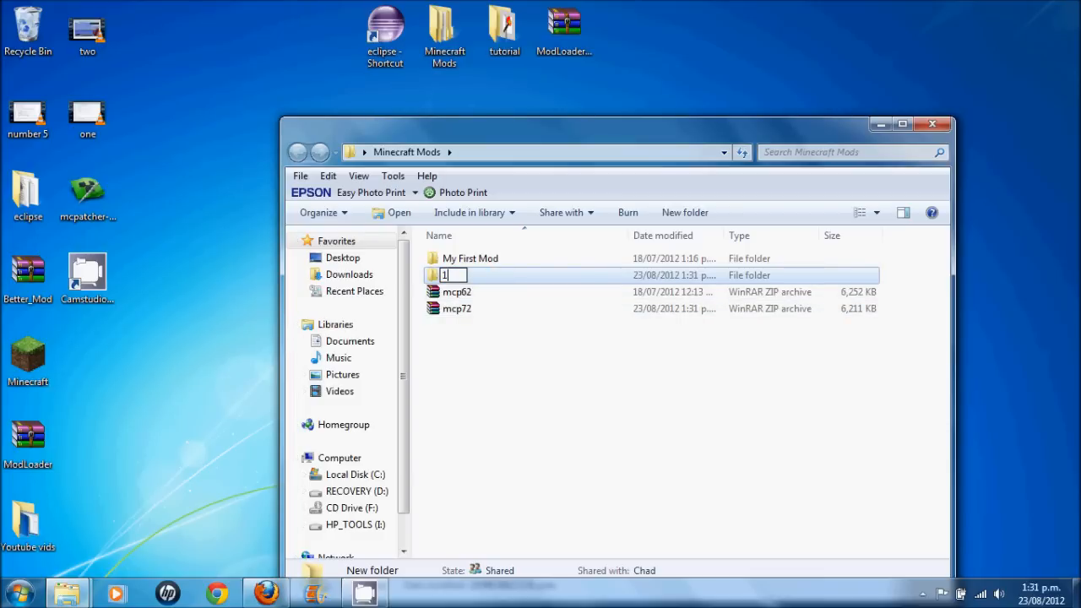
text(.3.2)
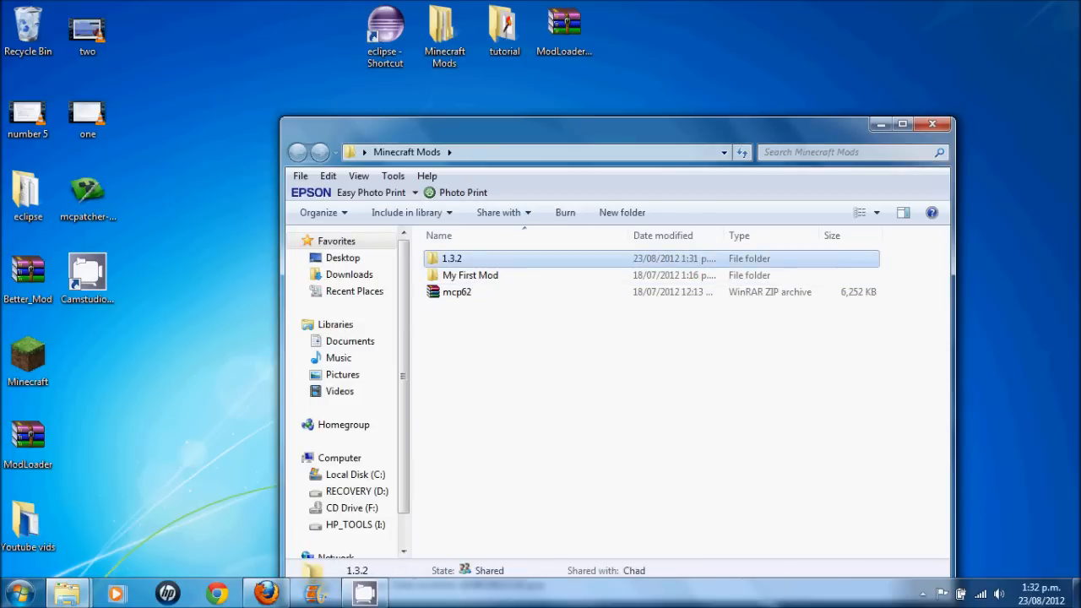
Extract mcp72.zip into the 1.3.2 folder and enter its jars folder
right_click(442, 259)
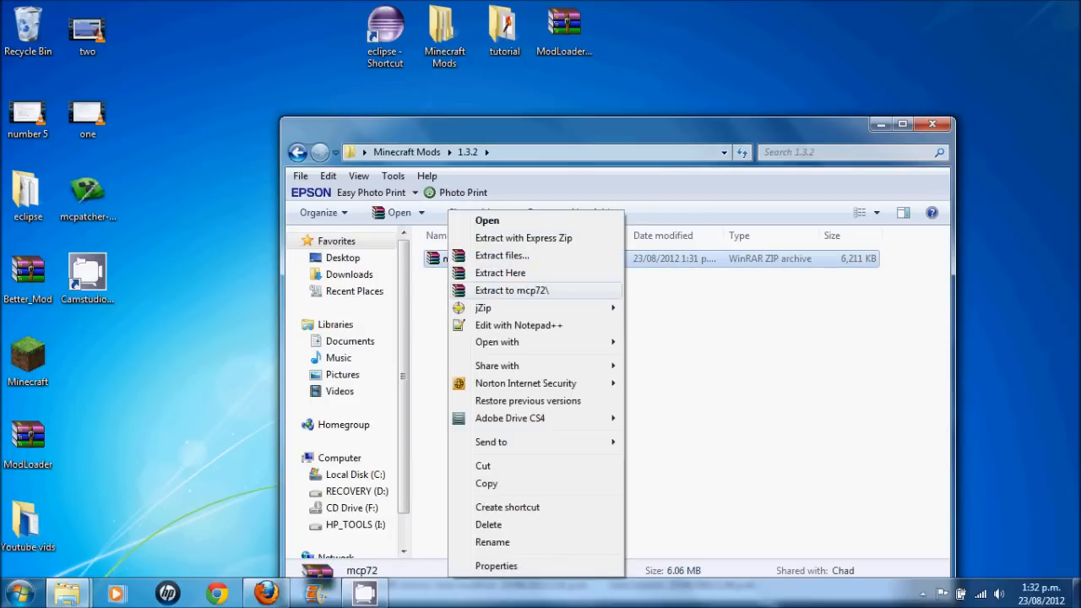
click(512, 291)
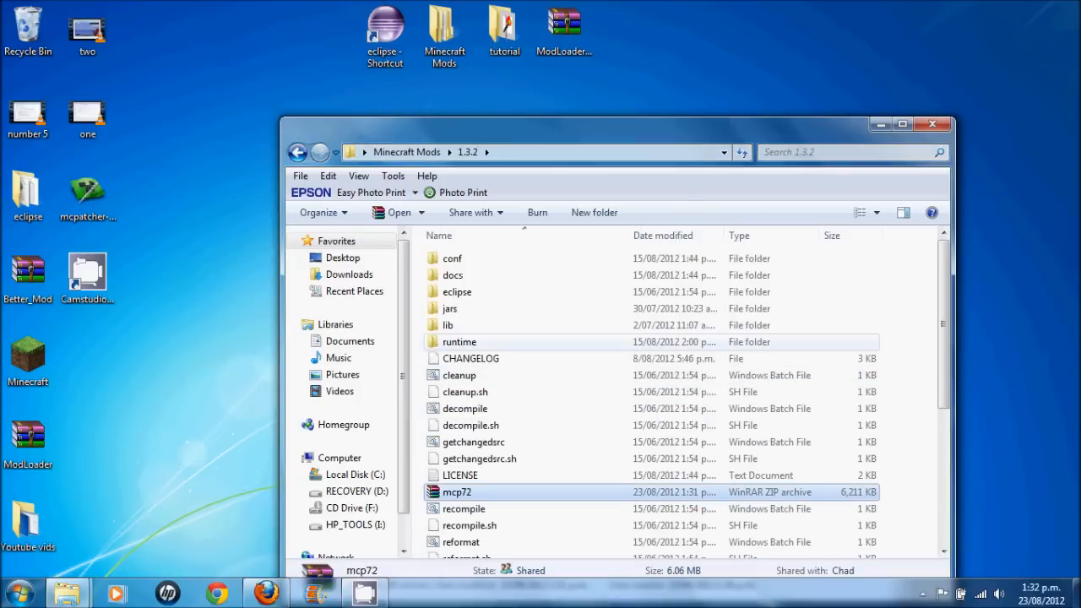
click(449, 308)
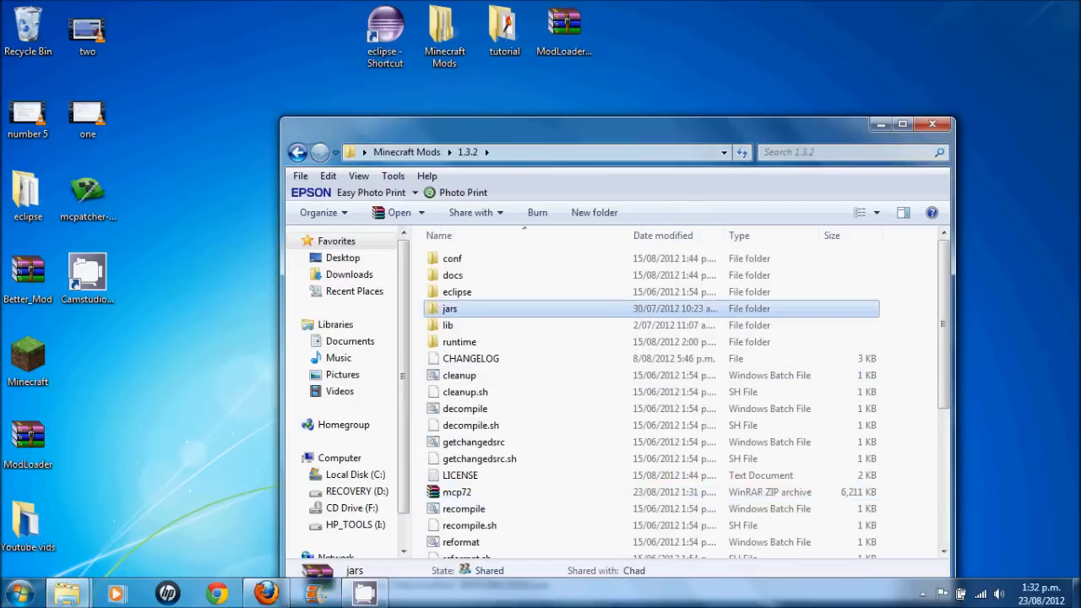
double_click(450, 307)
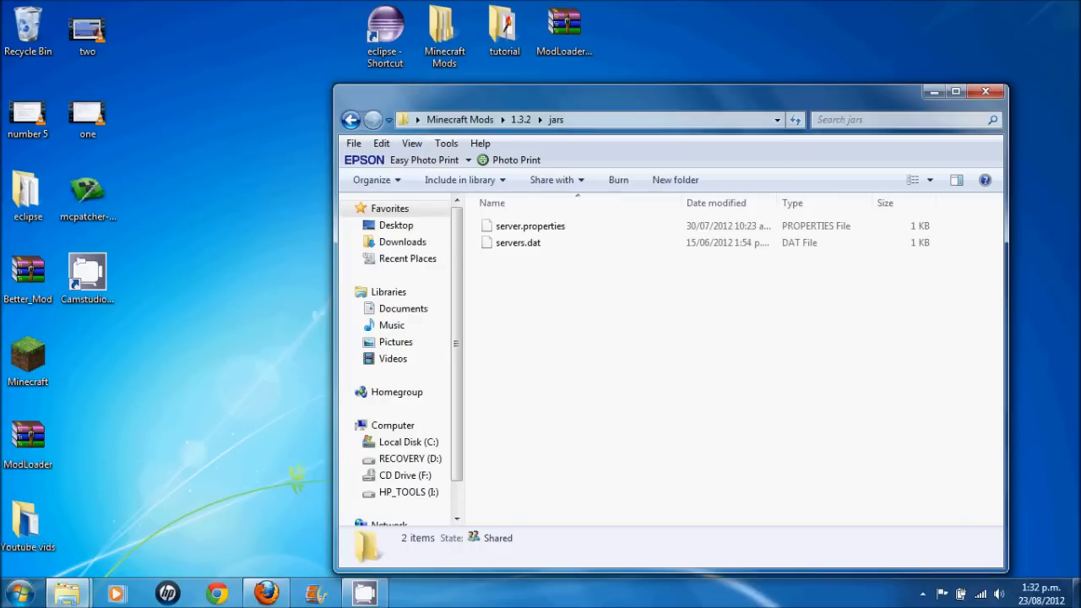
click(27, 354)
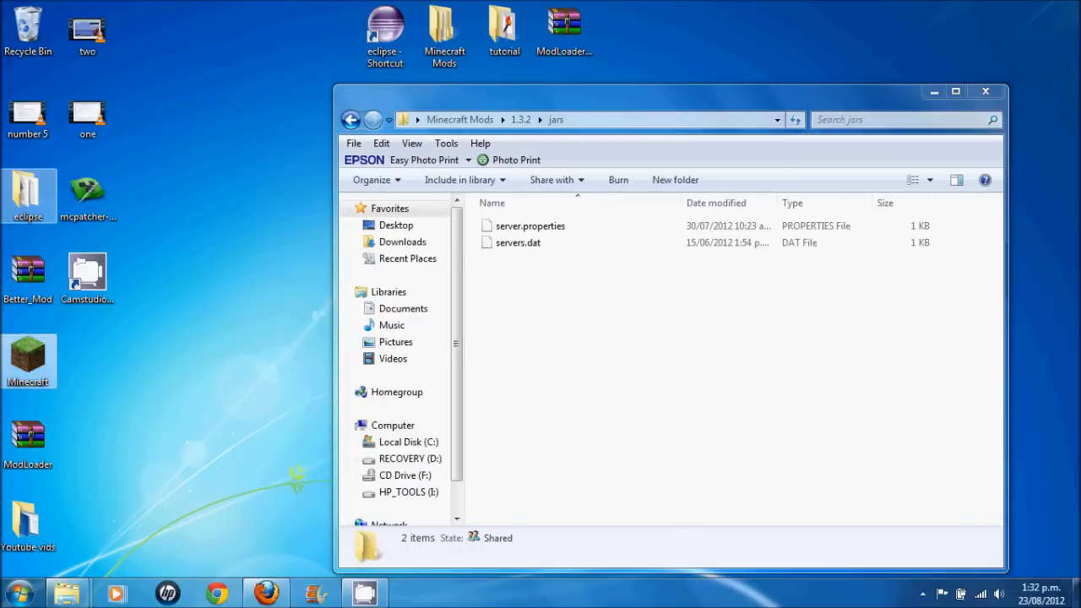
Launch Minecraft and open the .minecraft game folder from the launcher options
double_click(27, 361)
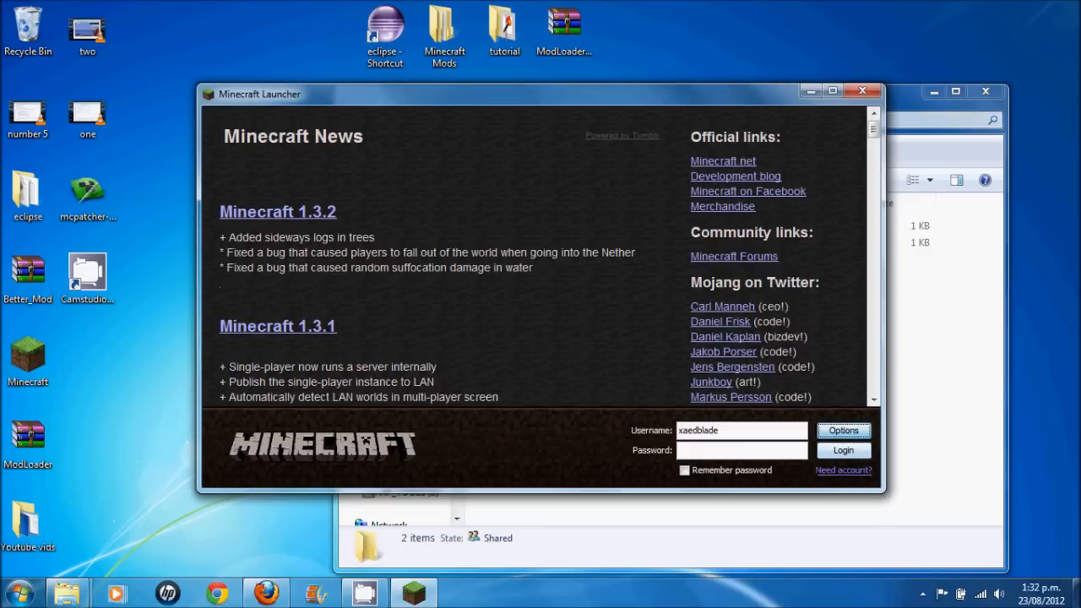
click(843, 431)
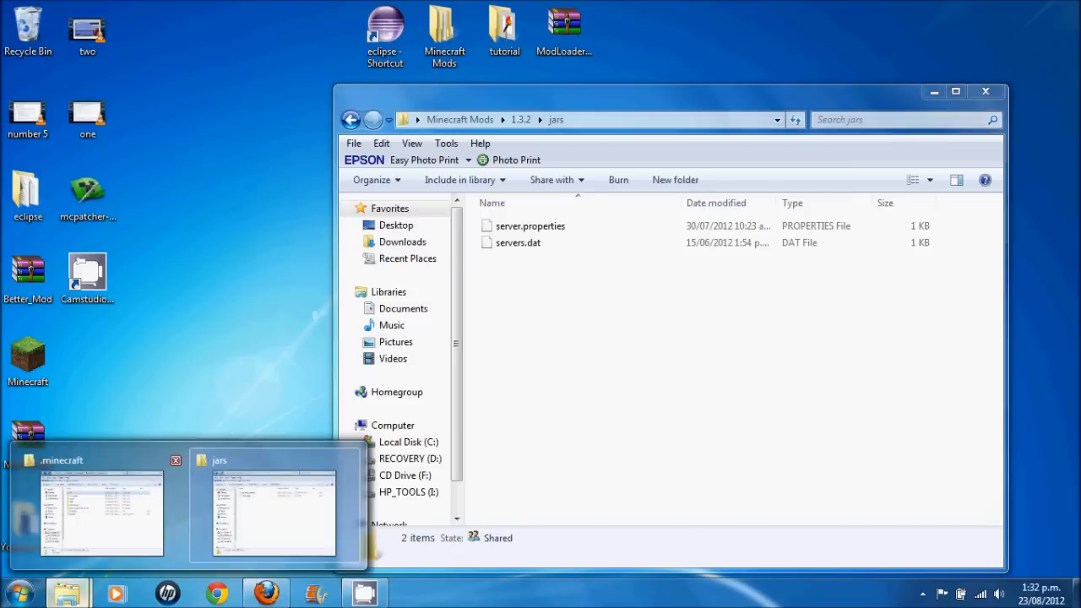
Navigate the second Explorer window to %appdata%\.minecraft
click(102, 507)
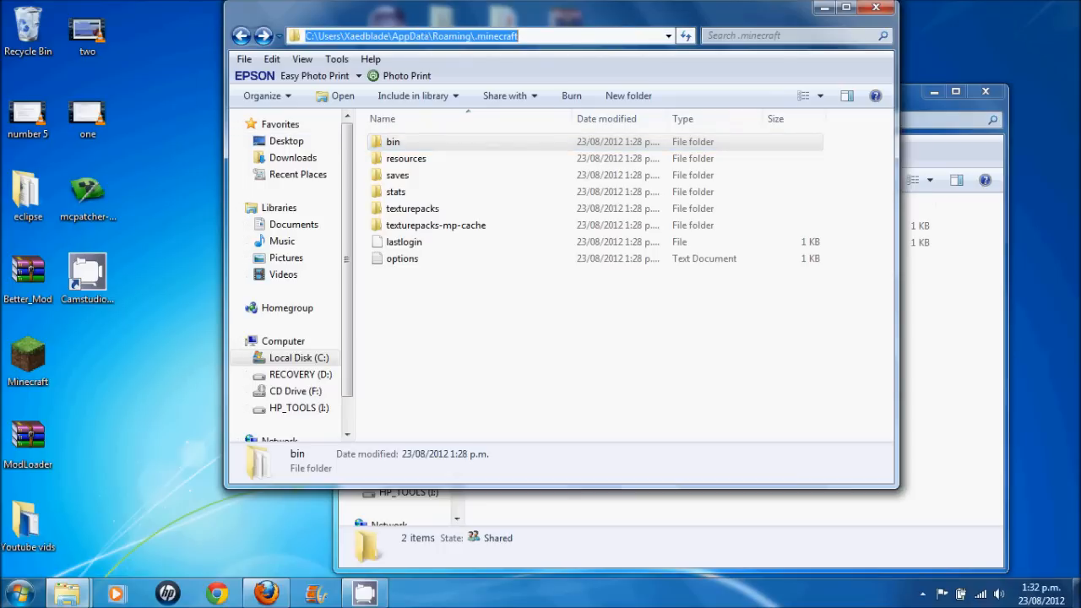
text(%appdata)
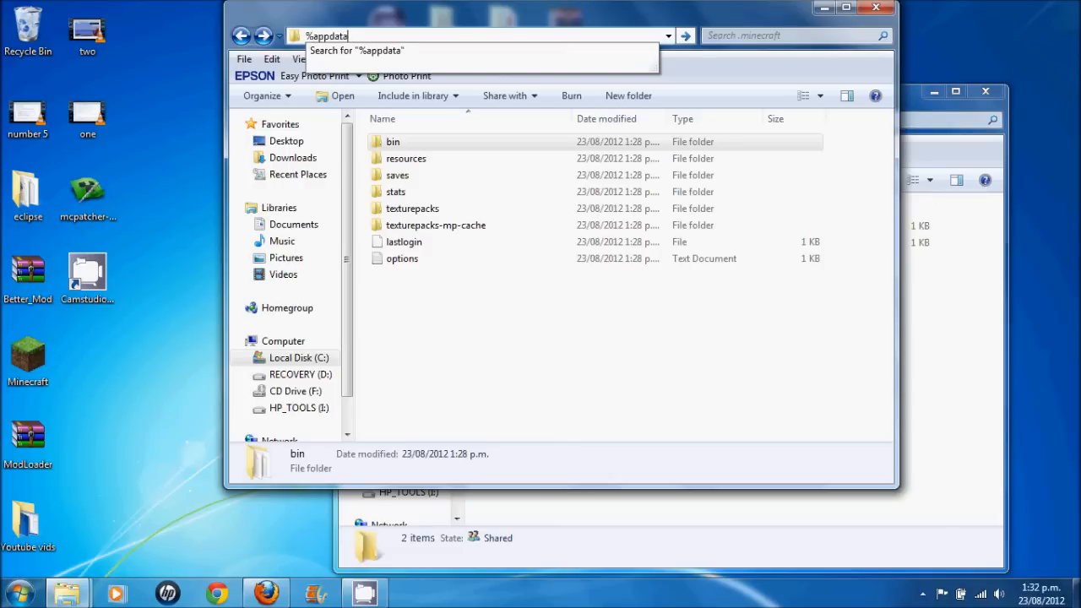
text(%)
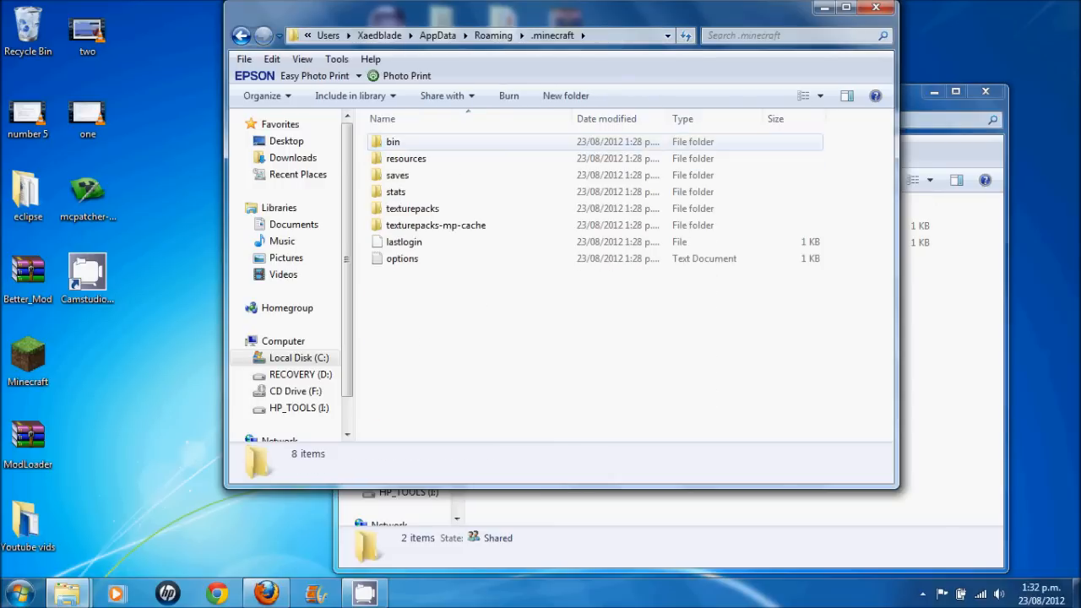
Copy the bin and resources folders from .minecraft into jars and enter bin
click(392, 142)
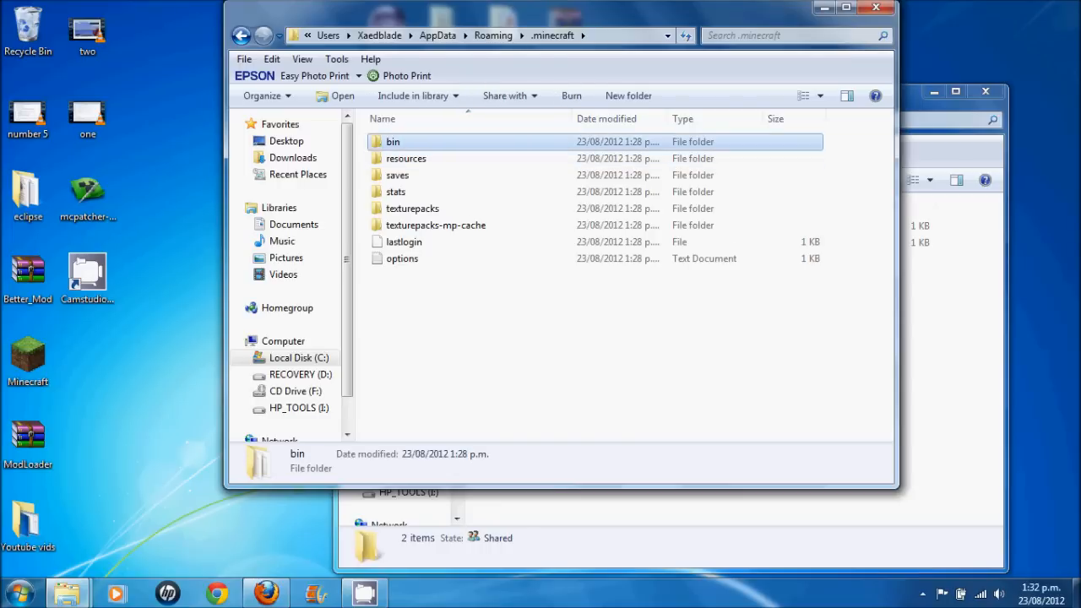
click(405, 159)
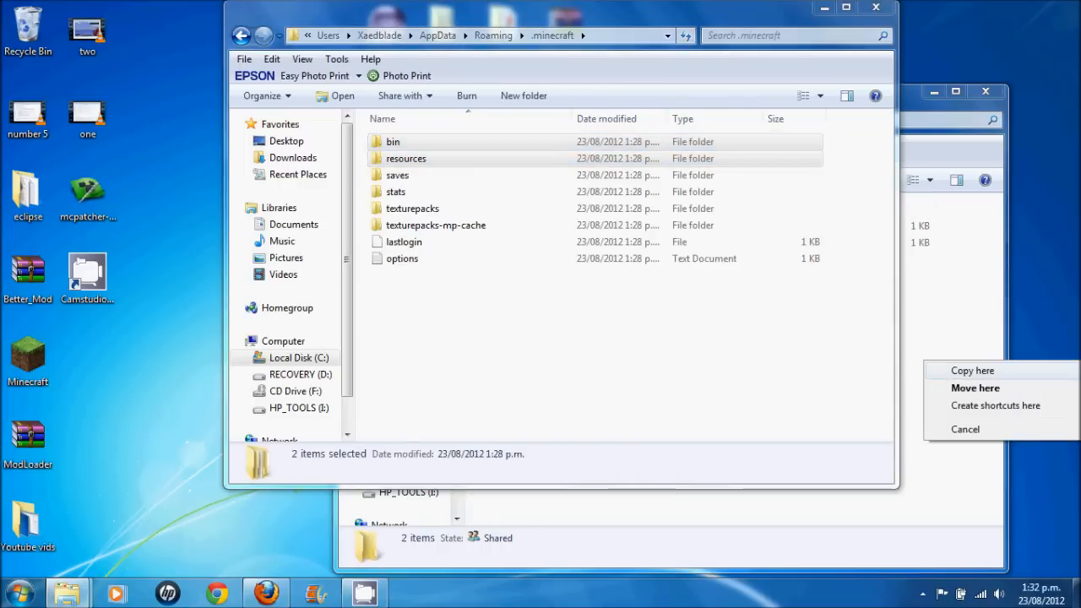
click(973, 370)
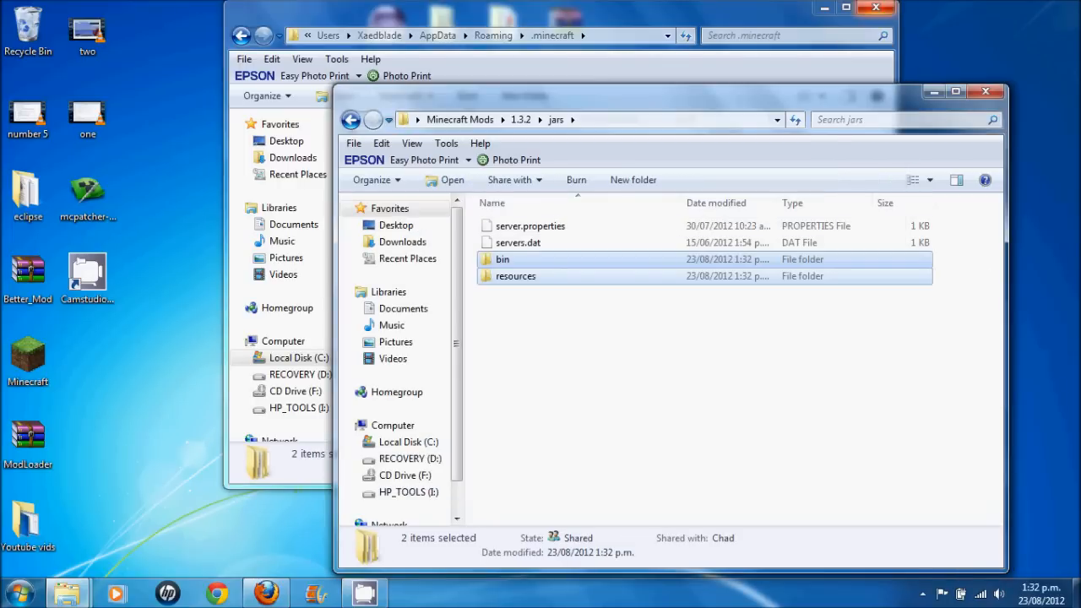
double_click(503, 260)
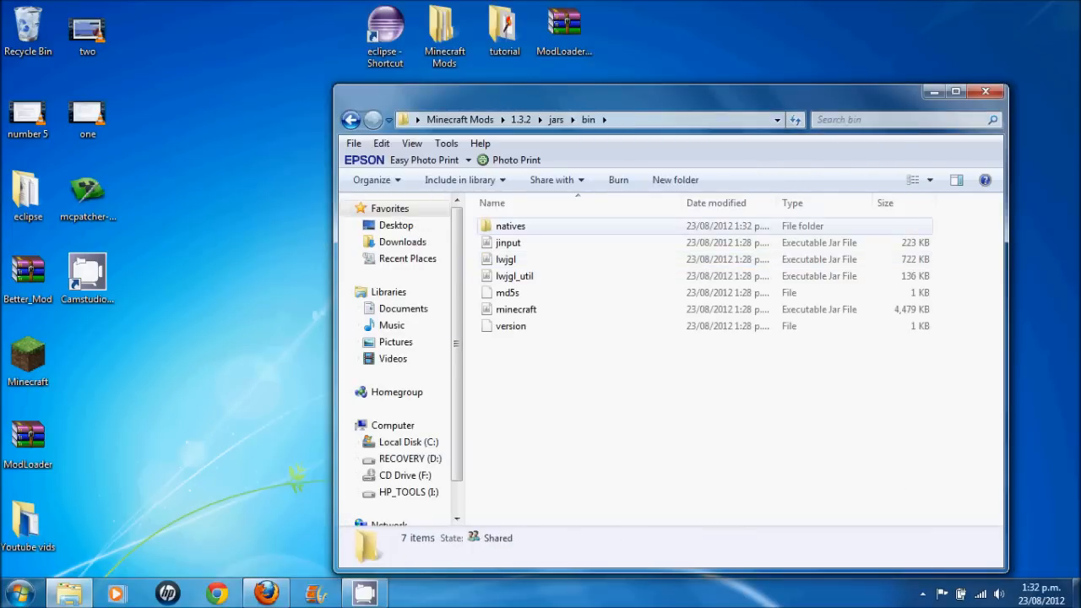
Open minecraft.jar from jars\bin in WinRAR alongside the ModLoader archive
right_click(517, 310)
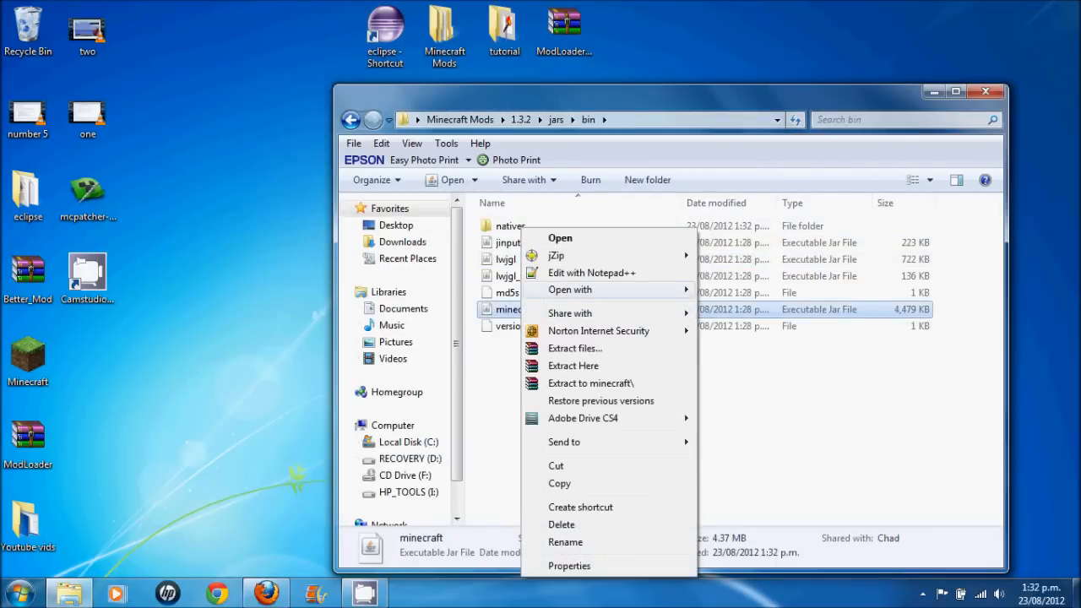
click(561, 237)
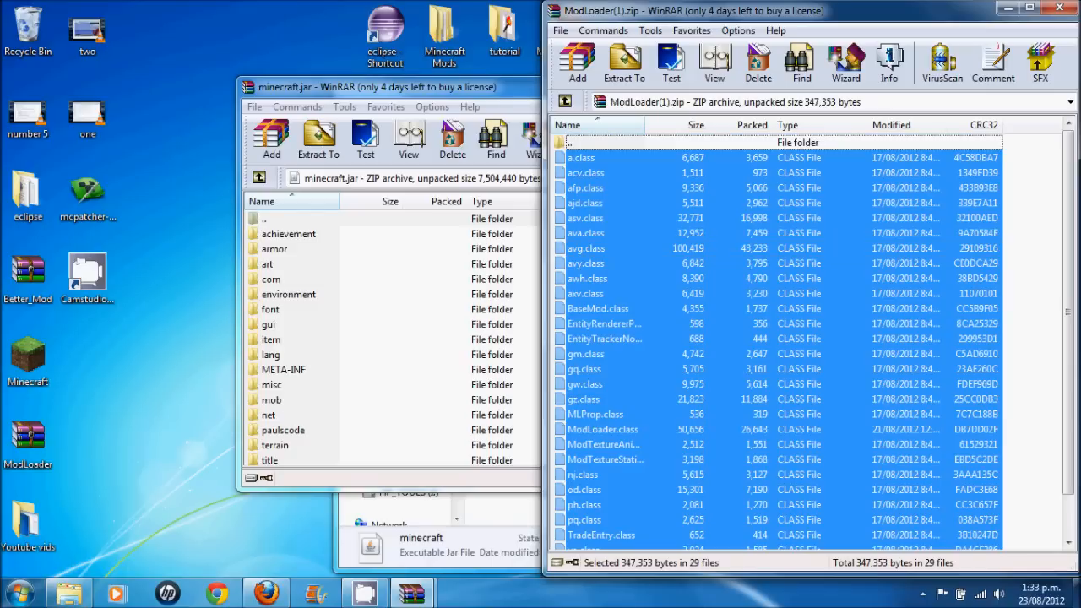
click(271, 138)
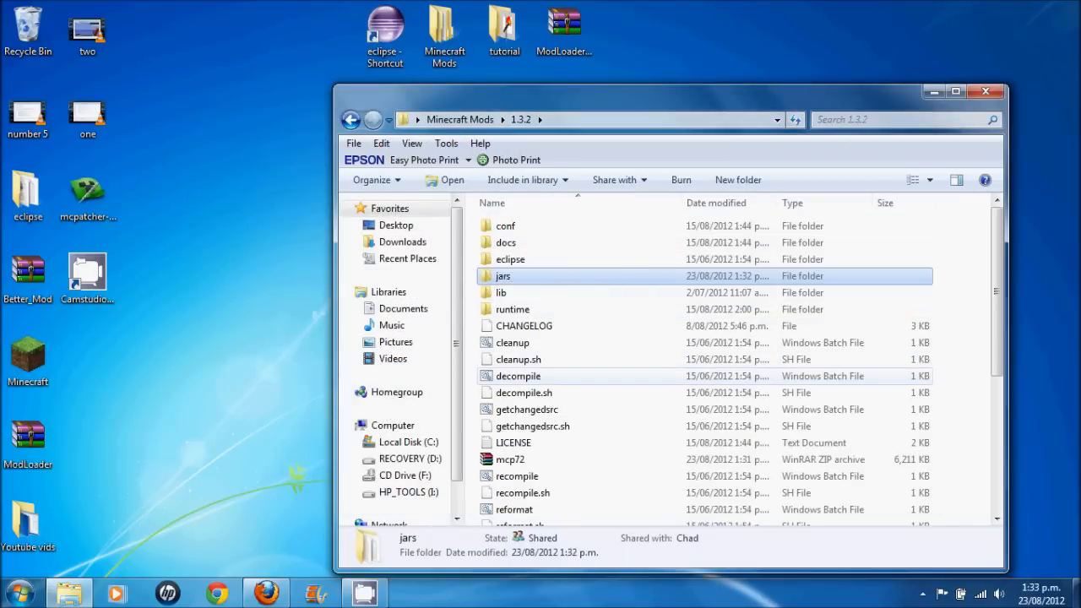
Run decompile.bat in 1.3.2 and close the Explorer window when it finishes
double_click(517, 375)
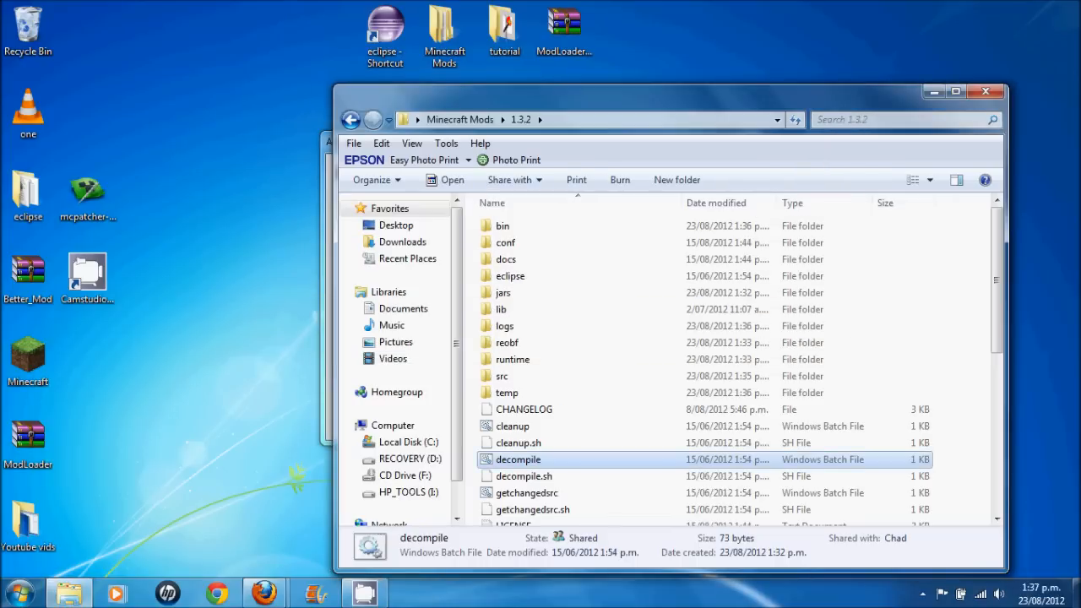
click(503, 226)
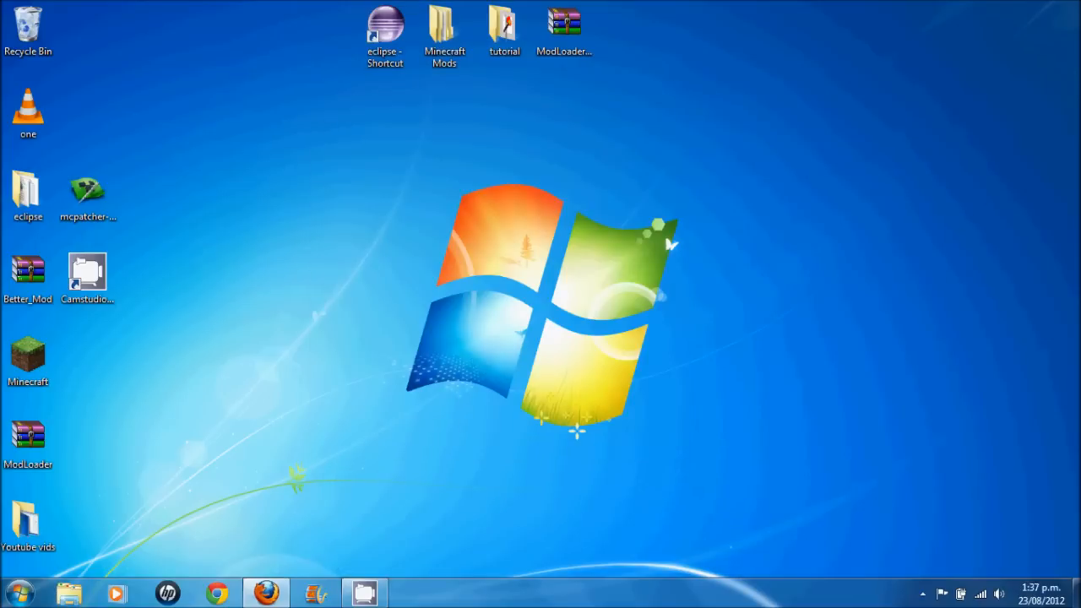
Launch Eclipse and browse for a workspace folder in the Workspace Launcher
click(385, 30)
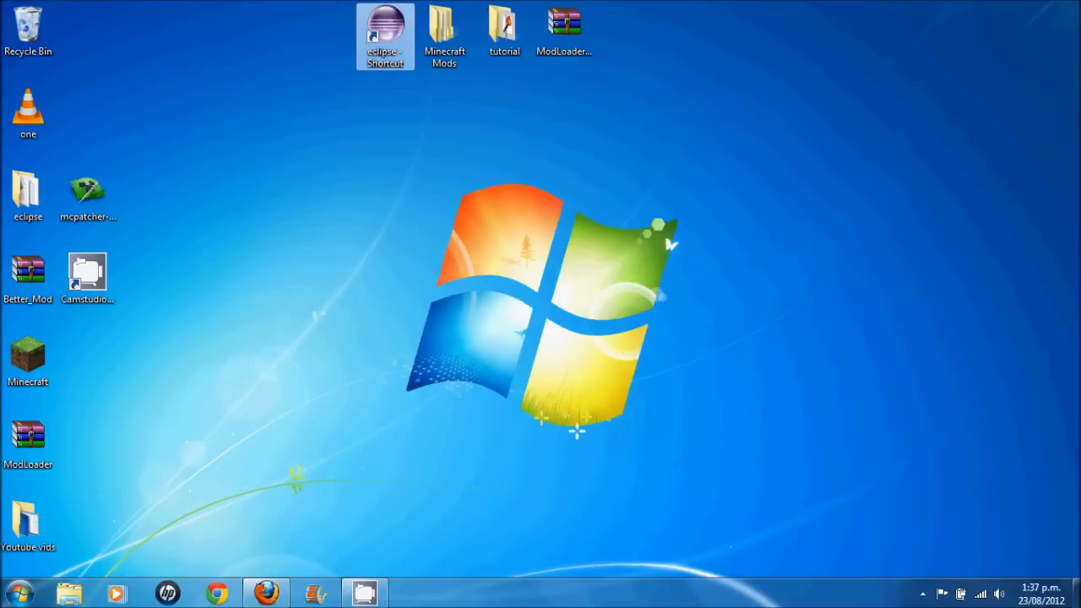
double_click(385, 26)
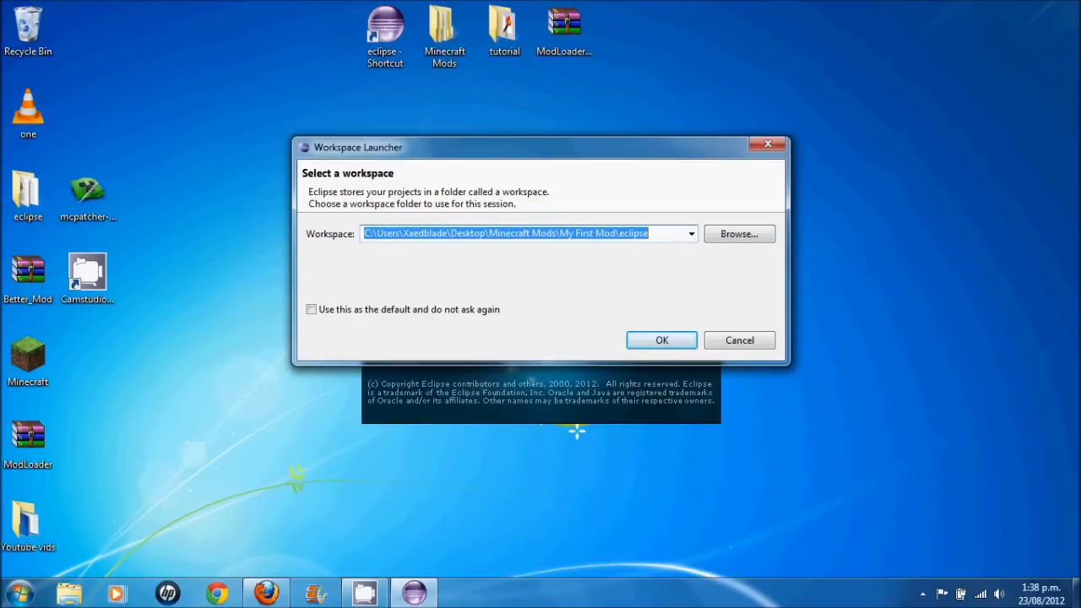
click(689, 233)
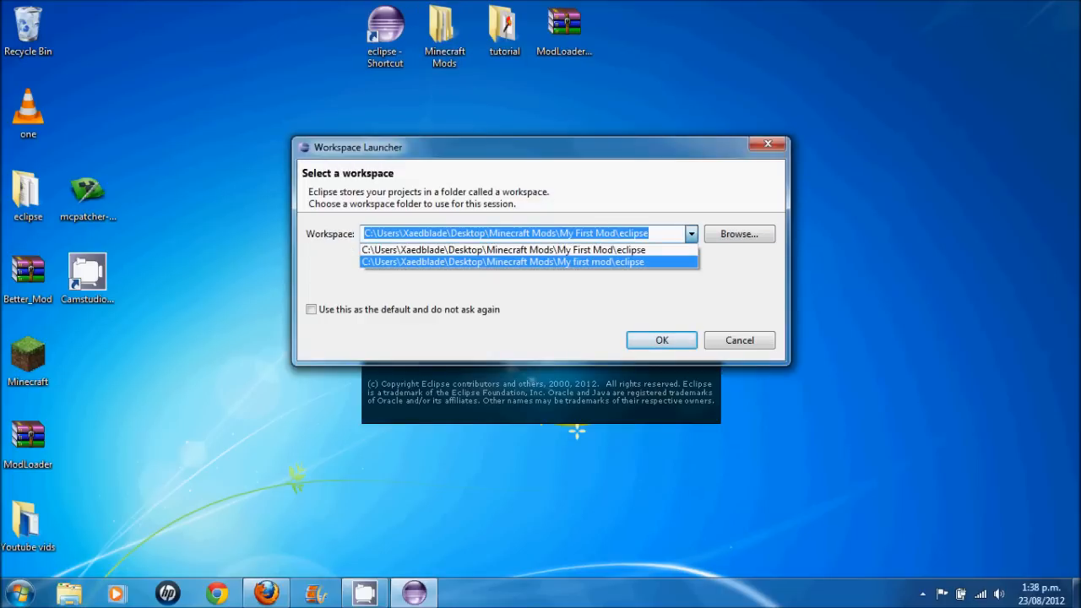
click(739, 233)
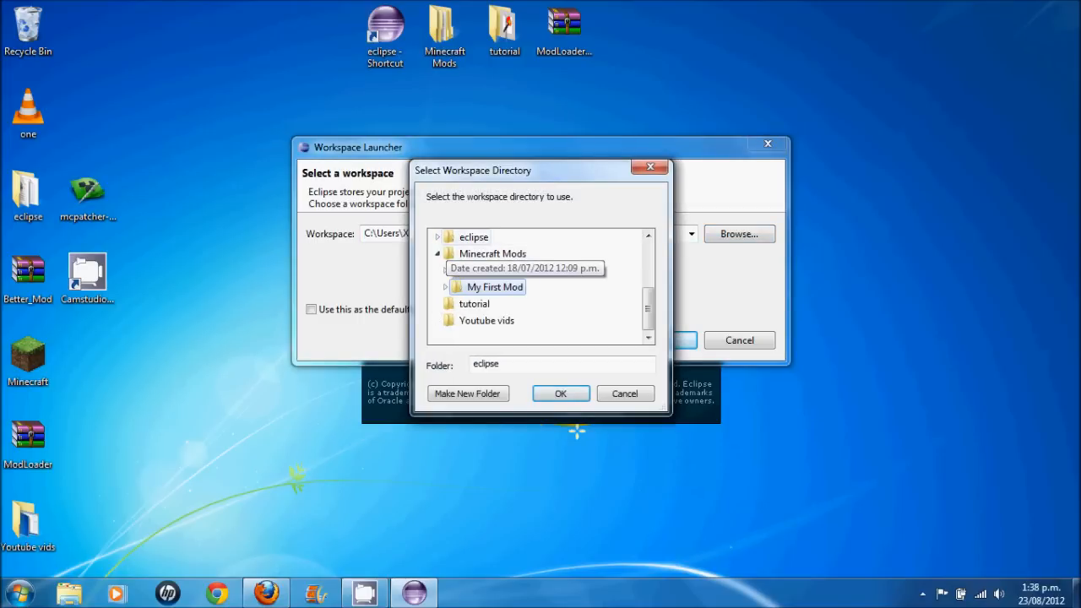
Choose Minecraft Mods\1.3.2\eclipse as the workspace and start Eclipse with it
click(493, 287)
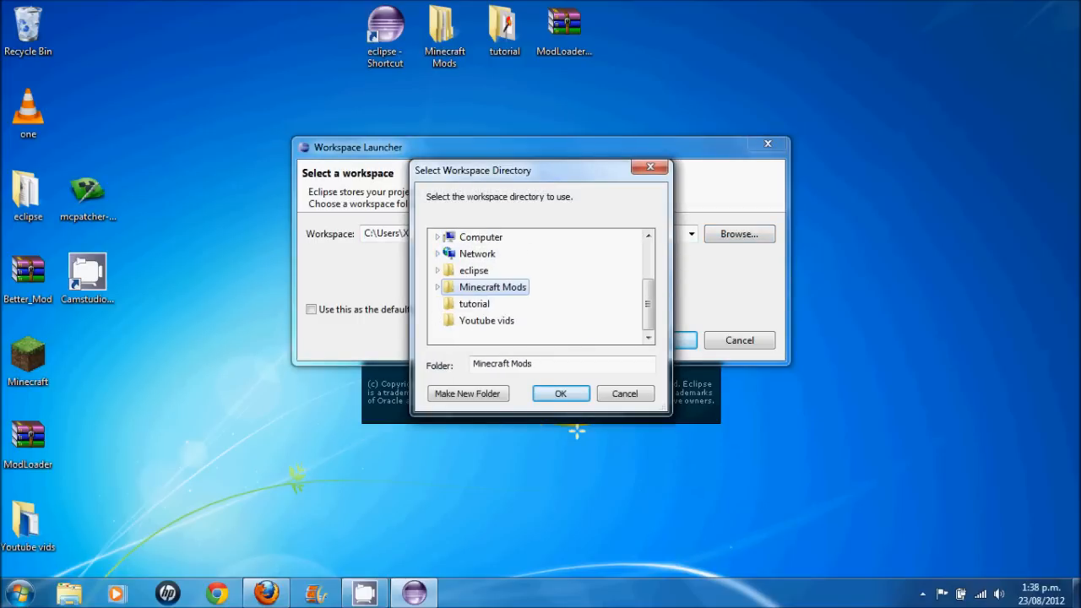
click(437, 287)
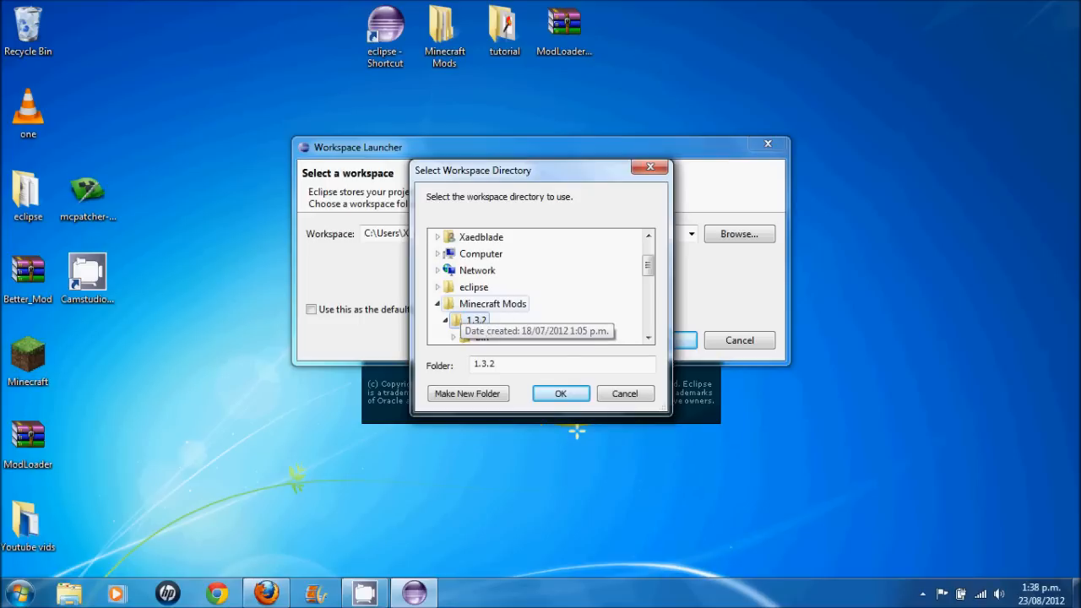
click(444, 317)
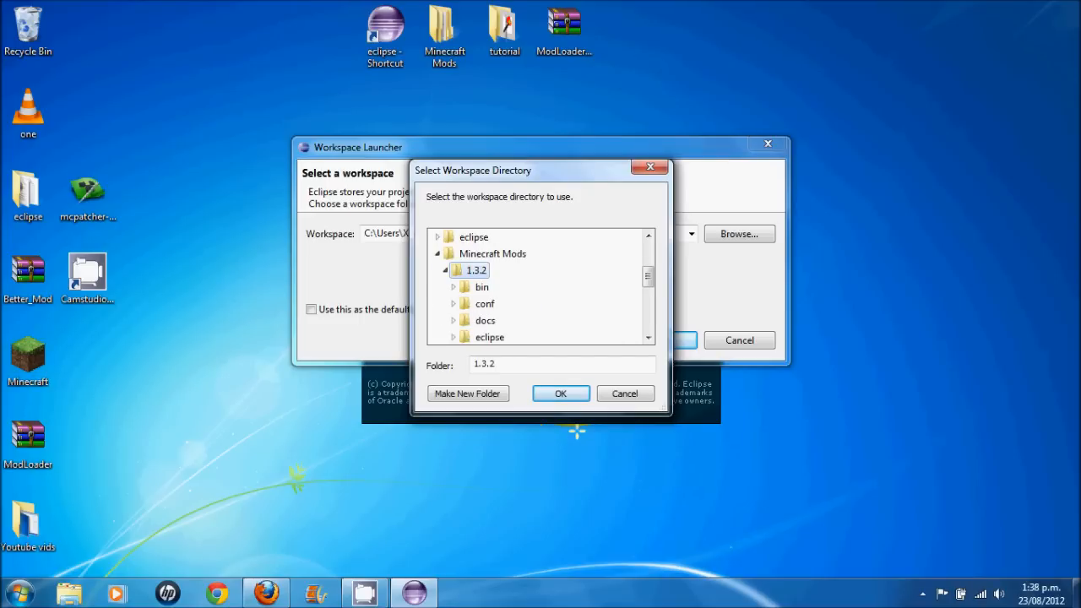
click(490, 338)
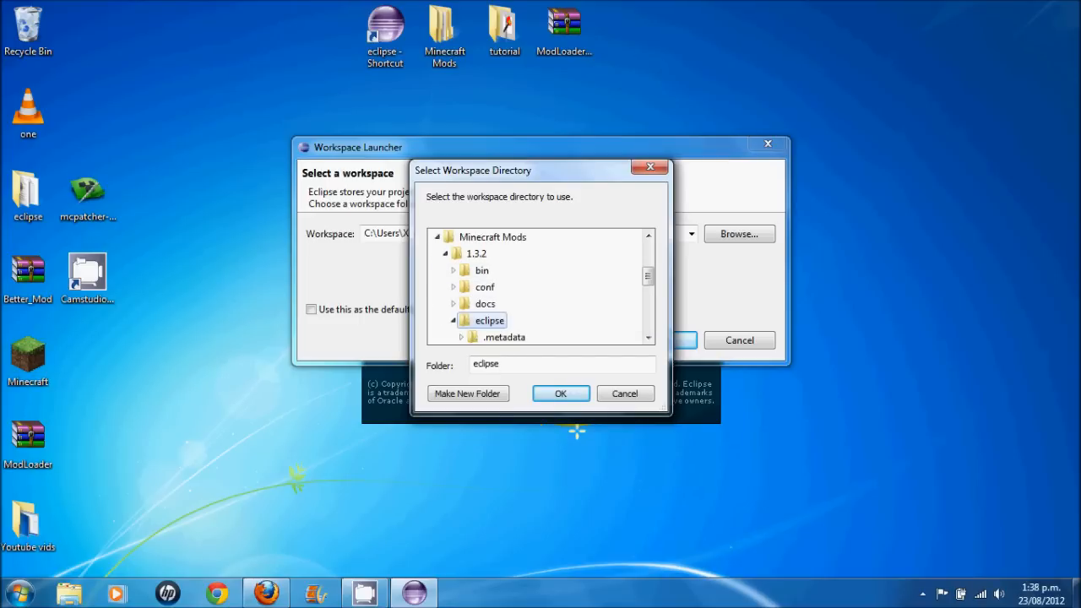
click(561, 392)
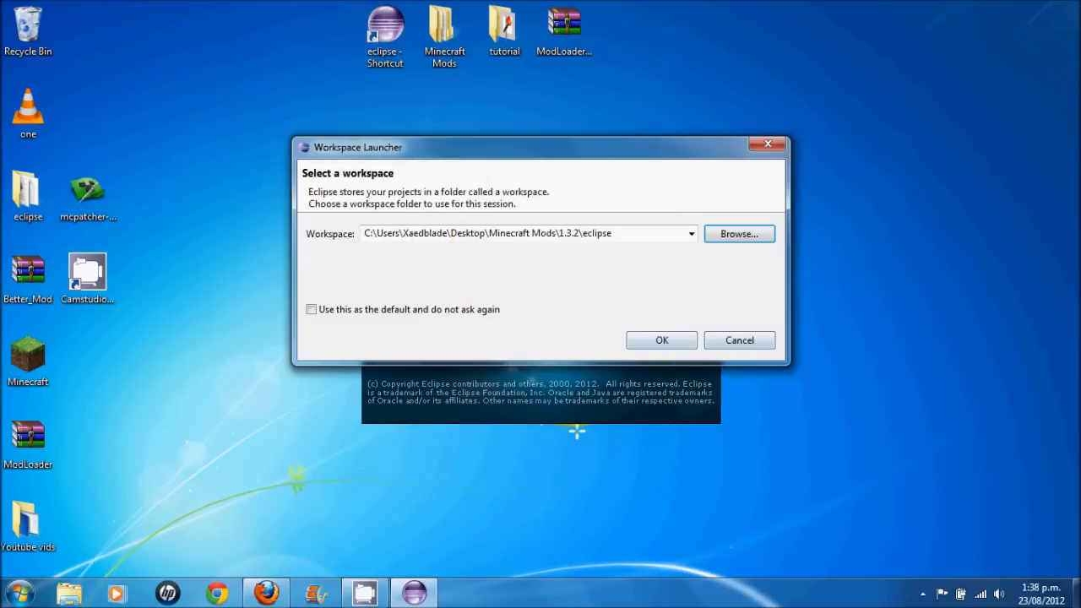
click(662, 339)
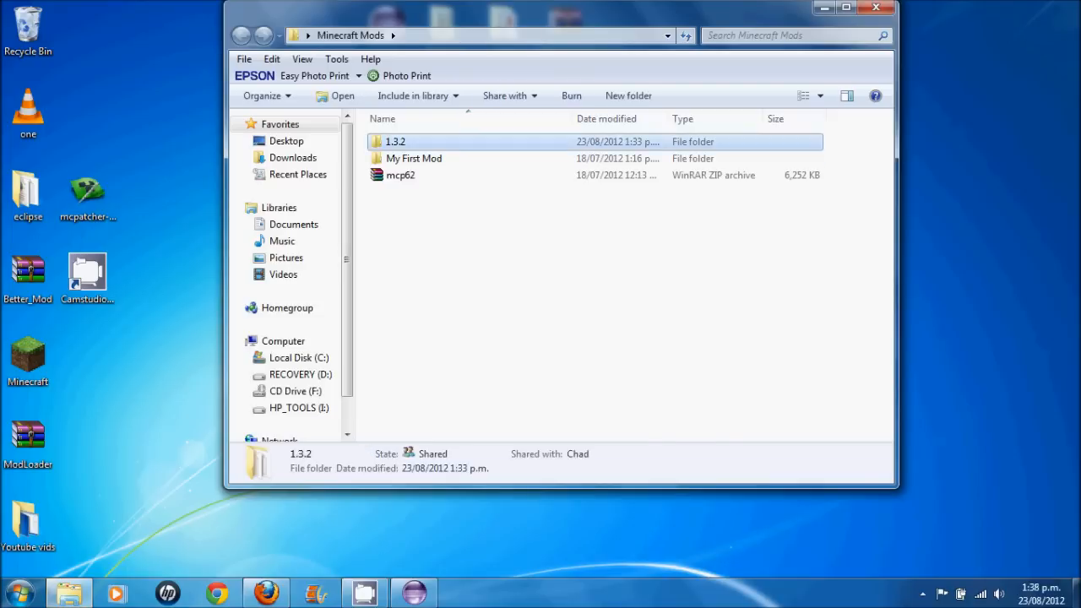
Browse into 1.3.2\src\minecraft\net\minecraft\src in one Explorer window
double_click(396, 142)
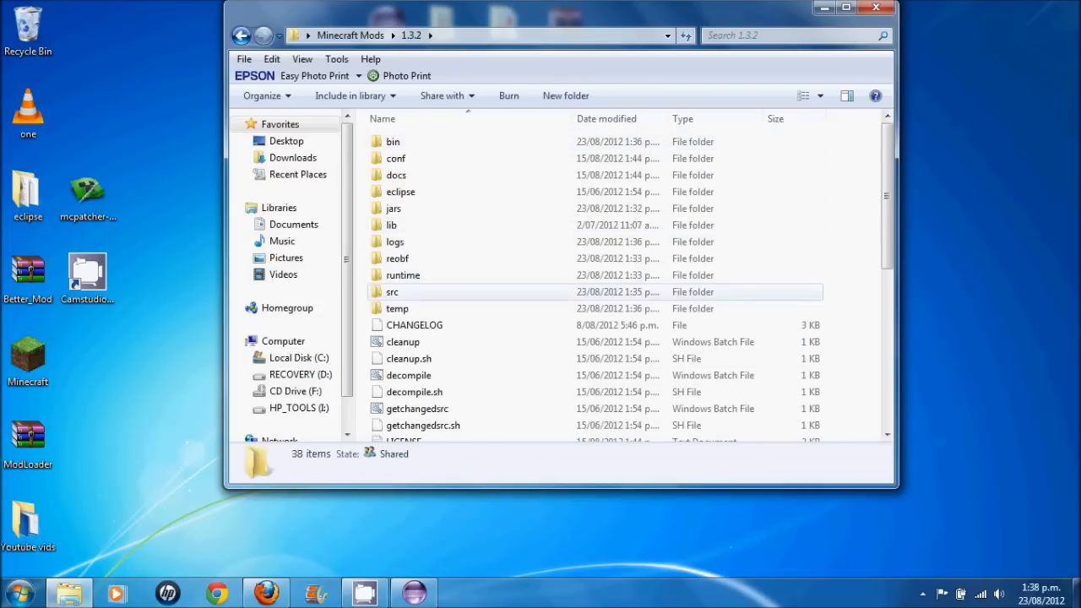
double_click(392, 291)
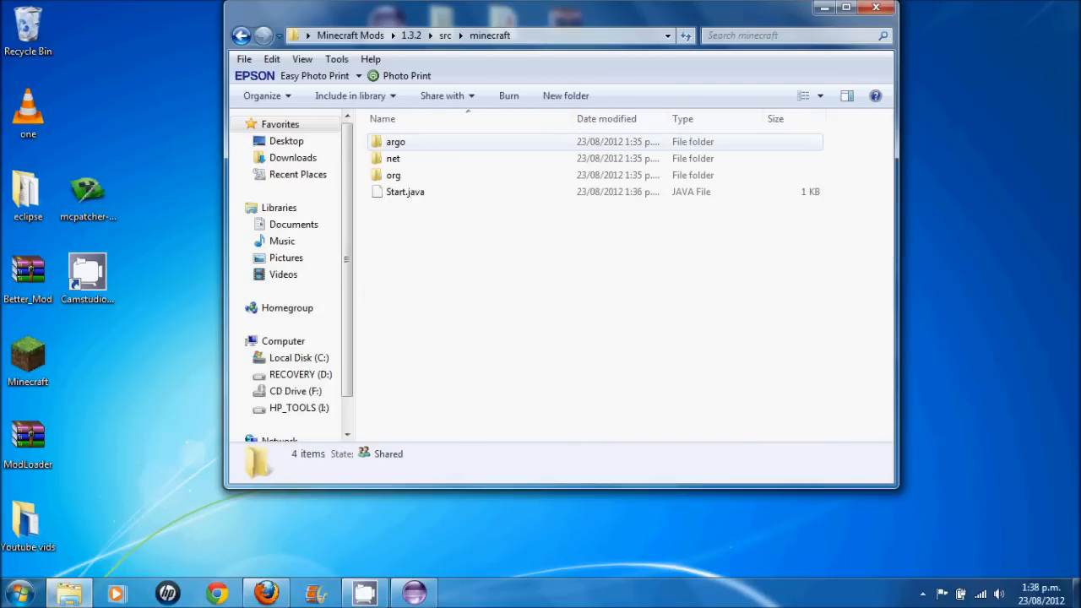
double_click(391, 159)
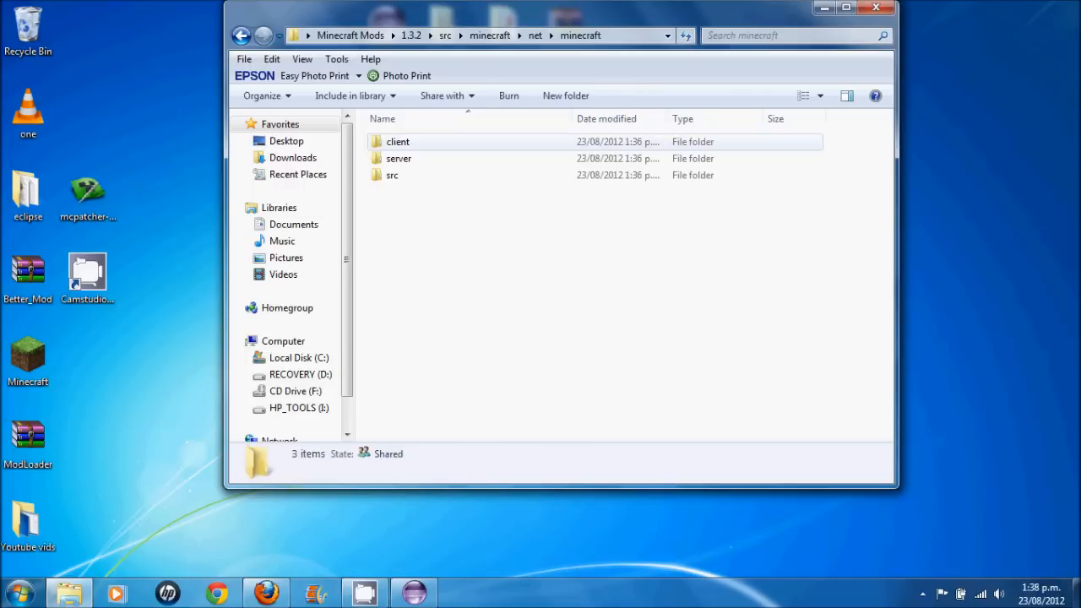
double_click(392, 174)
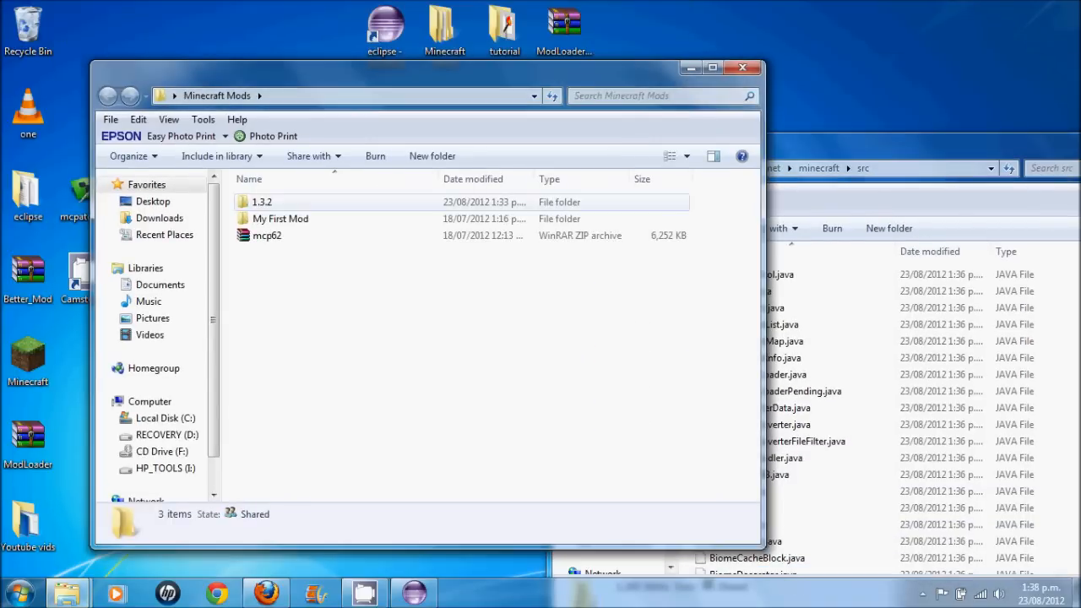
Browse into My First Mod\src\minecraft\net\minecraft\src in the other window
double_click(281, 220)
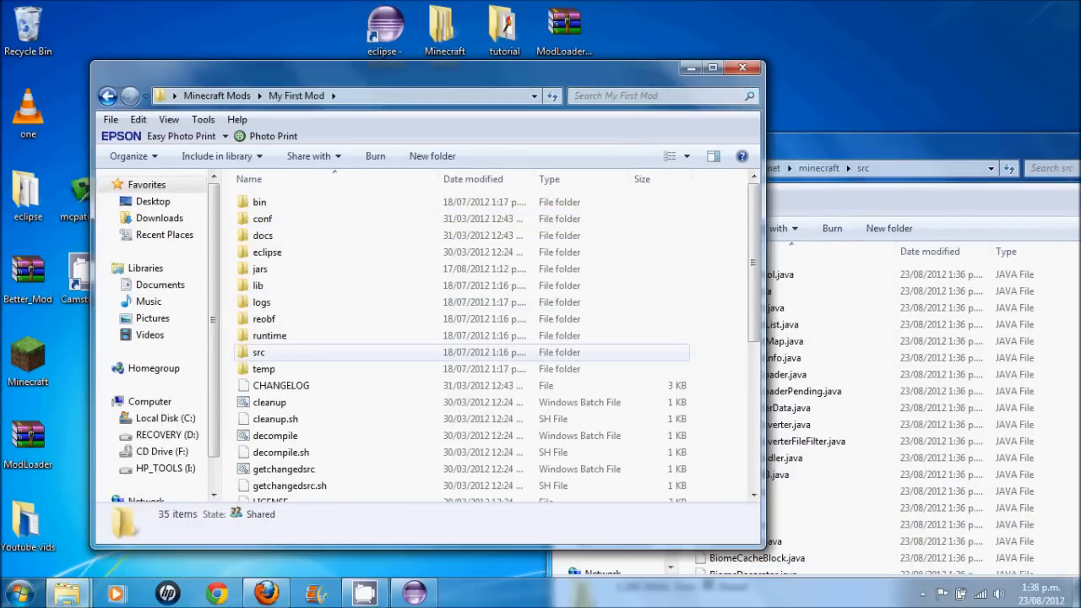
double_click(259, 353)
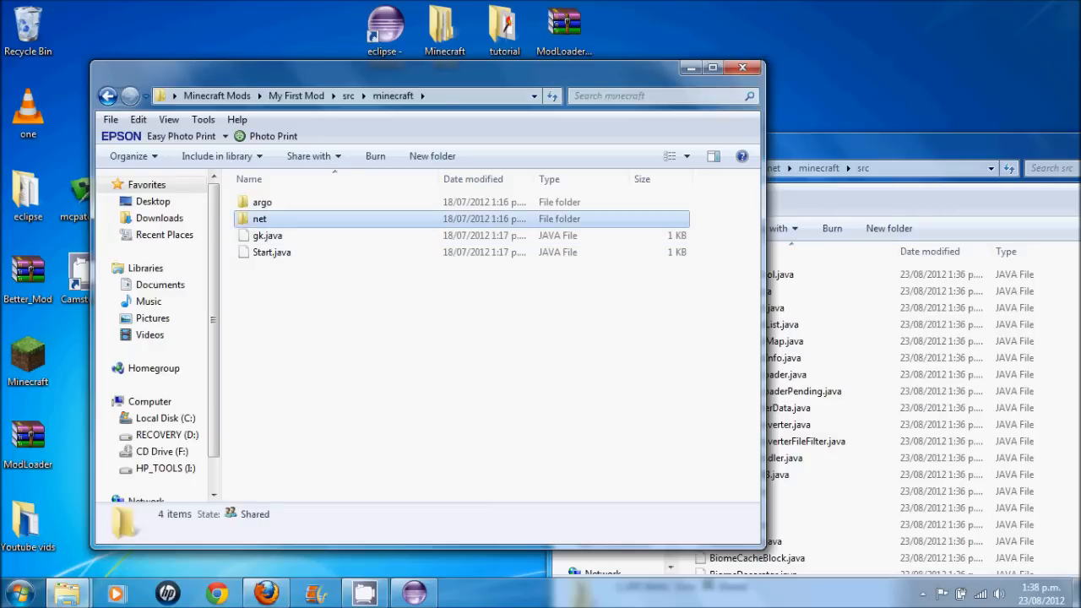
double_click(260, 220)
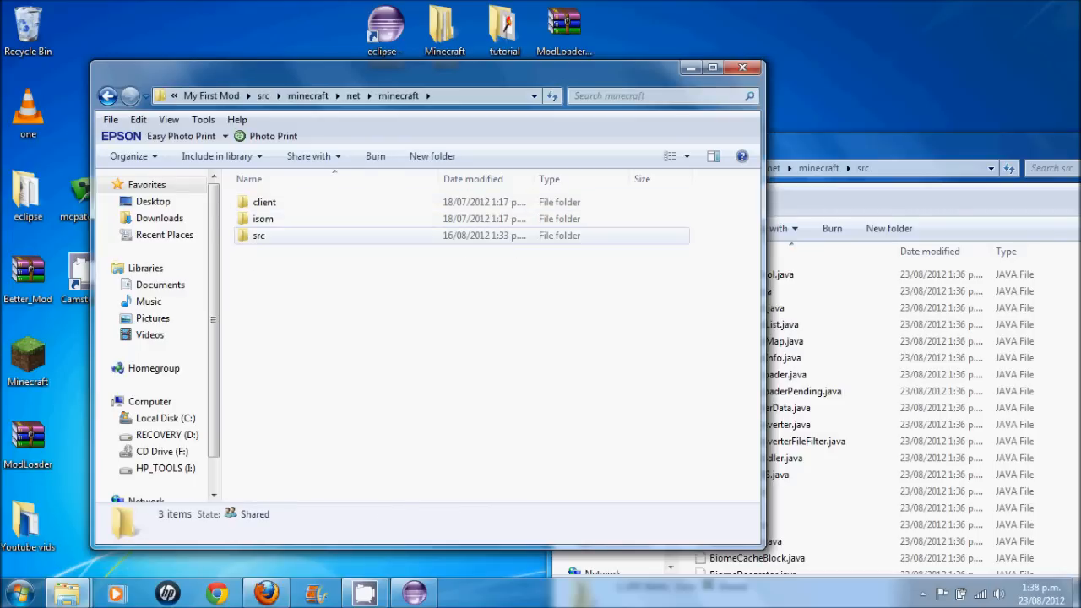
double_click(258, 235)
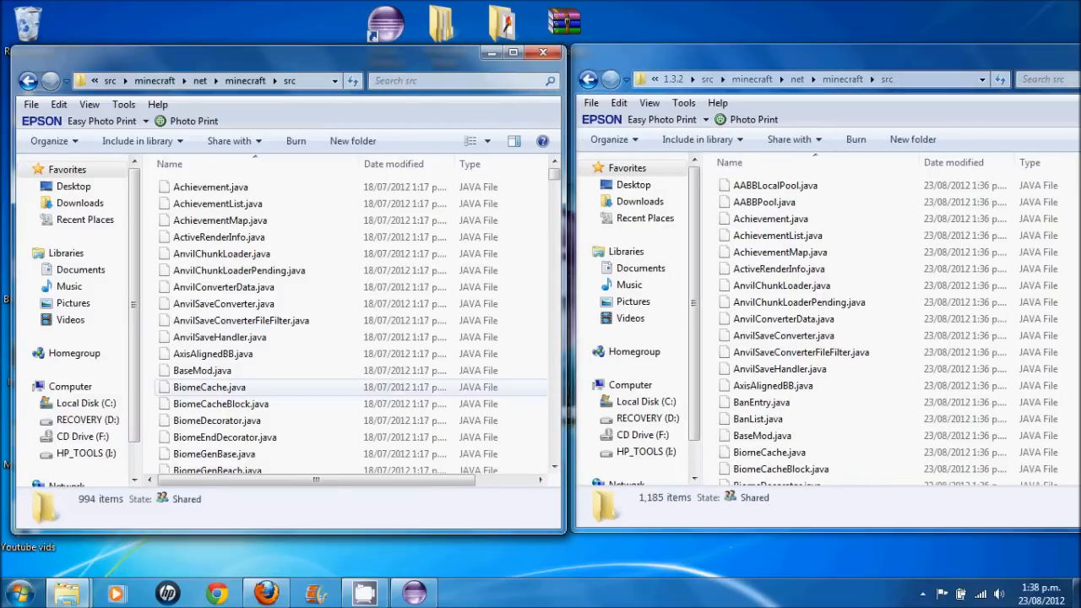
Copy mod_tutorial.java from the old src folder into the 1.3.2 src window
scroll(down, 3)
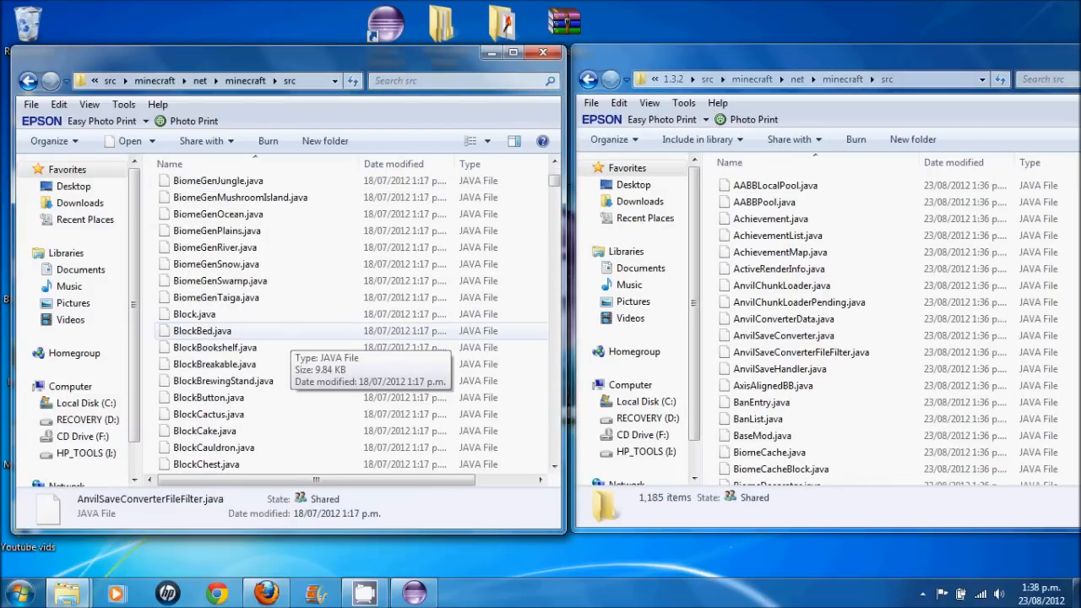
scroll(up, 3)
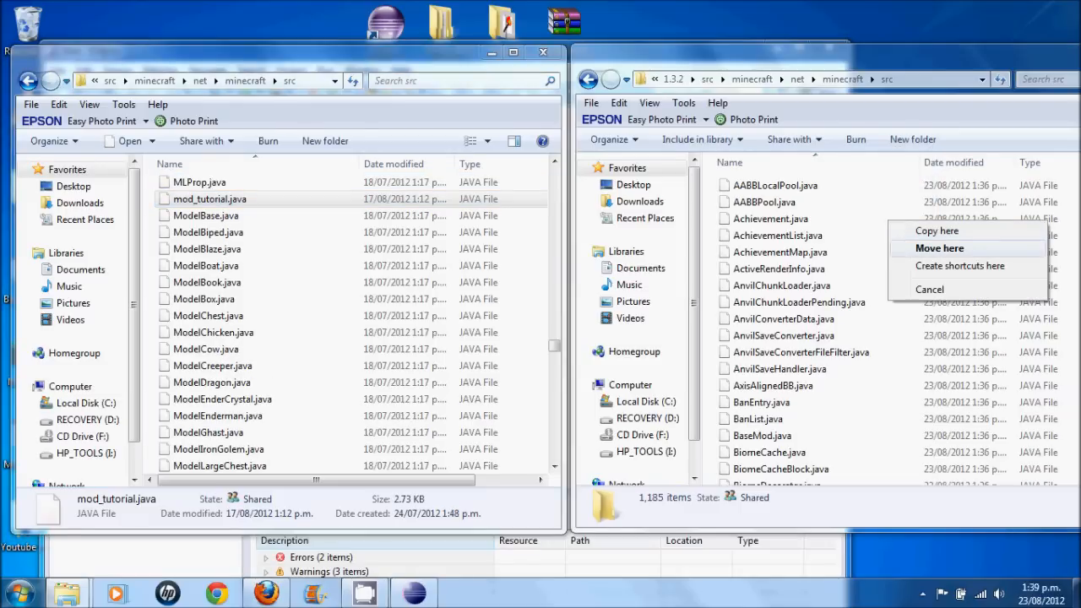
click(939, 247)
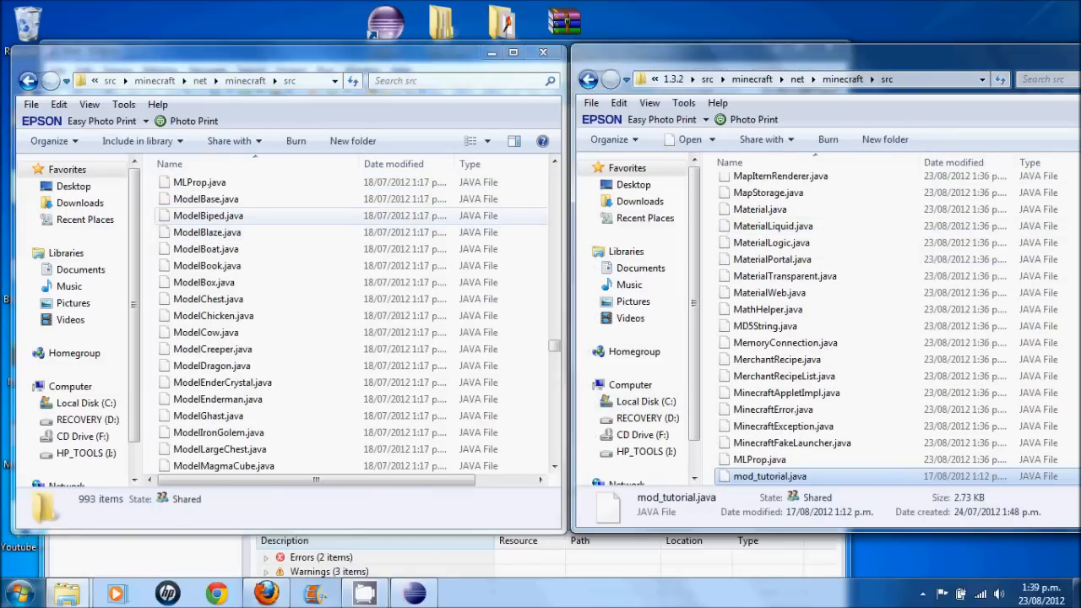
click(206, 415)
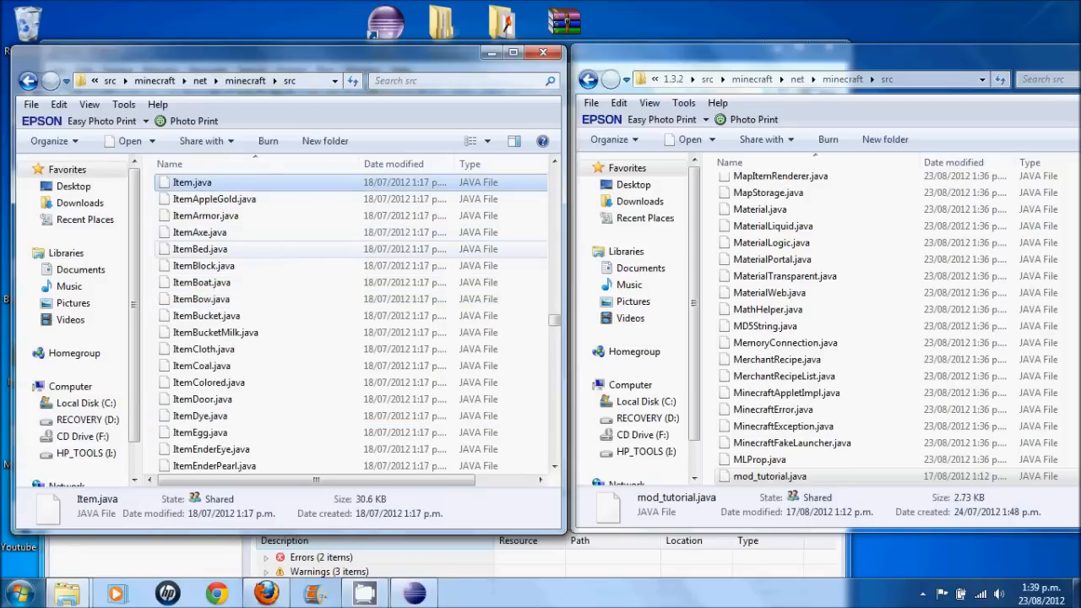
Move ItemTutorialAxe, Pickaxe, Spade and Sword into the 1.3.2 src folder beside it
scroll(down, 3)
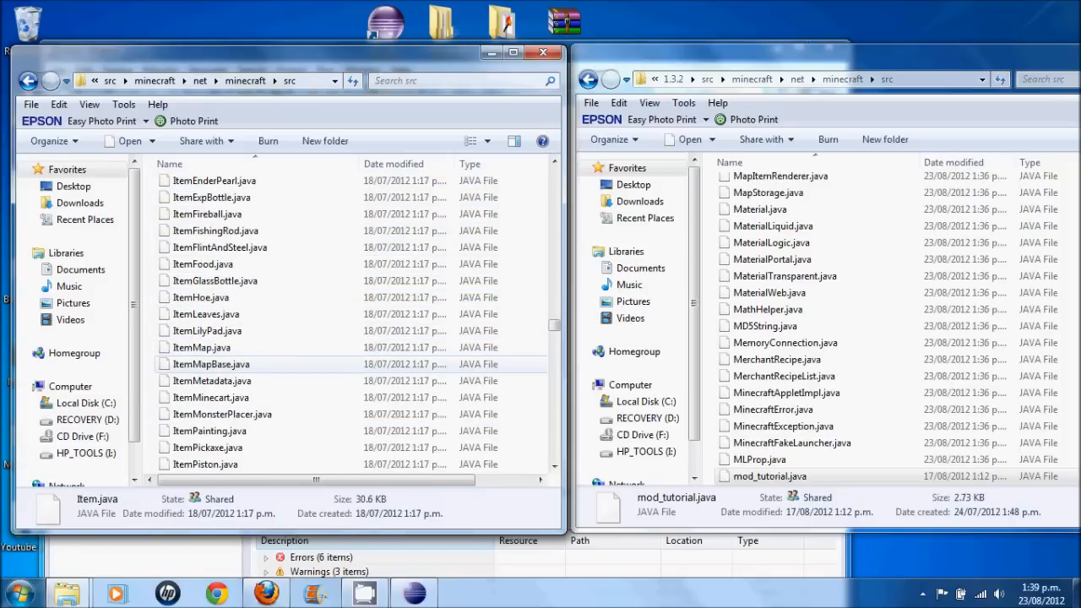
scroll(down, 3)
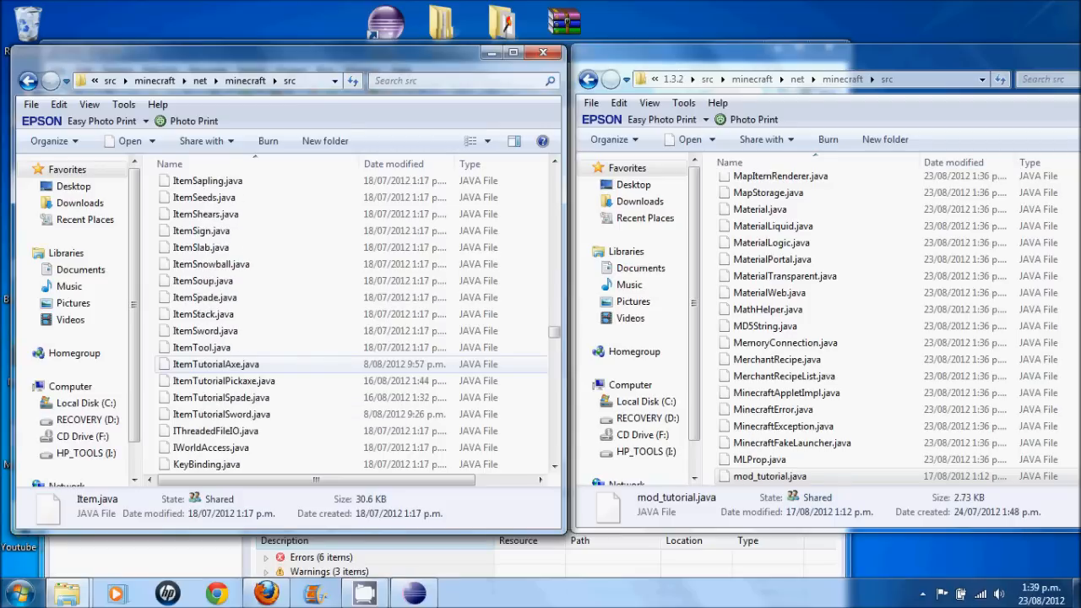
click(217, 364)
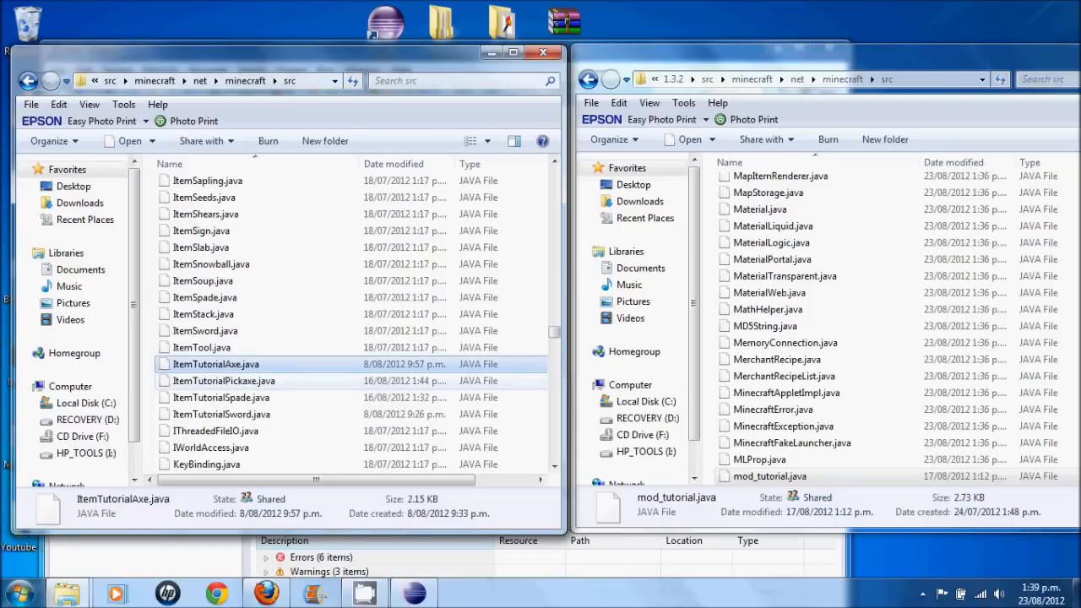
click(221, 414)
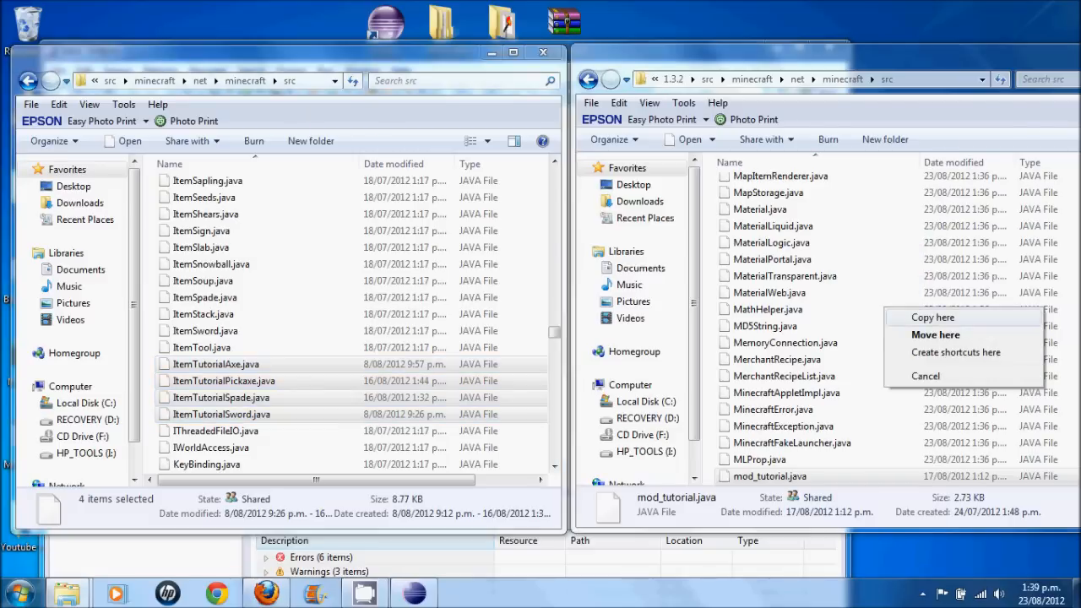
click(932, 318)
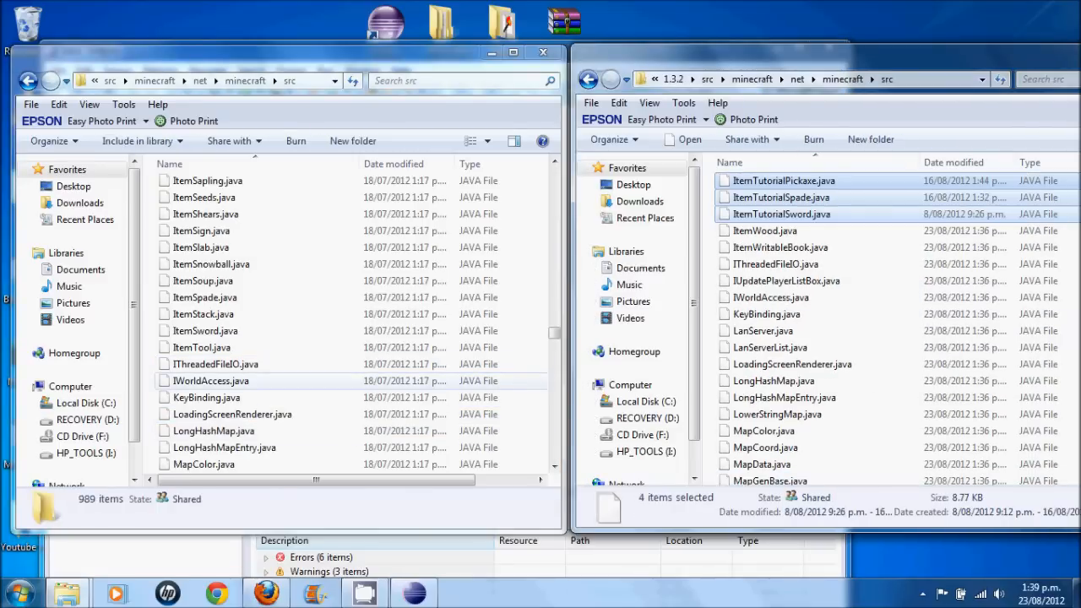
scroll(up, 3)
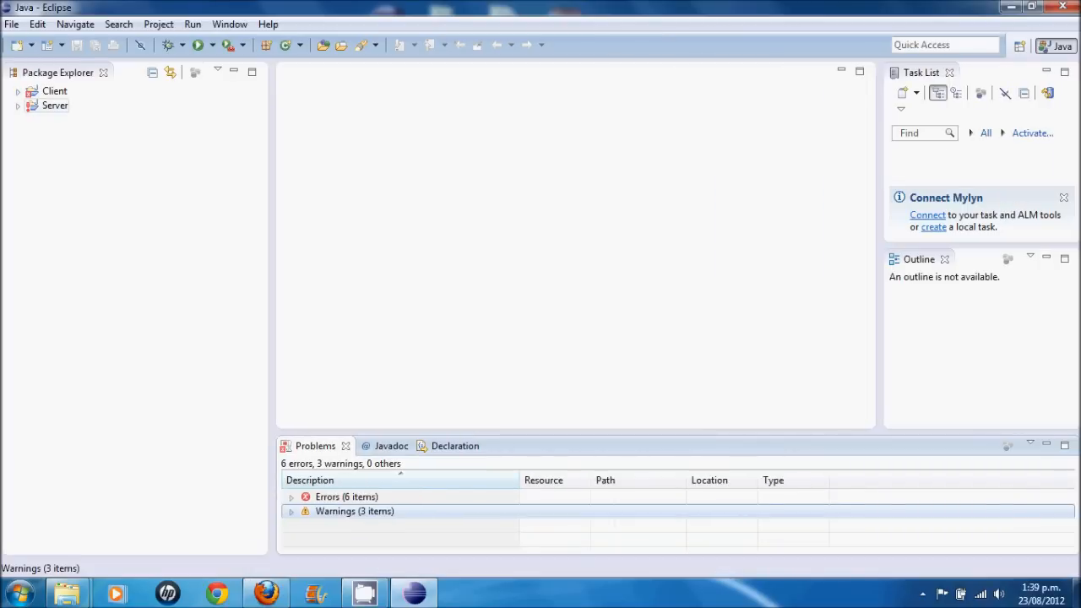
Expand Client's net.minecraft.src package and select the unresolved stairDouble error in the Problems list
click(17, 91)
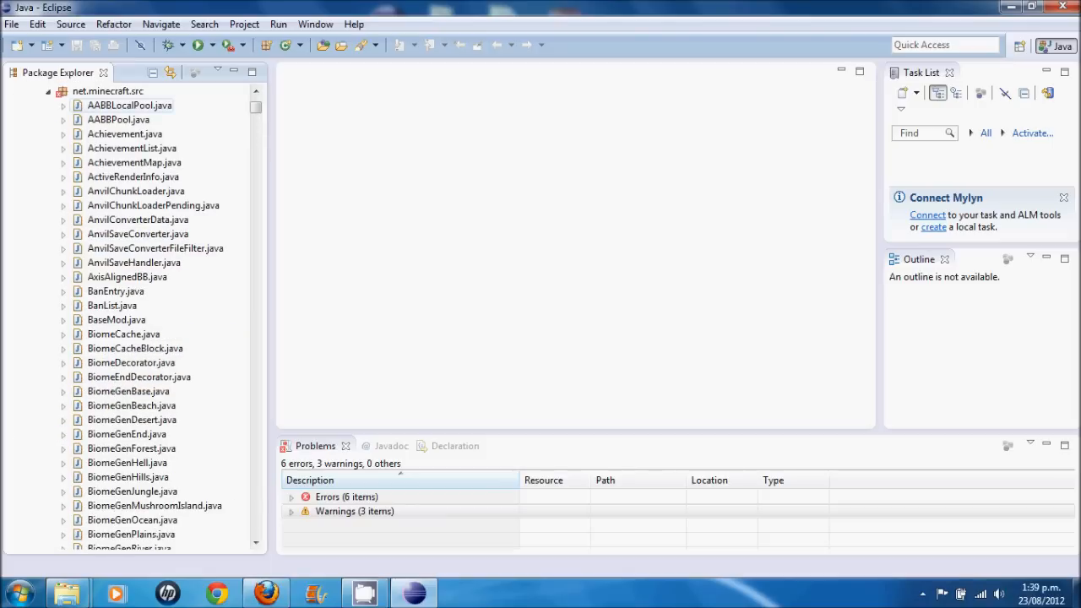
scroll(down, 3)
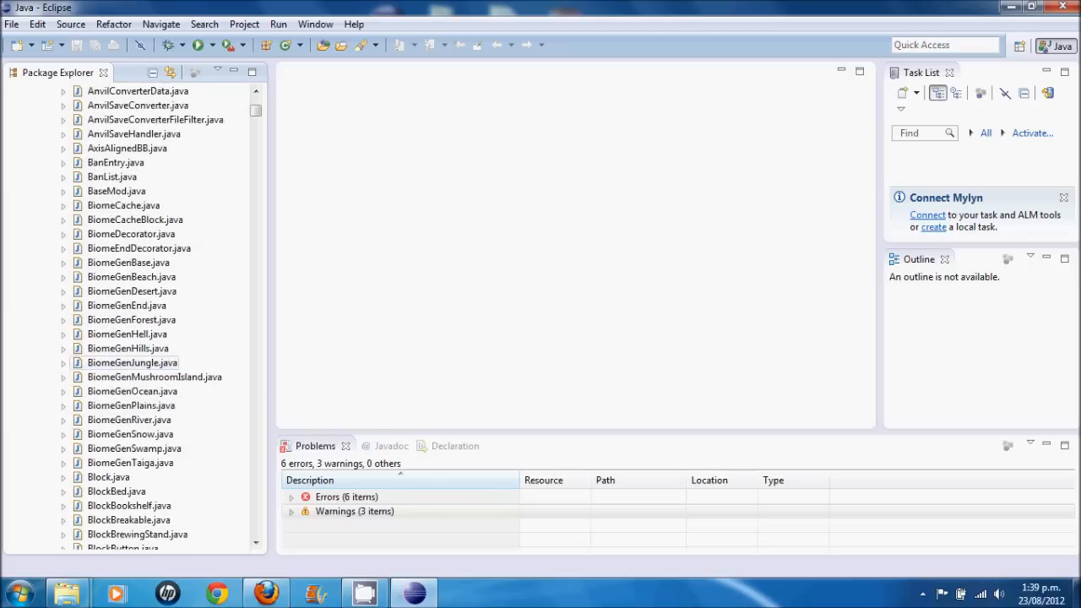
scroll(down, 3)
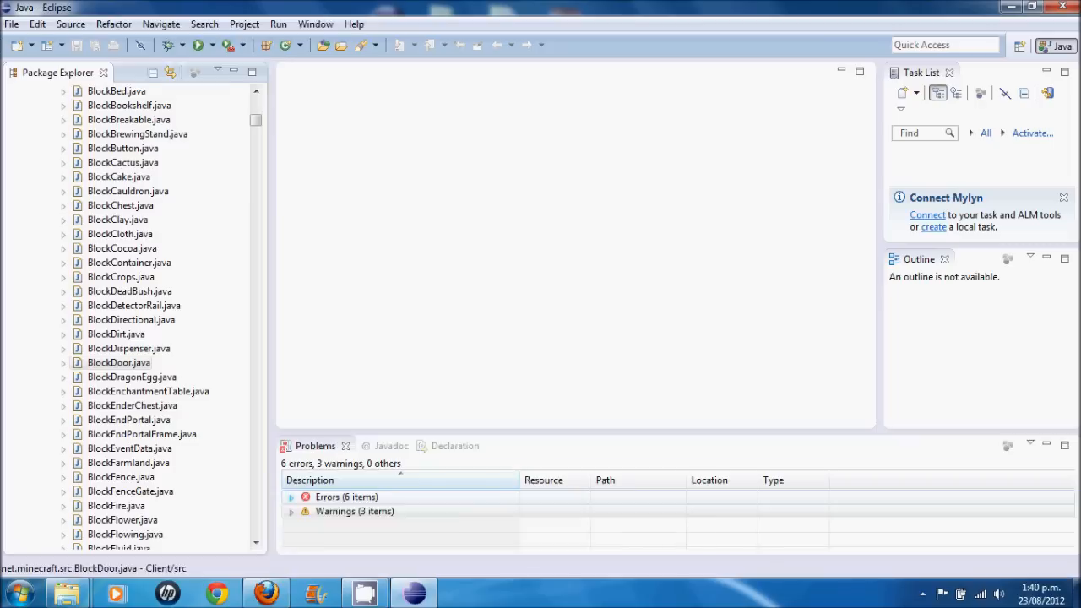
click(291, 497)
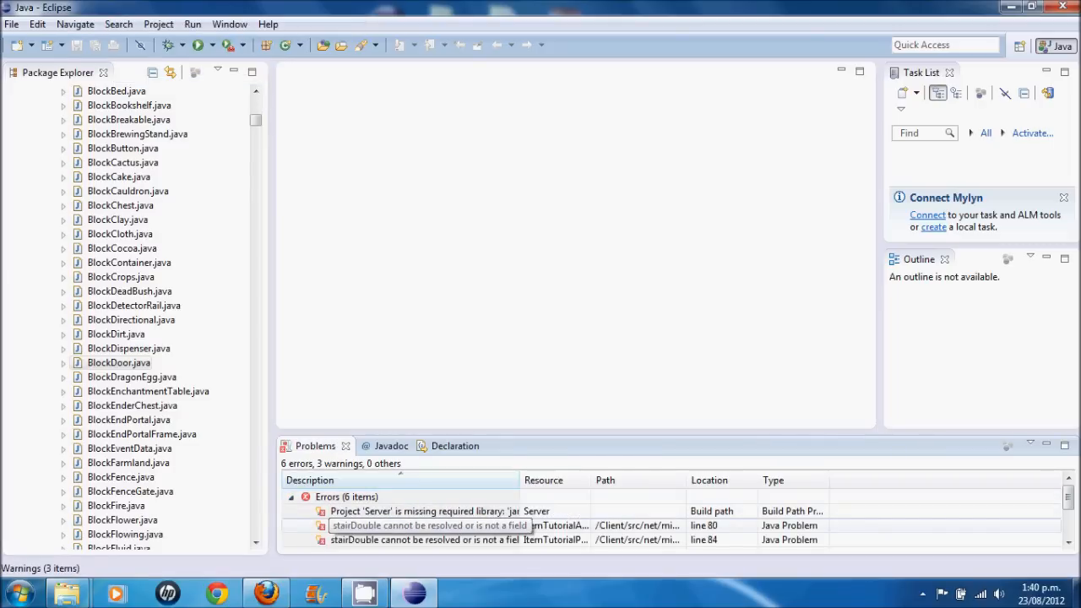
click(422, 525)
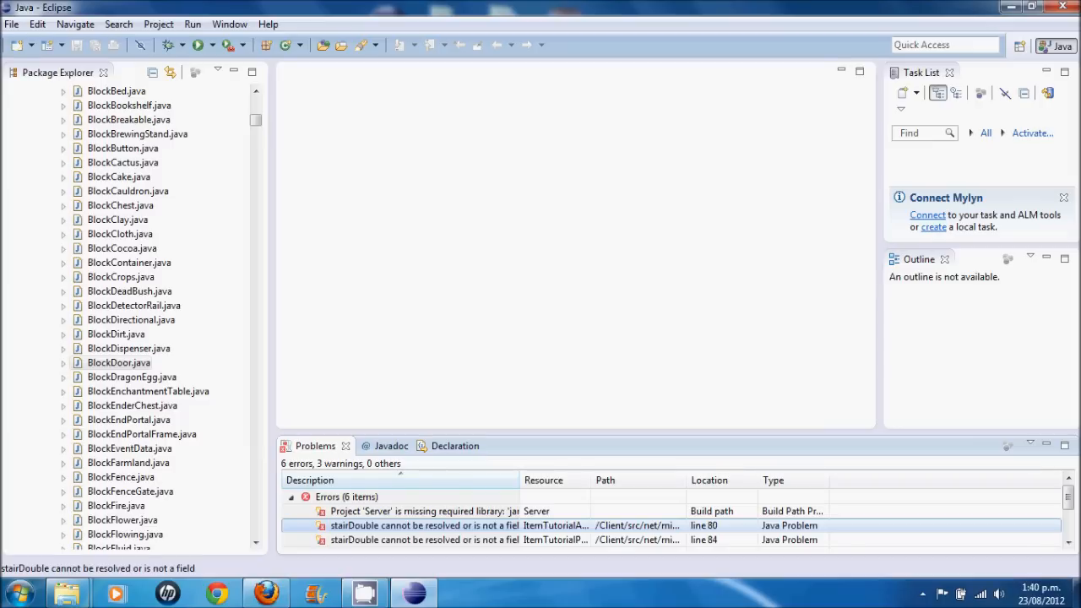
Jump to ItemTutorialAxe's failing line and compare against the original ItemAxe block list
double_click(426, 525)
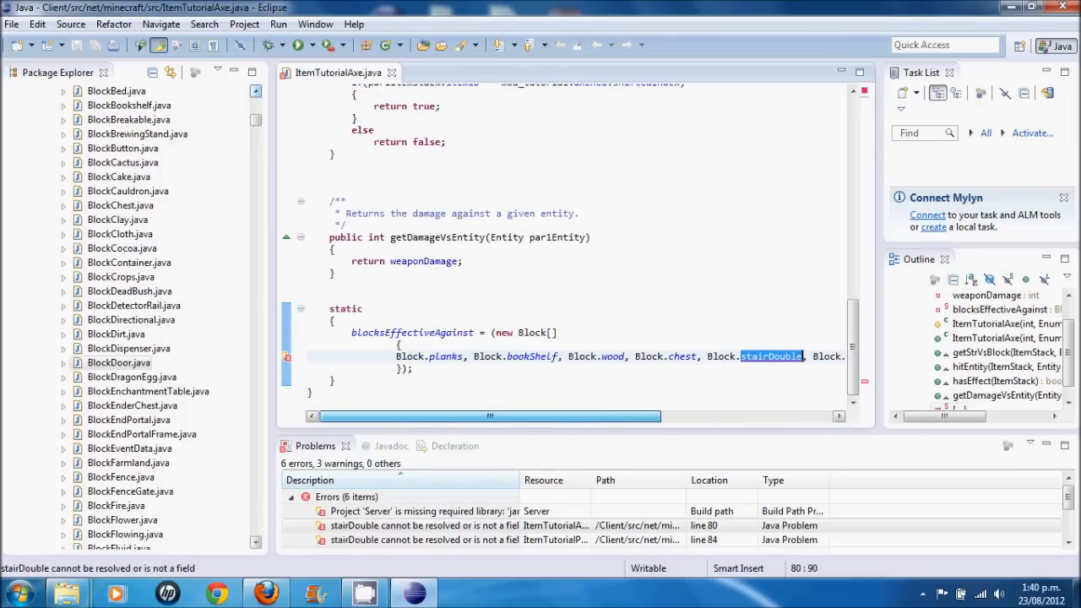
scroll(right, 3)
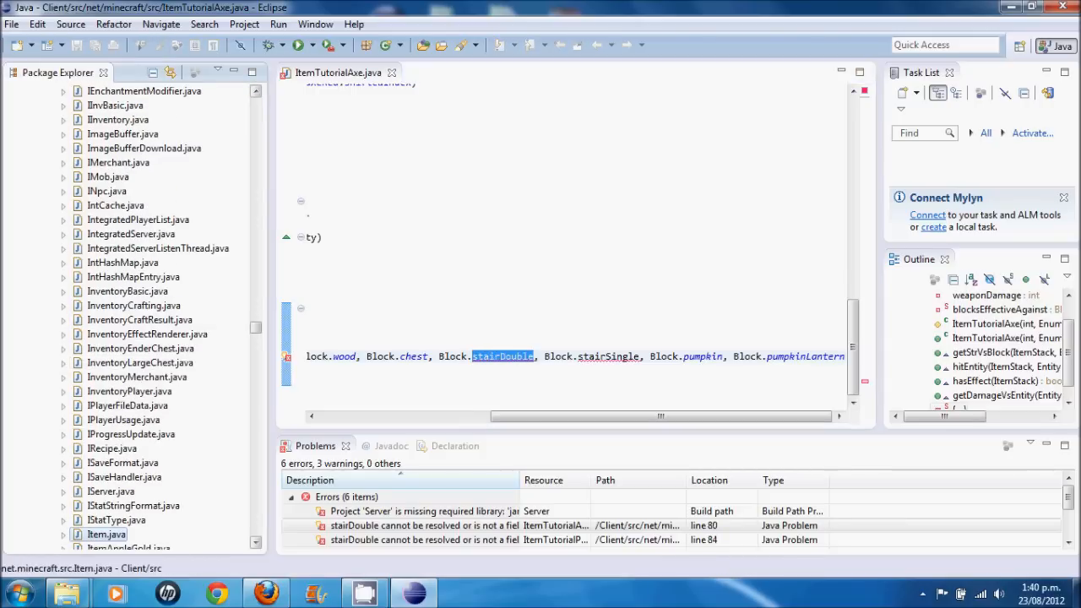
scroll(down, 3)
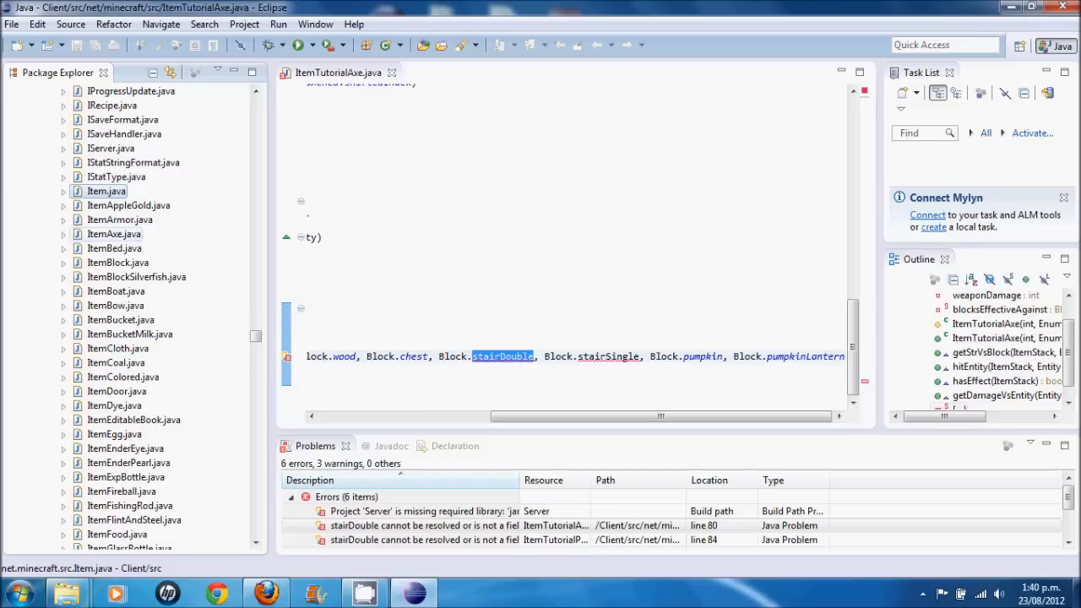
double_click(115, 234)
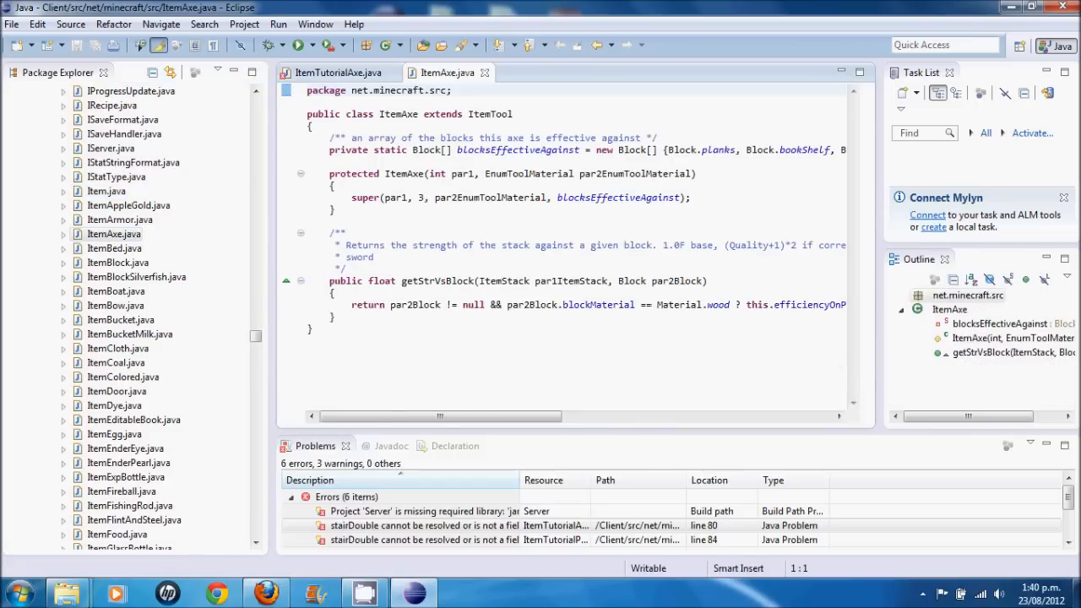
scroll(right, 3)
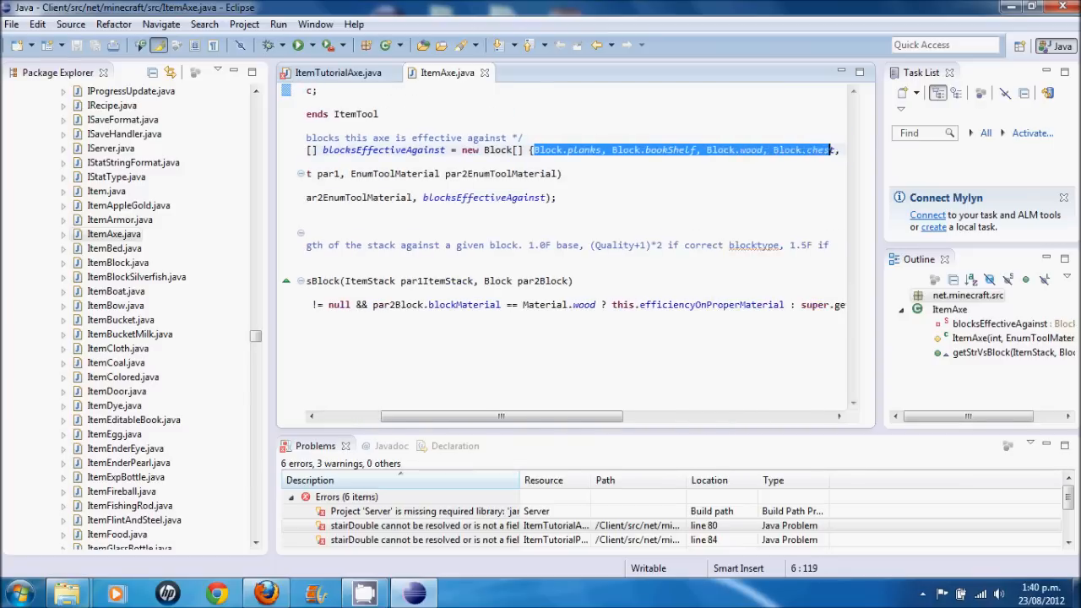
scroll(right, 3)
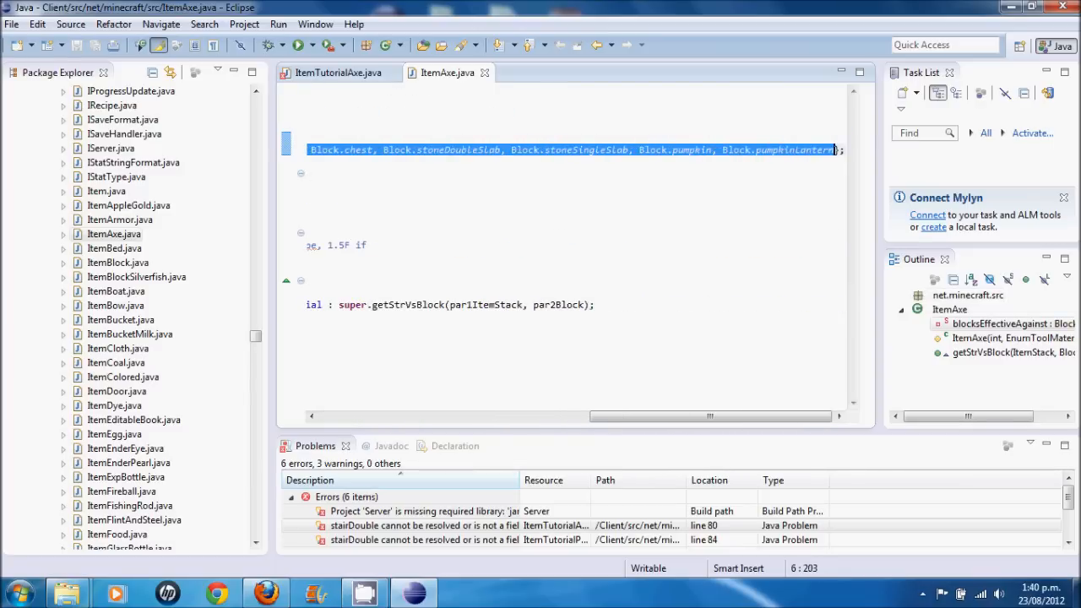
Replace stairDouble/stairSingle with stoneDoubleSlab/stoneSingleSlab in ItemTutorialAxe and save it
click(338, 73)
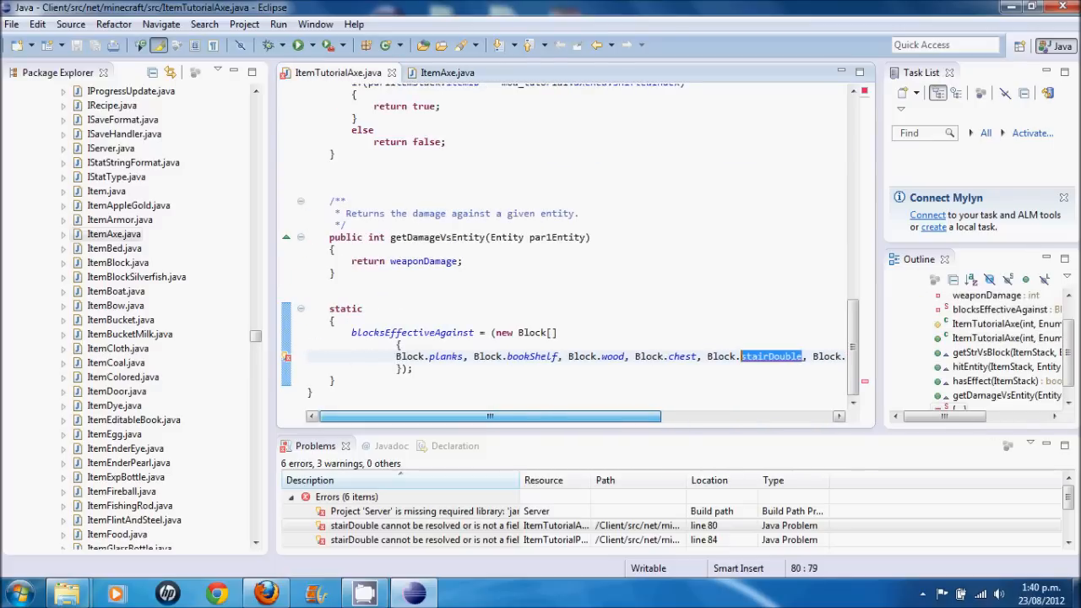
scroll(right, 3)
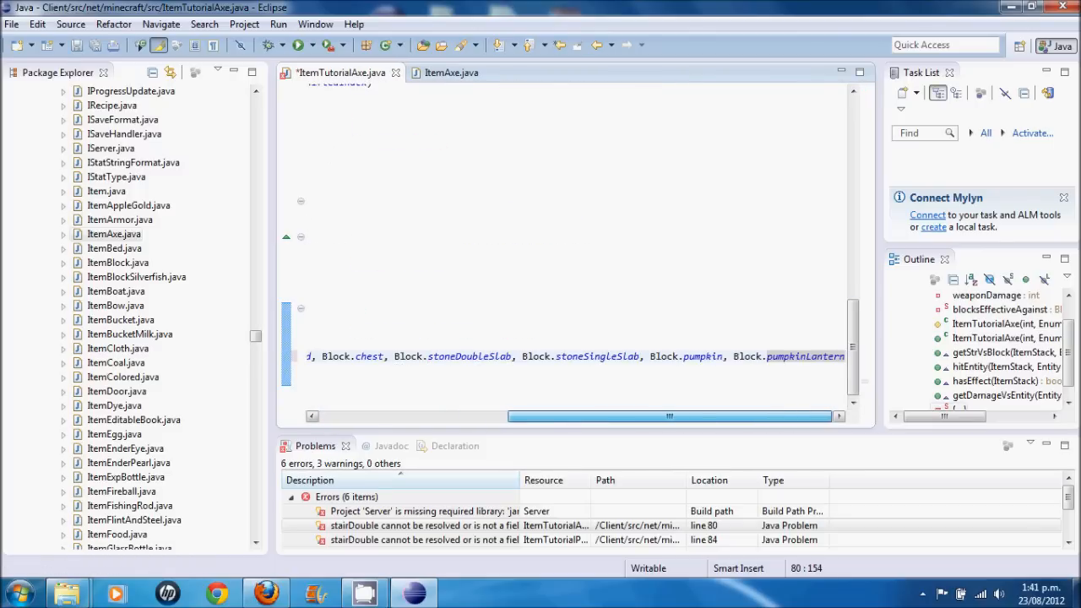
scroll(up, 3)
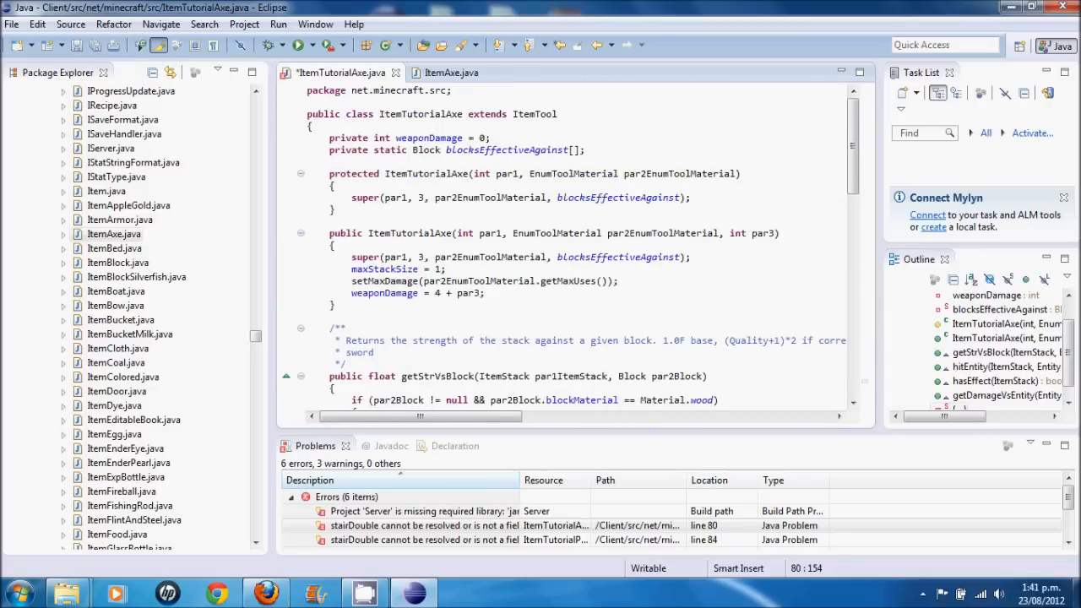
scroll(down, 3)
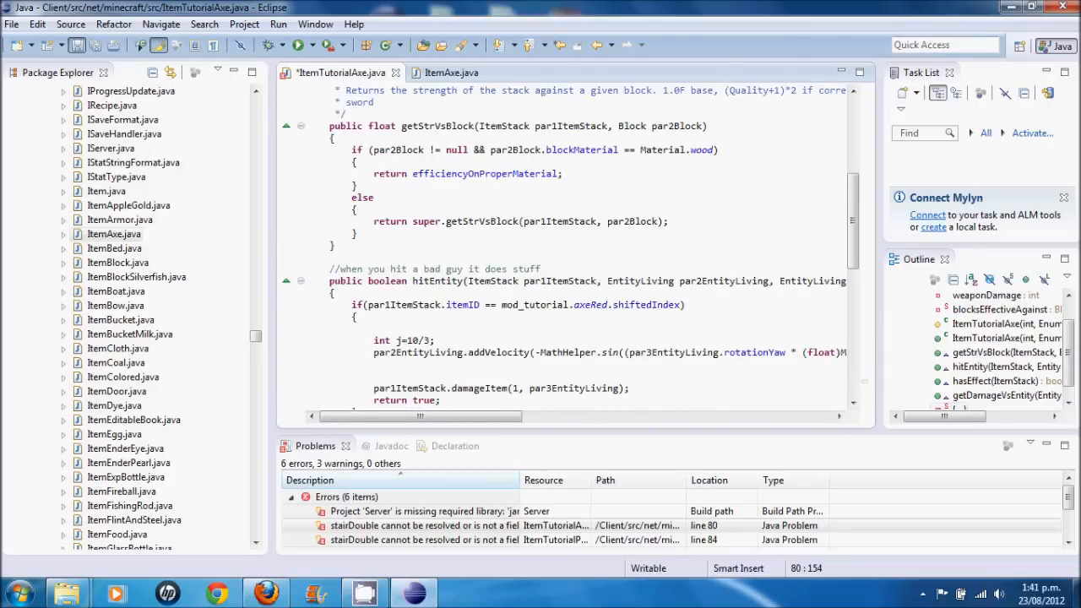
key(ctrl+s)
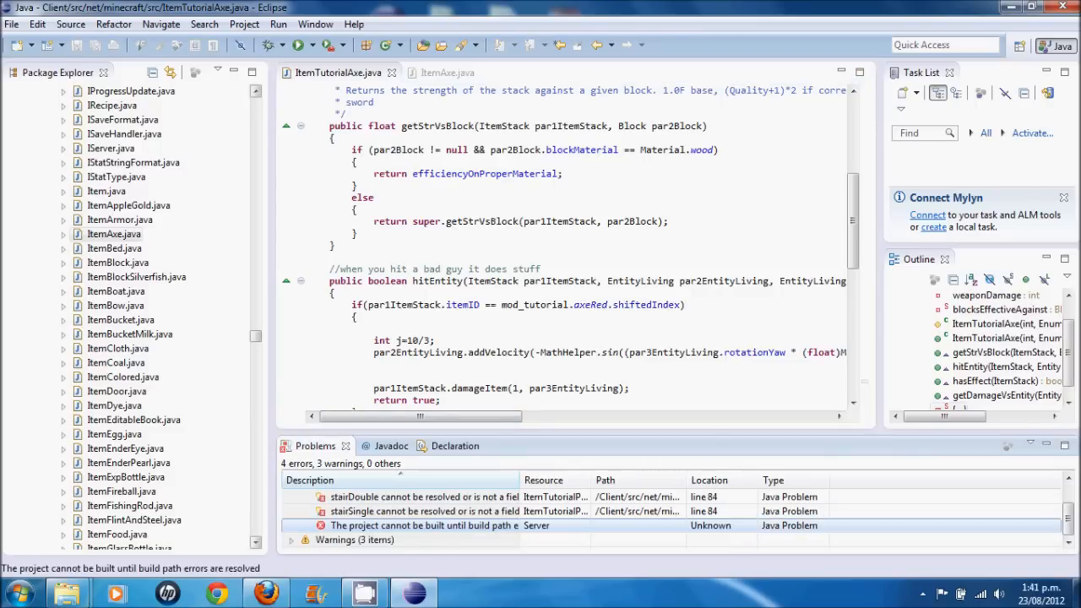
Switch to ItemTutorialPickaxe and view its flagged stairDouble/stairSingle block list
scroll(down, 3)
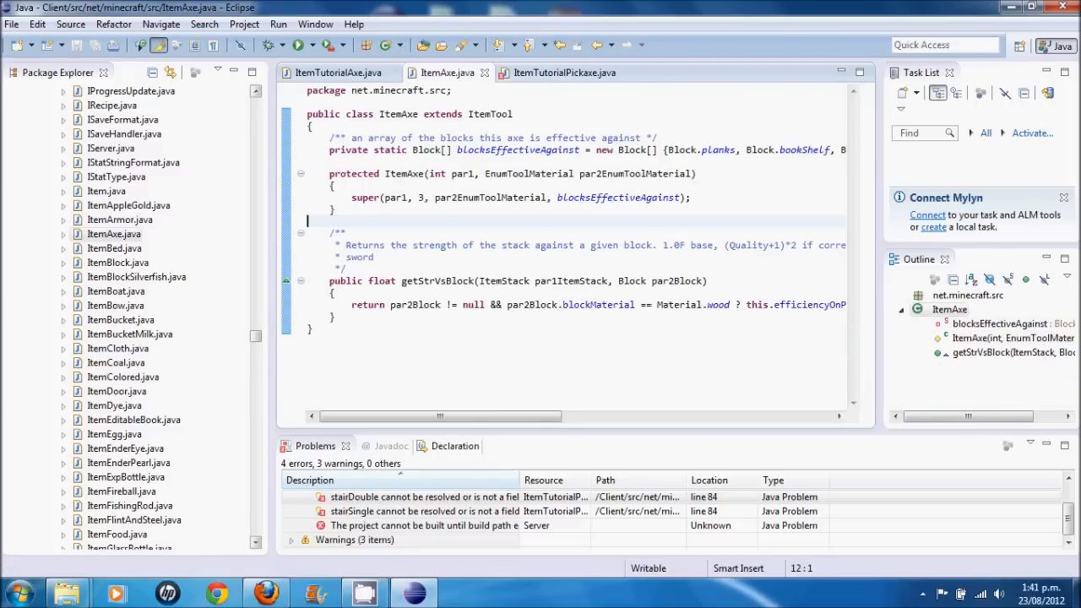
scroll(right, 3)
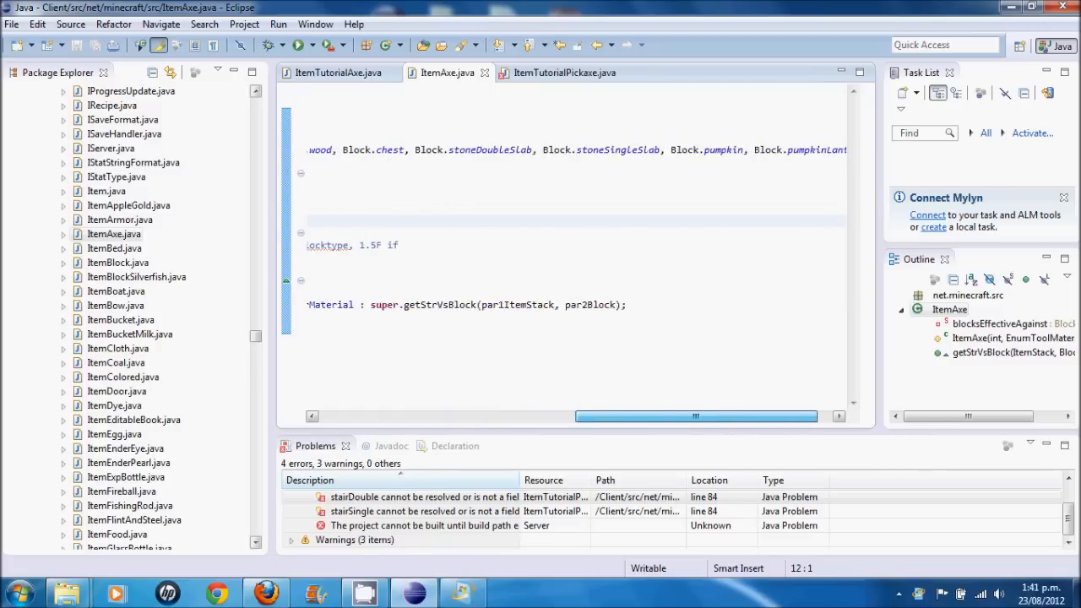
scroll(right, 3)
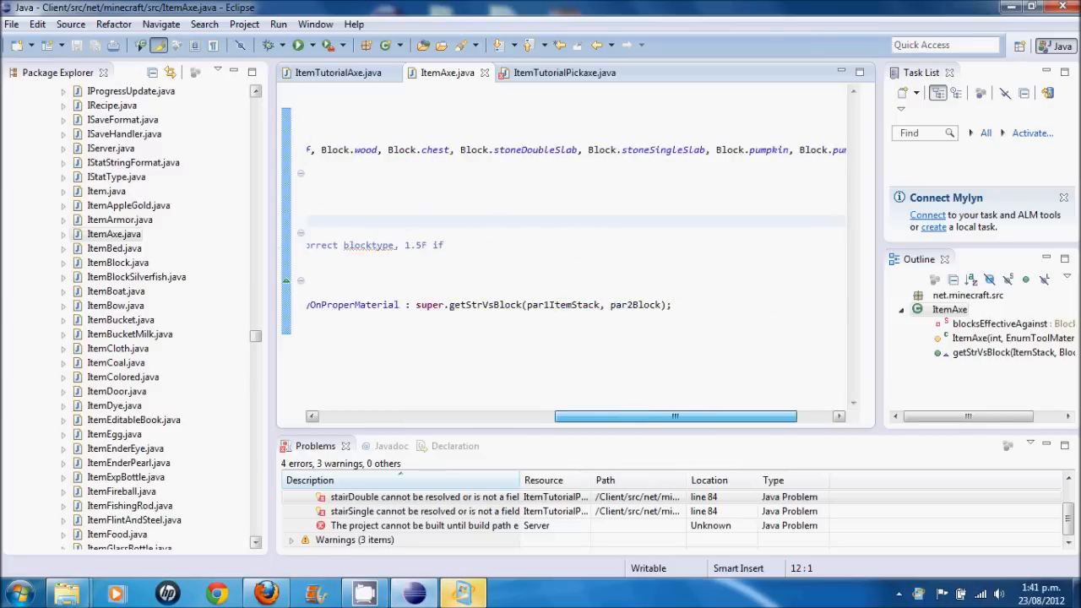
click(565, 73)
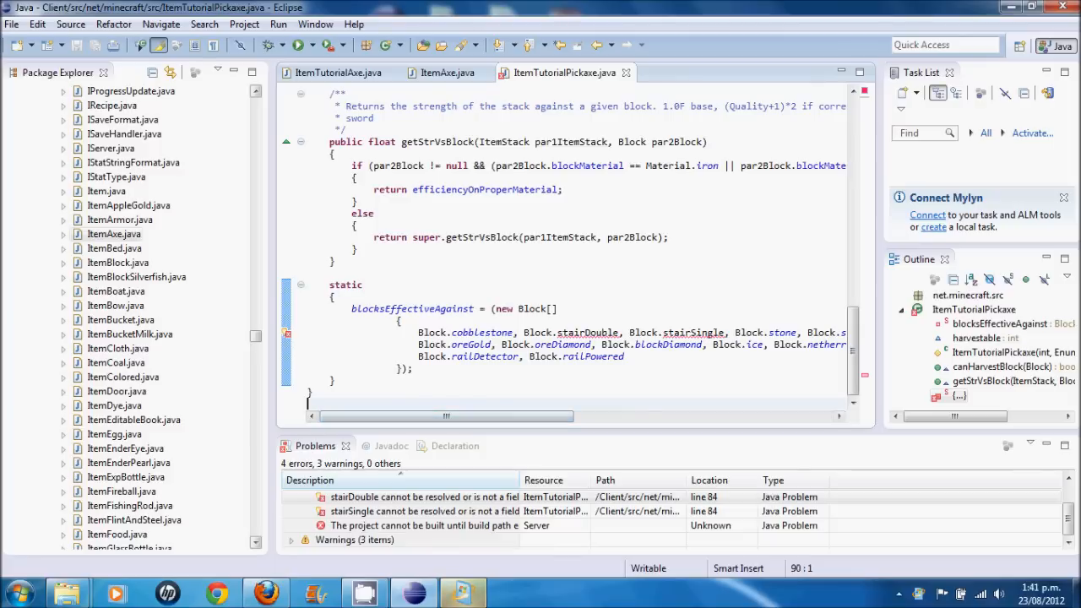
Close ItemAxe and browse net.minecraft.src for the original ItemPickaxe class
click(128, 206)
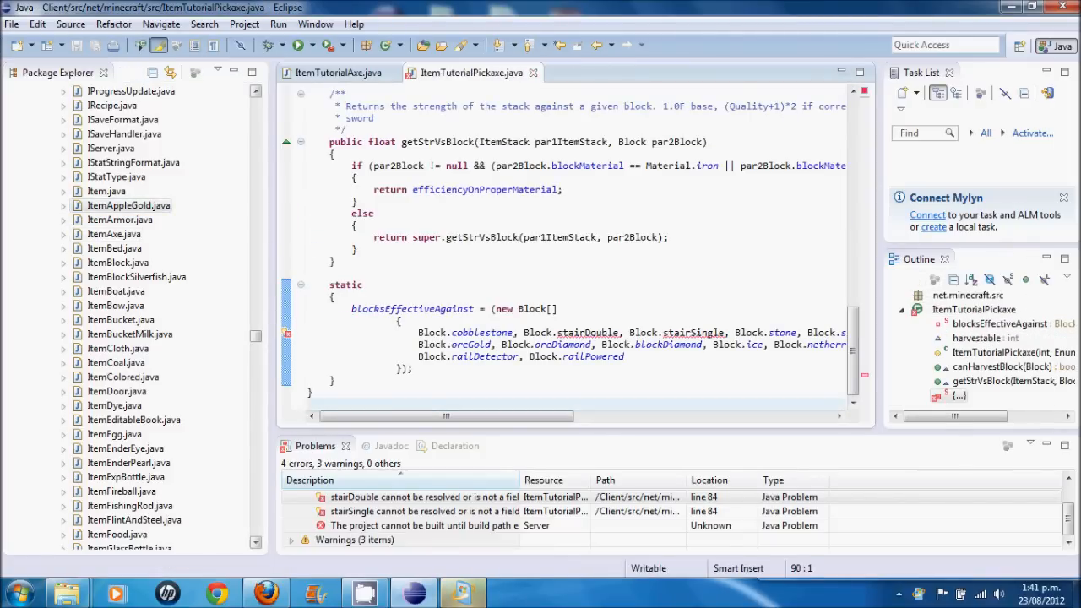
click(117, 263)
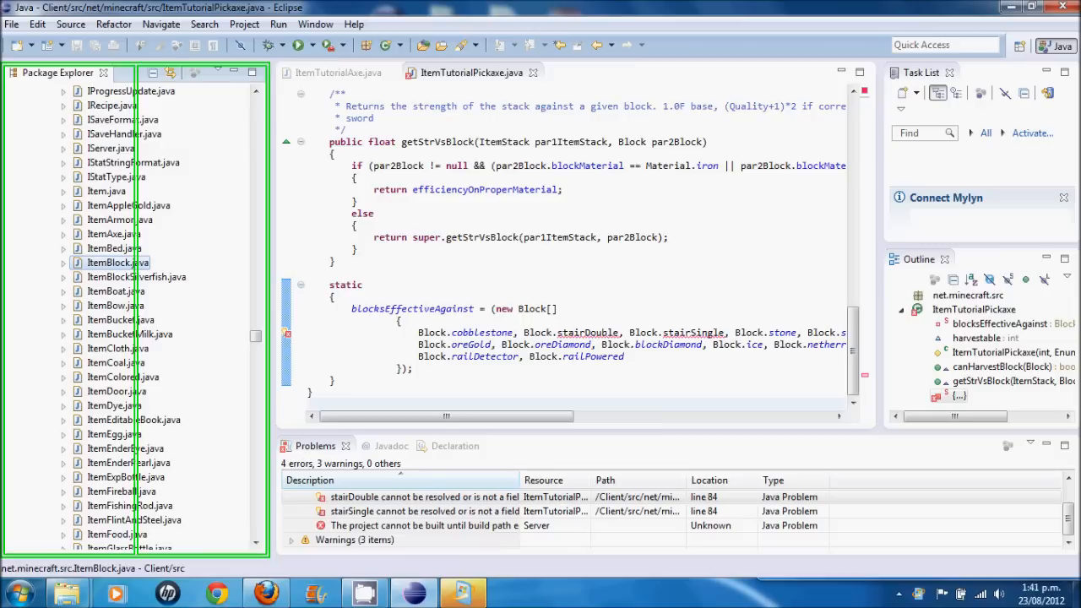
click(128, 206)
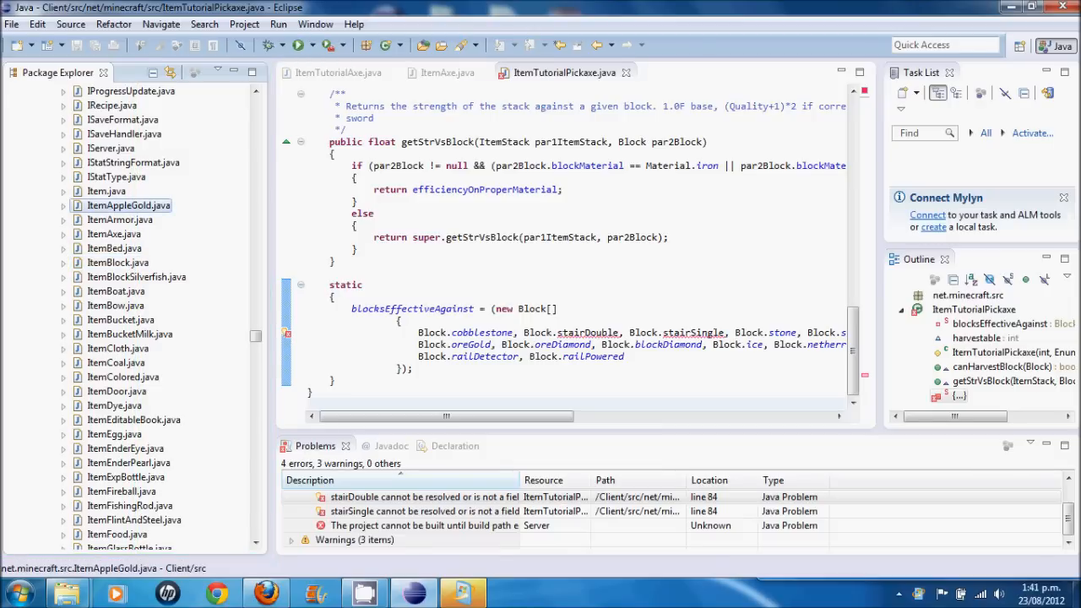
click(118, 220)
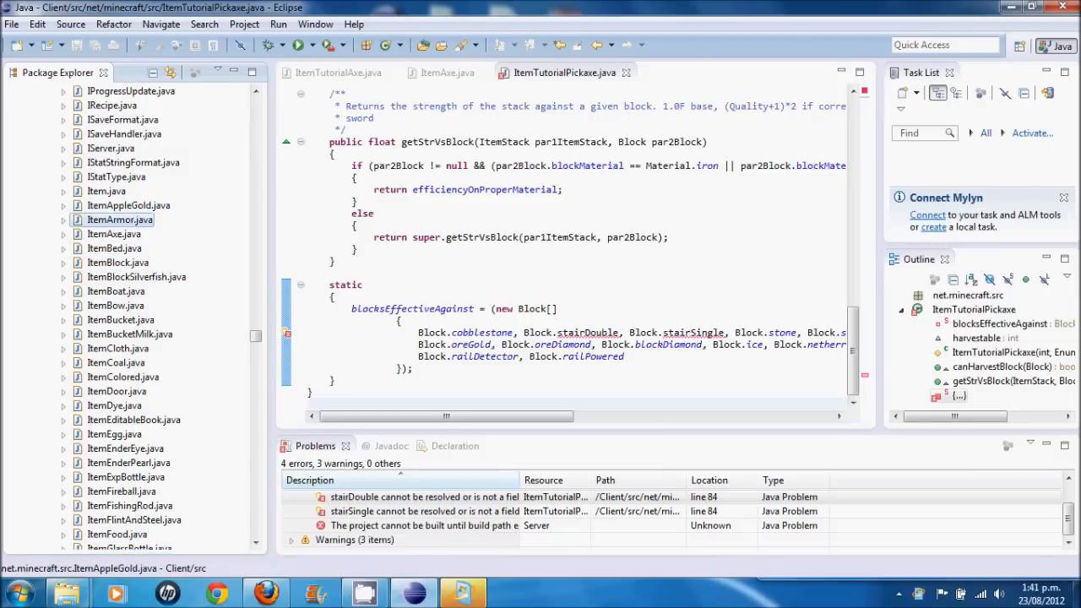
scroll(down, 3)
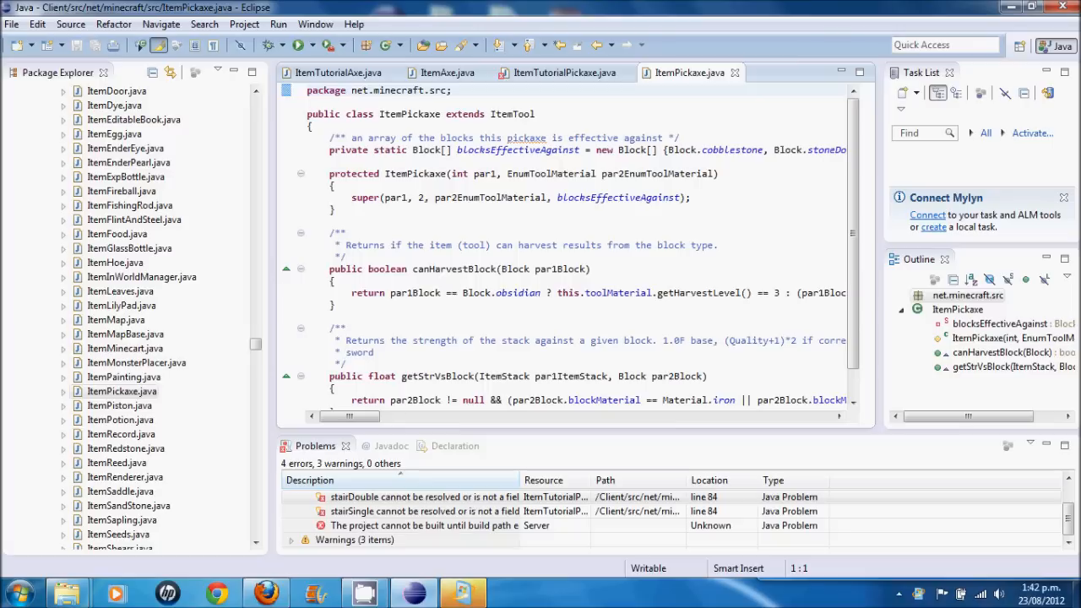
Copy ItemPickaxe's blocksEffectiveAgainst array into ItemTutorialPickaxe's static block and save
double_click(677, 148)
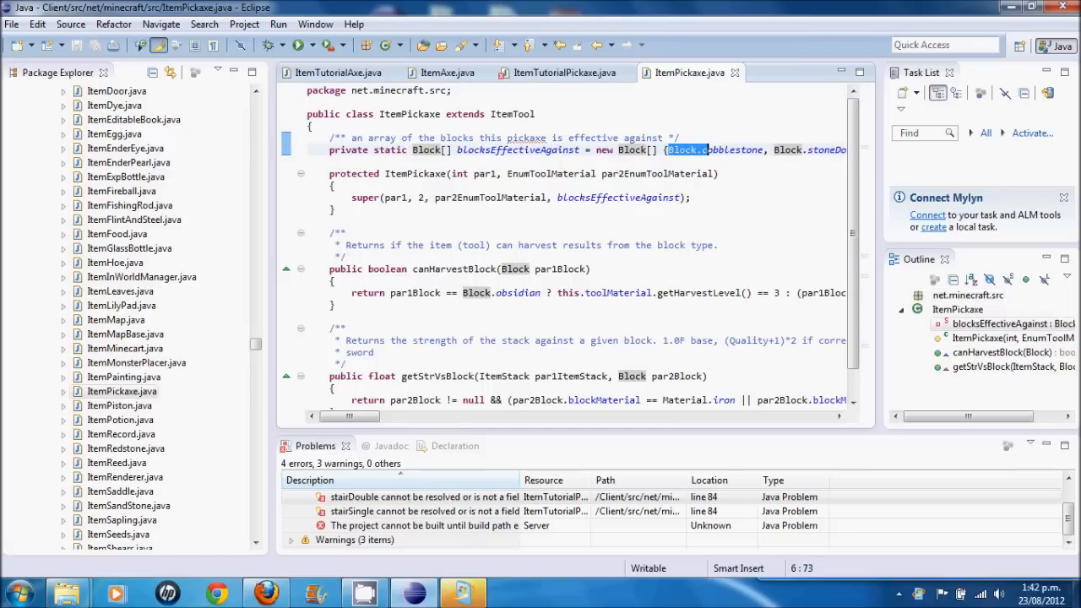
scroll(right, 3)
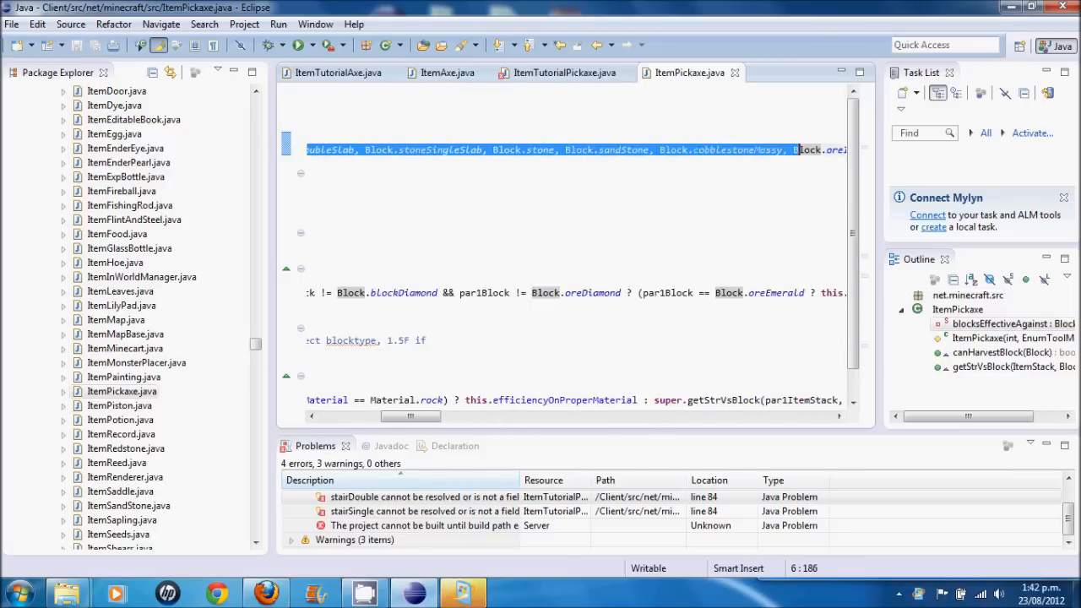
scroll(right, 3)
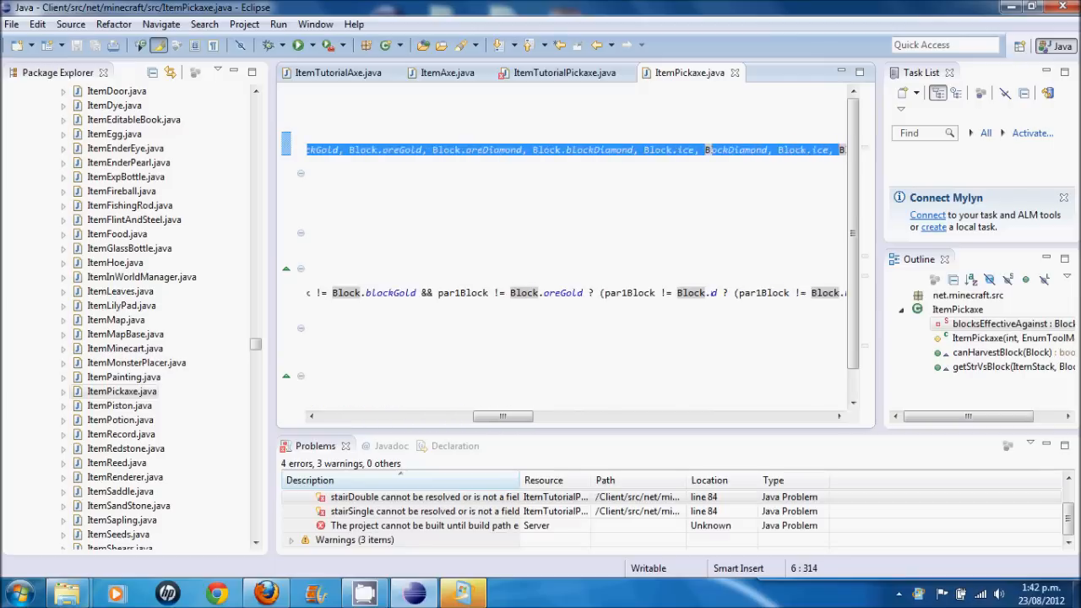
scroll(right, 3)
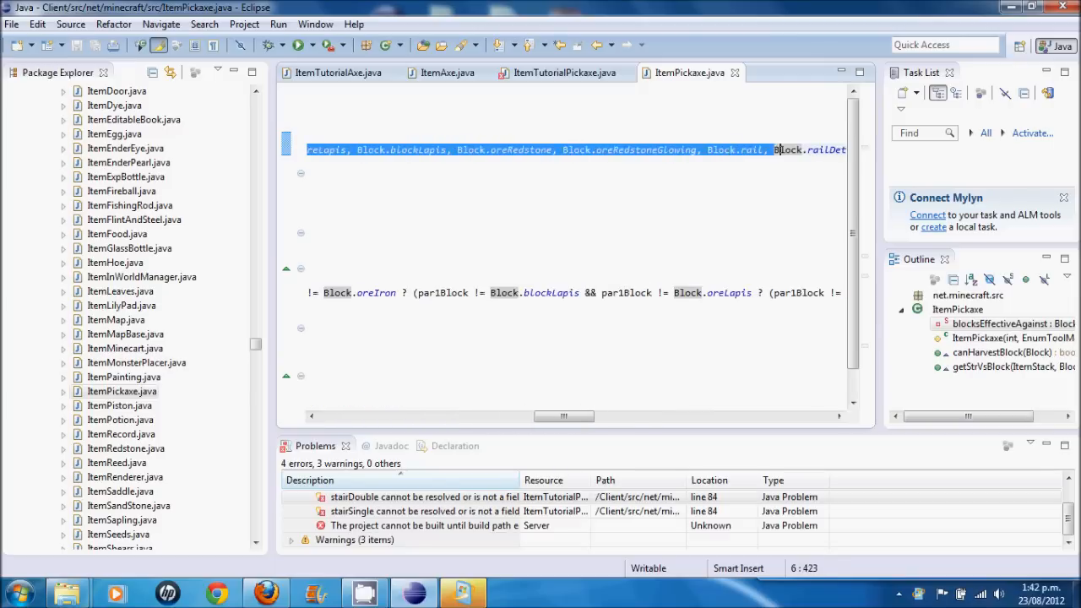
scroll(left, 3)
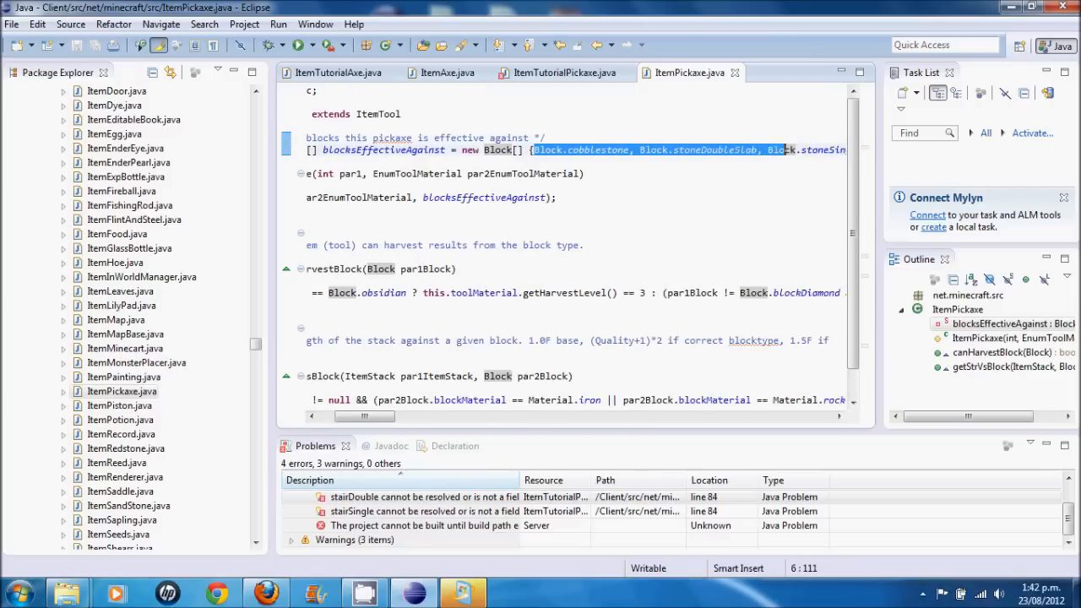
scroll(right, 3)
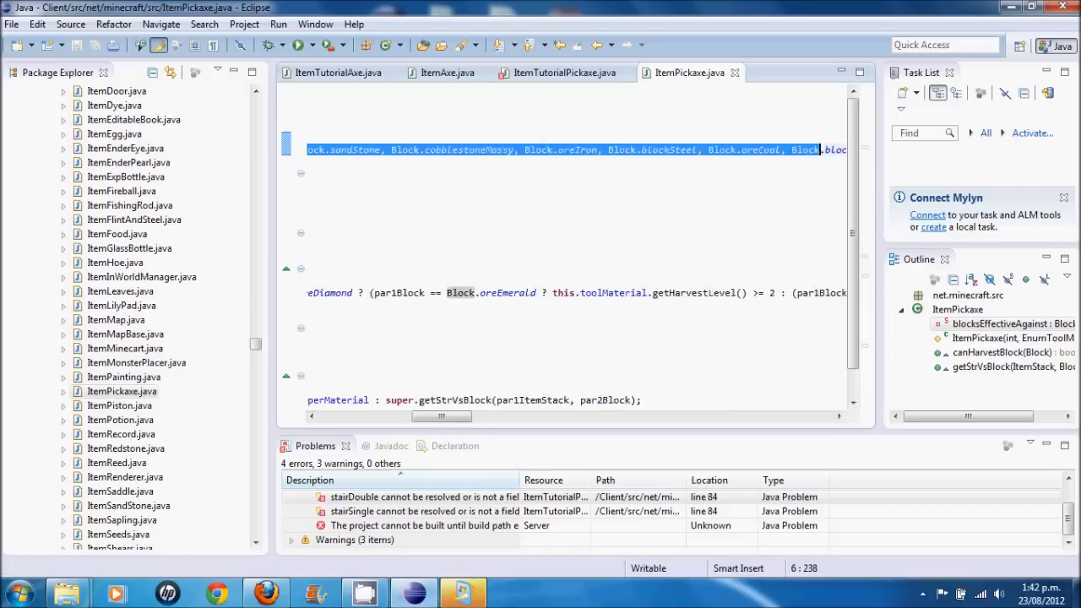
scroll(right, 3)
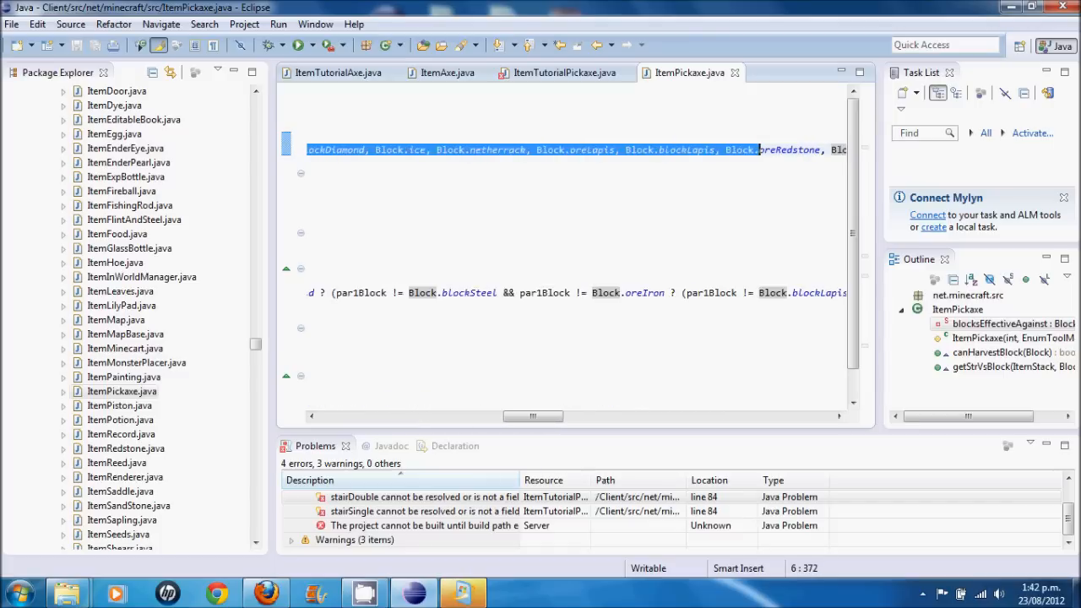
scroll(left, 3)
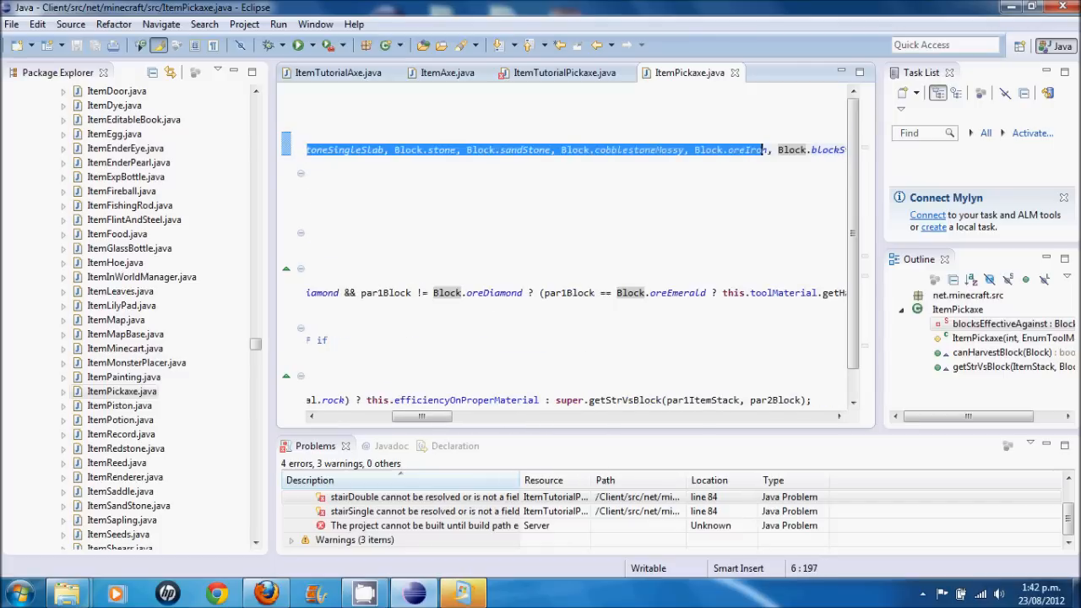
scroll(right, 3)
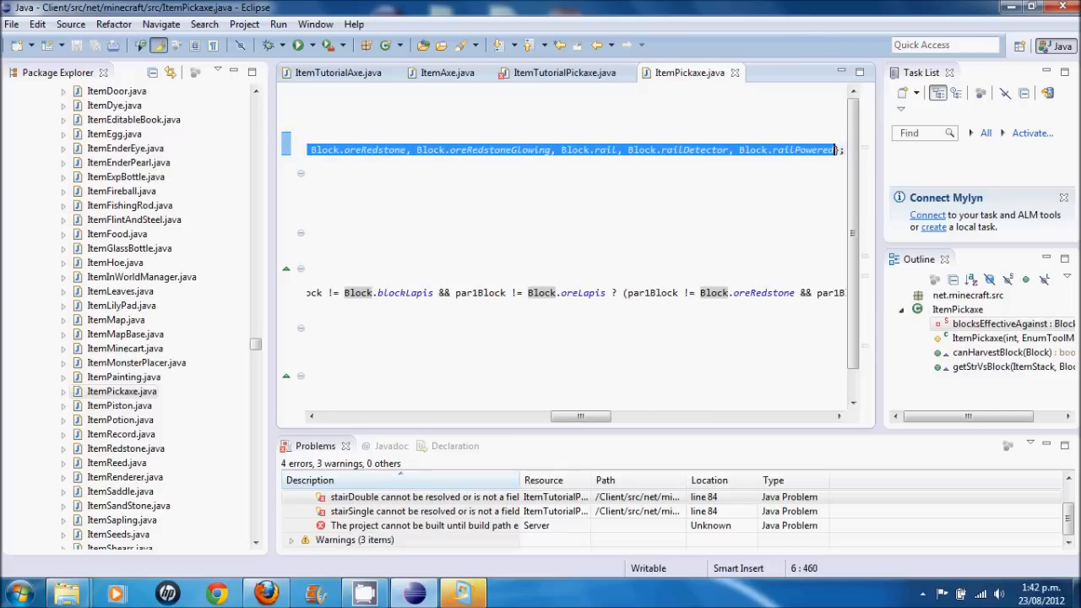
click(563, 72)
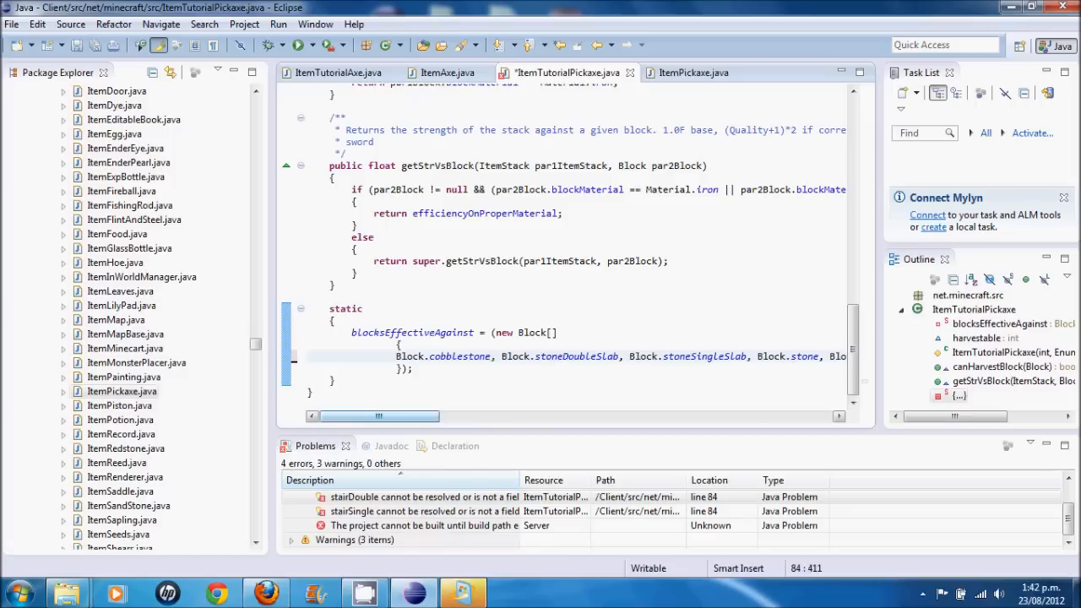
click(689, 73)
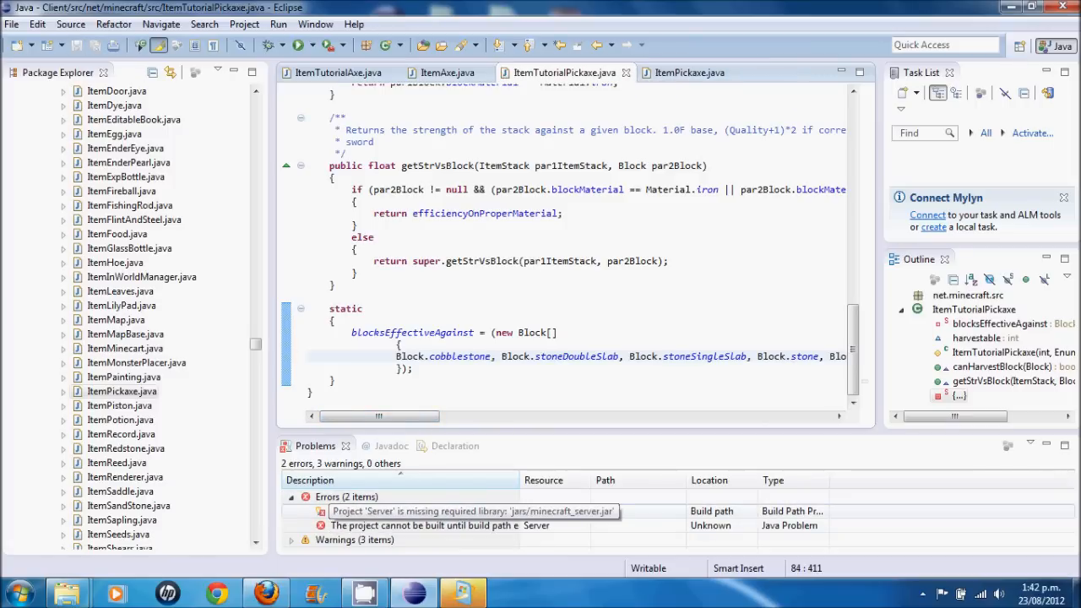
mouse_move(463, 525)
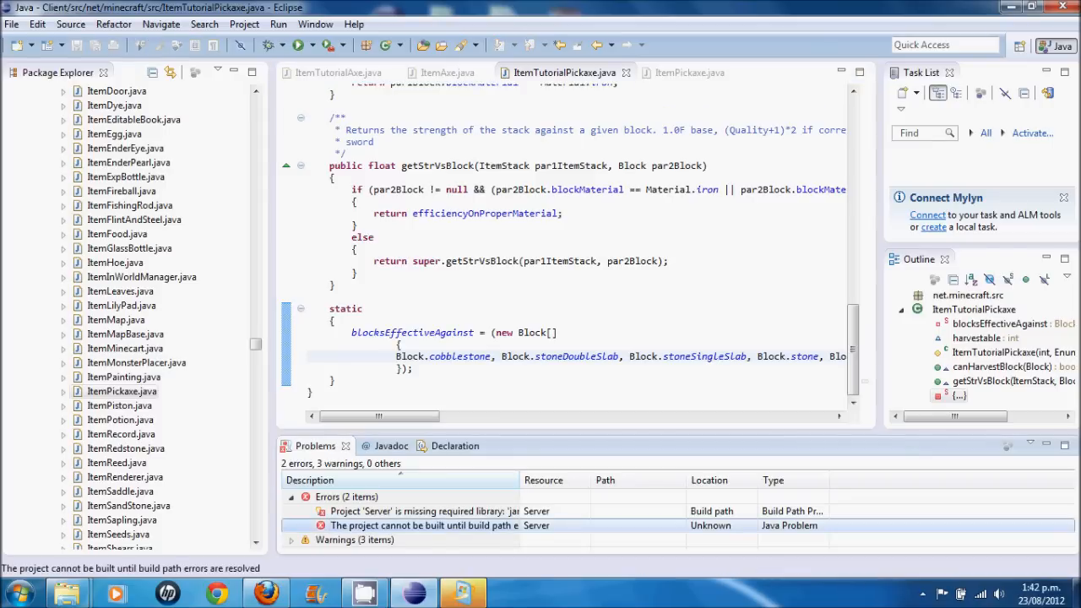
Collapse the Errors list and close the ItemAxe editor, then review ItemTutorialPickaxe
click(291, 497)
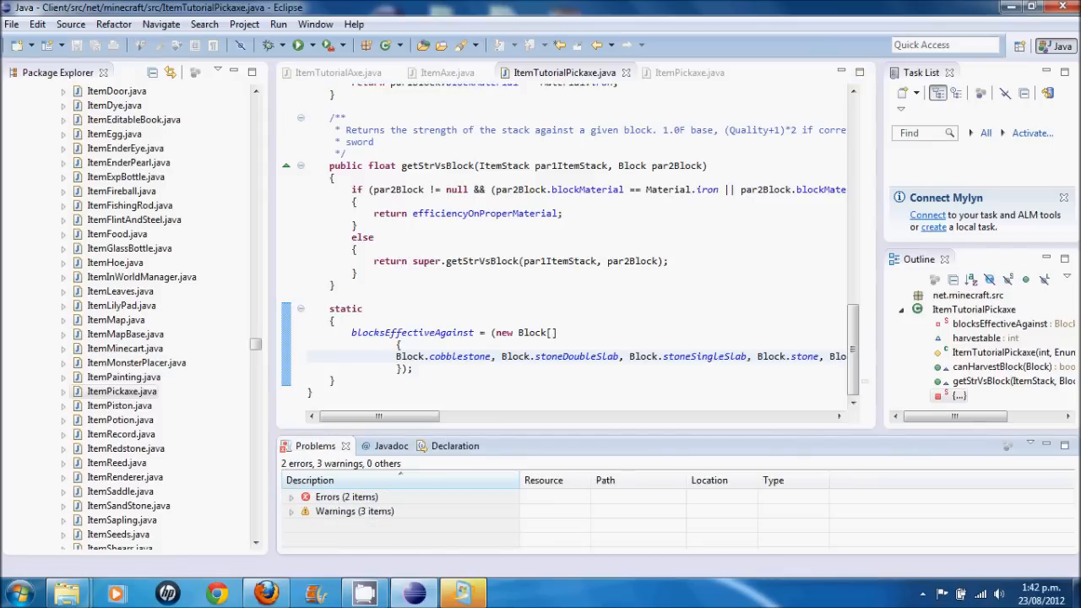
click(374, 237)
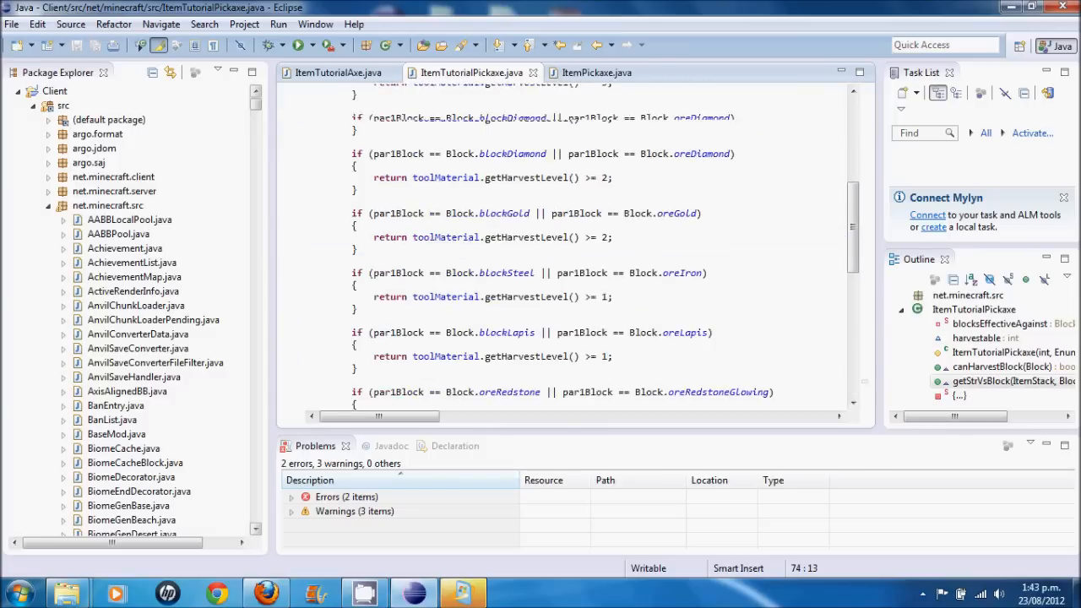
scroll(up, 3)
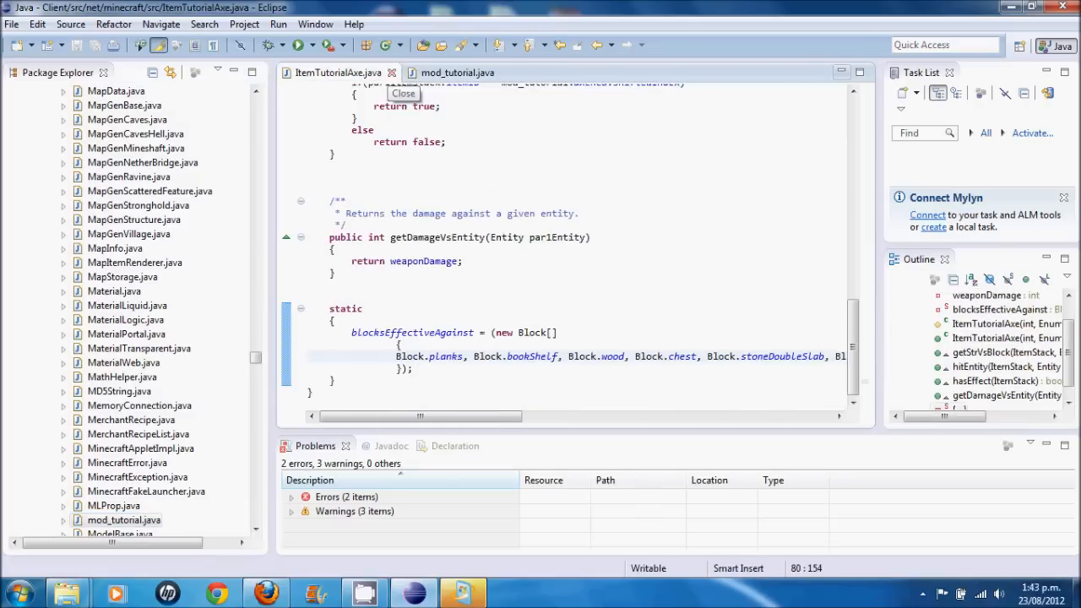
Close ItemTutorialAxe and review mod_tutorial.java's tool item definitions and recipes
click(451, 73)
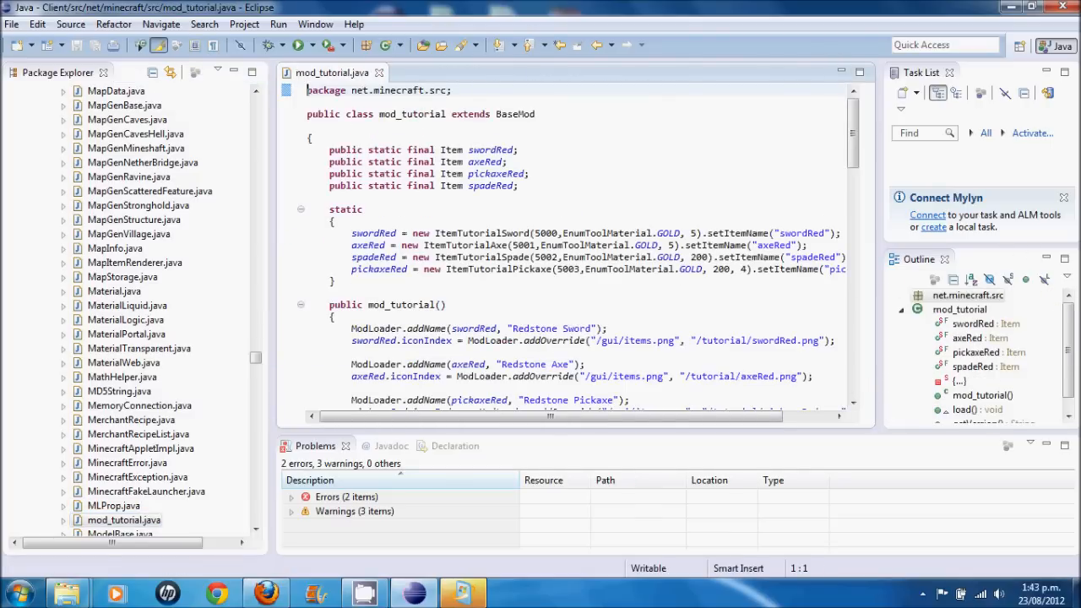
scroll(down, 3)
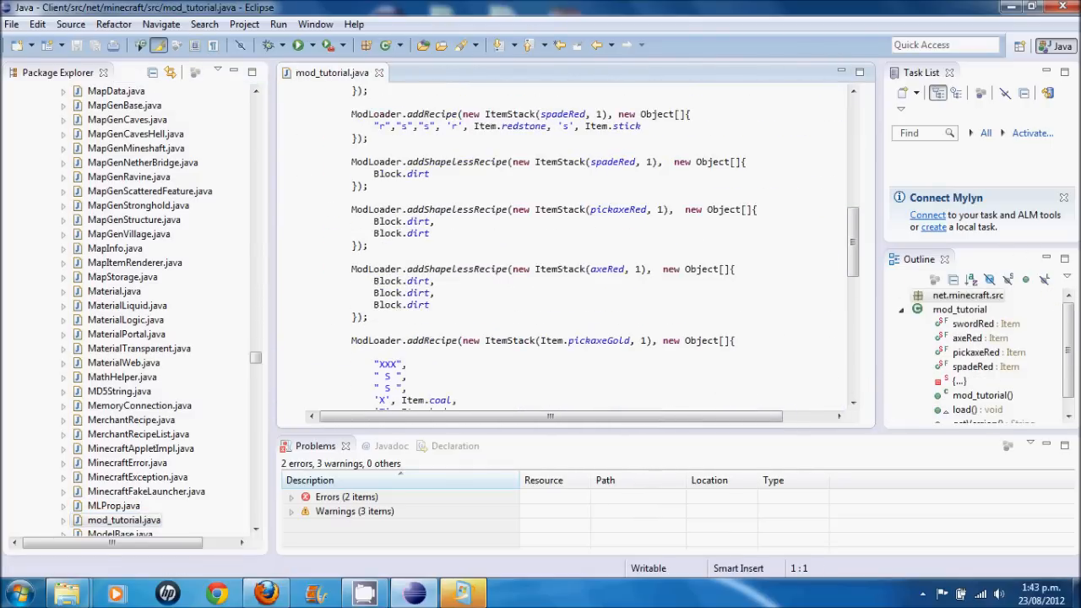
scroll(up, 3)
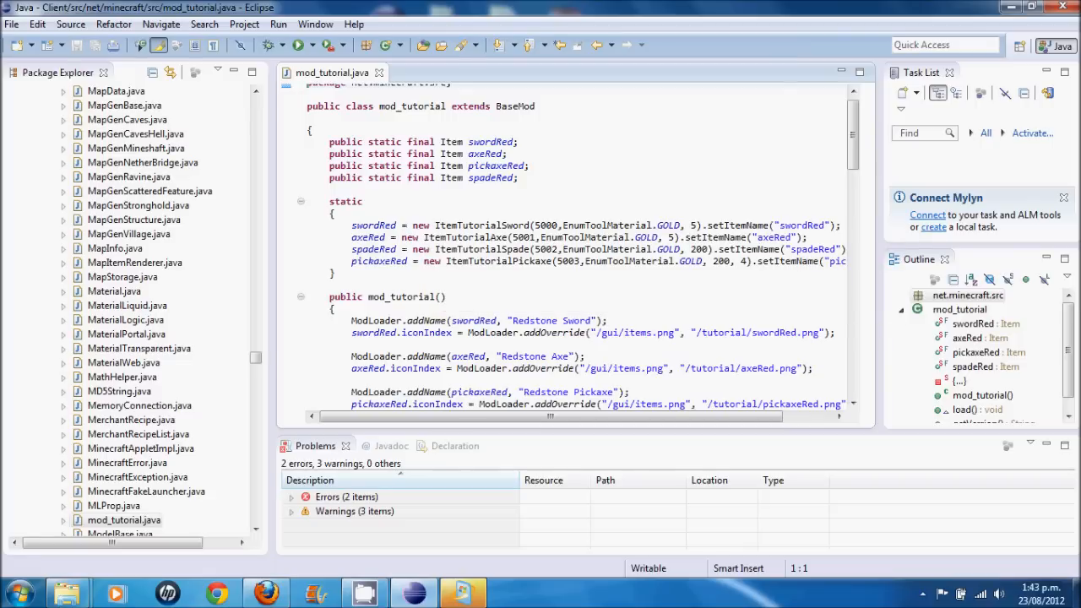
scroll(down, 3)
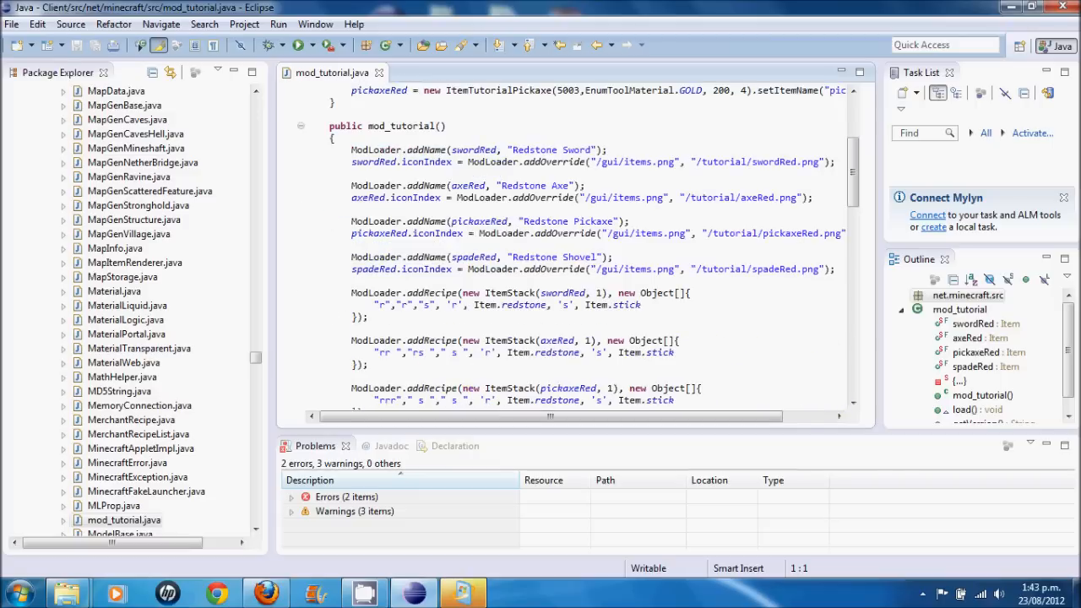
scroll(up, 3)
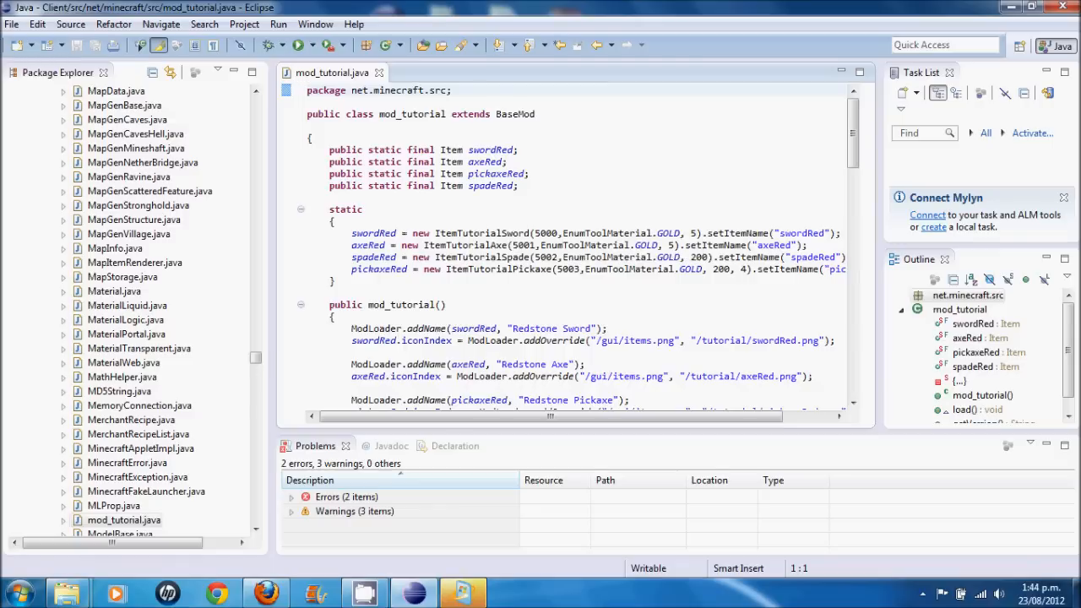
click(307, 91)
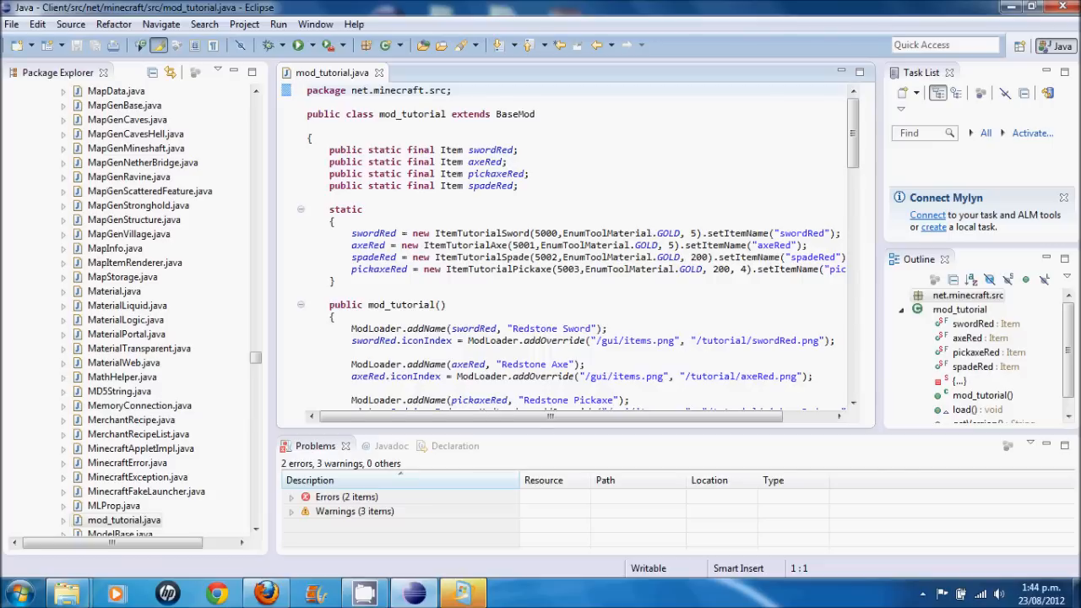
click(307, 91)
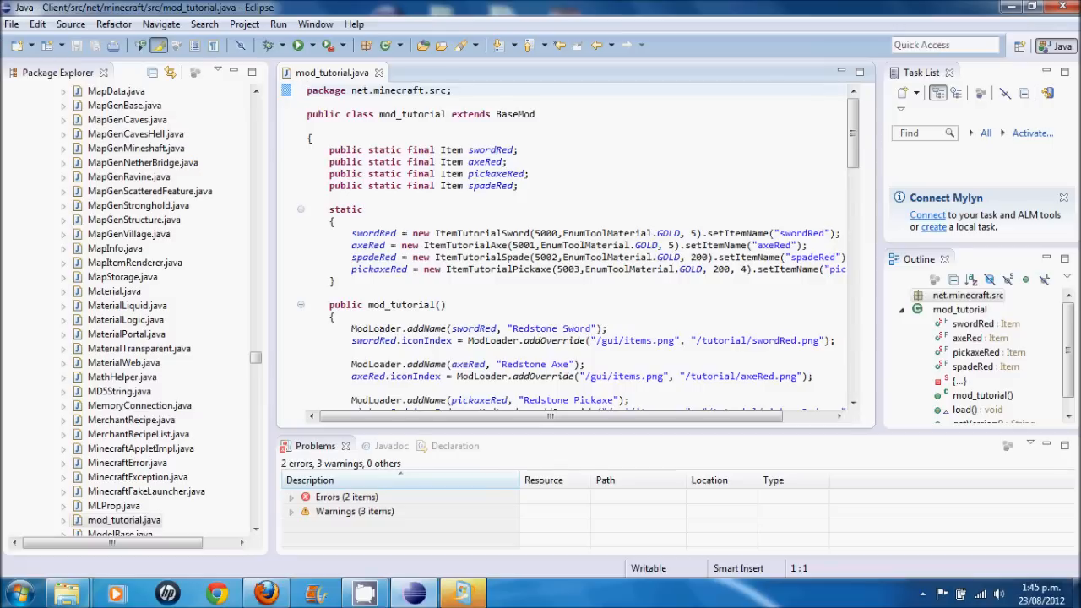
mouse_move(674, 257)
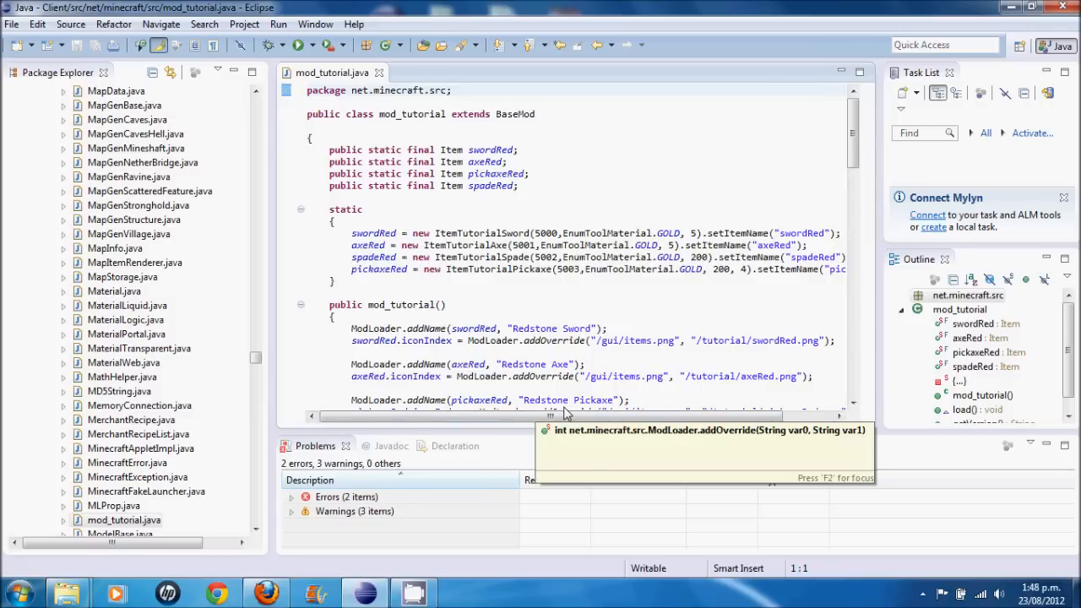
mouse_move(594, 297)
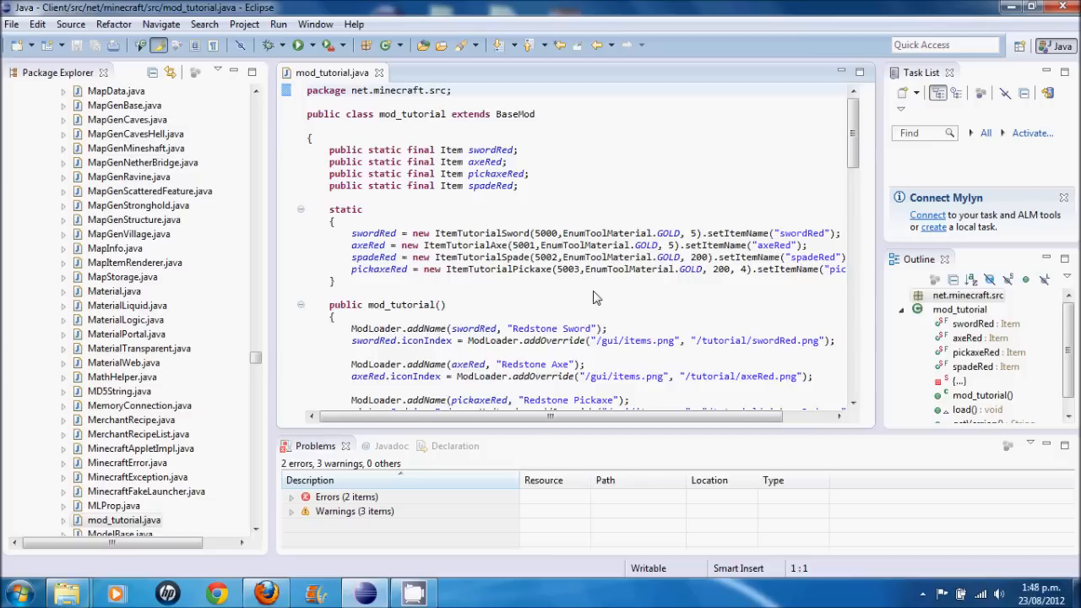